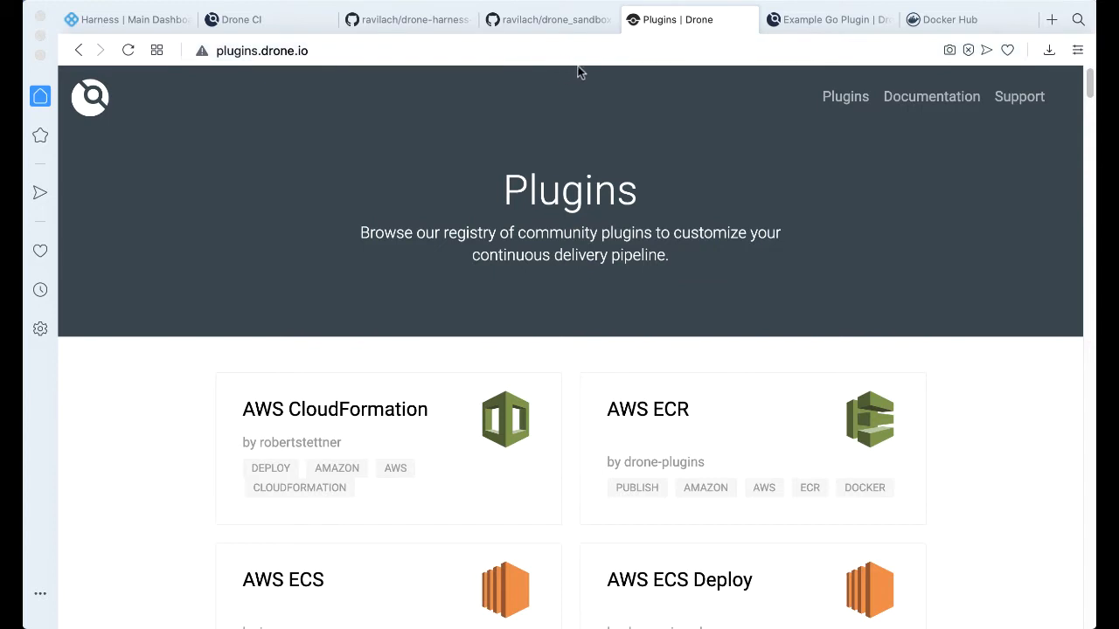
# - Open Drone Docs' Example Go Plugin guide and scroll to the Go program reading PLUGIN_ variables
pyautogui.click(827, 19)
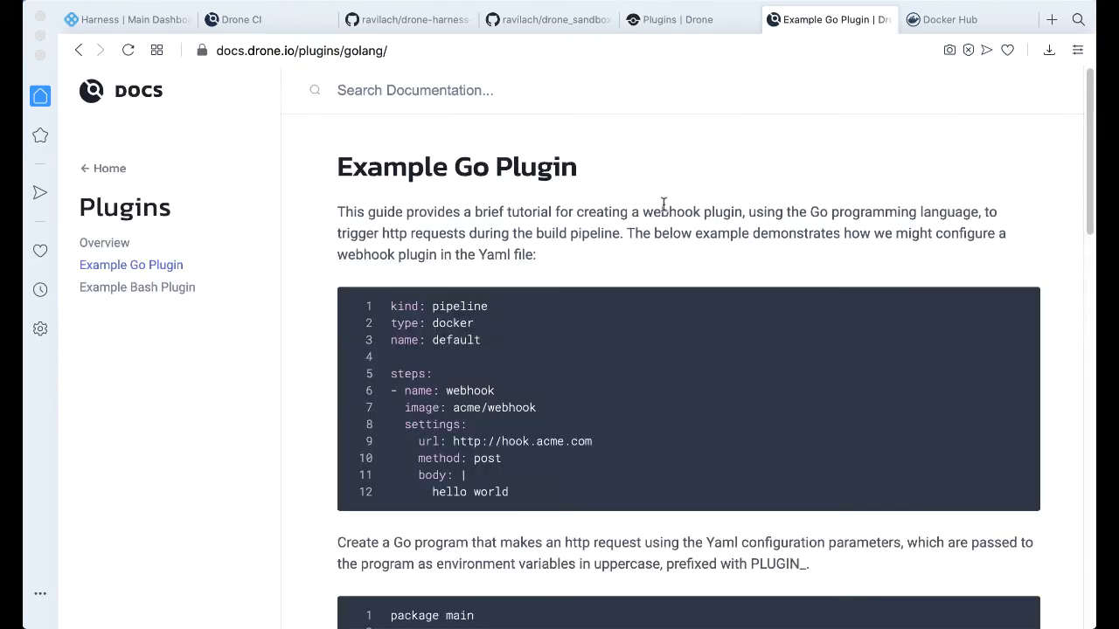
pyautogui.moveTo(747, 228)
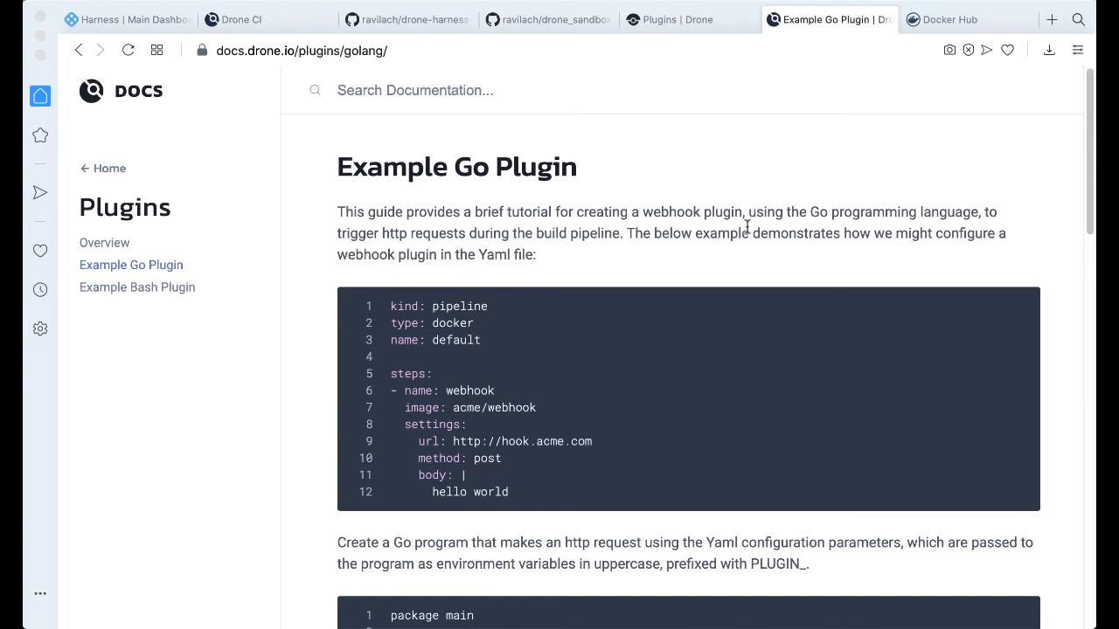
pyautogui.moveTo(743, 236)
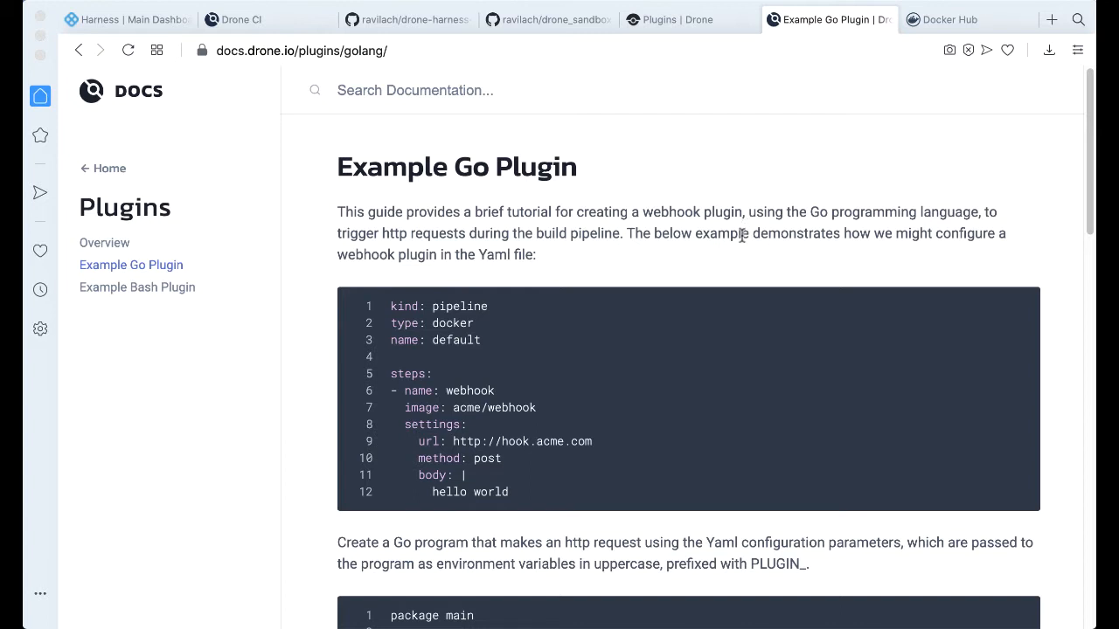
pyautogui.moveTo(717, 248)
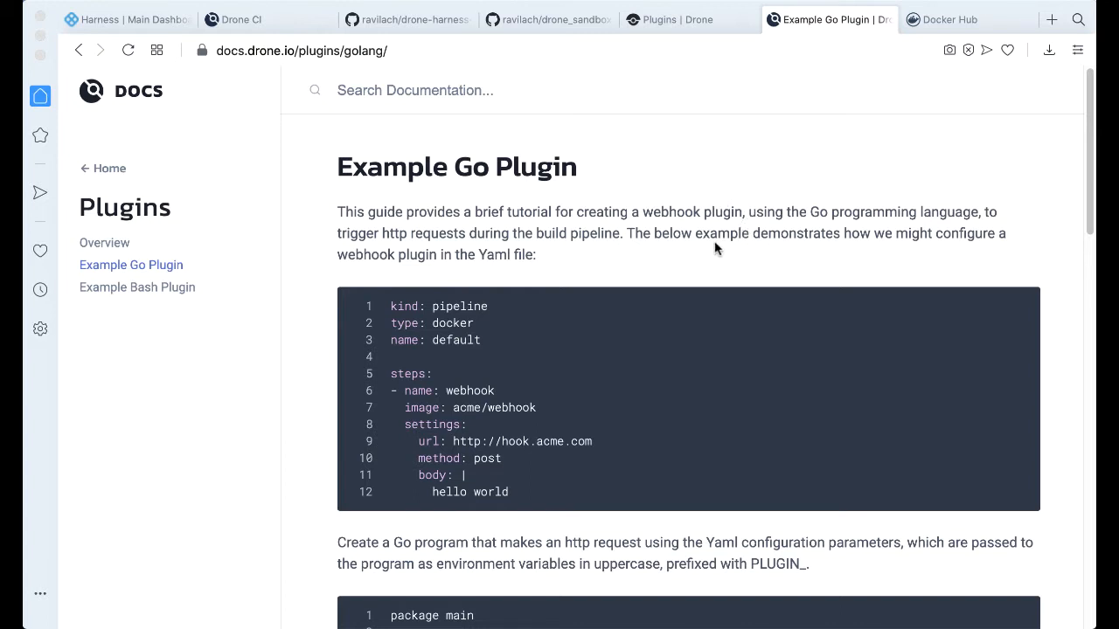
pyautogui.moveTo(741, 256)
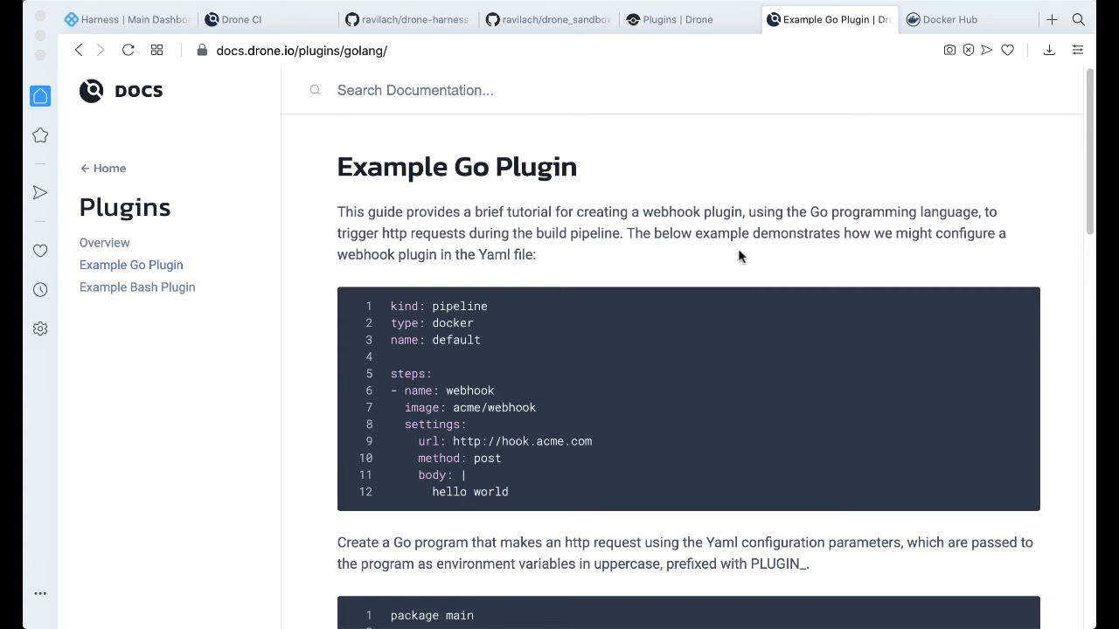
pyautogui.scroll(-3)
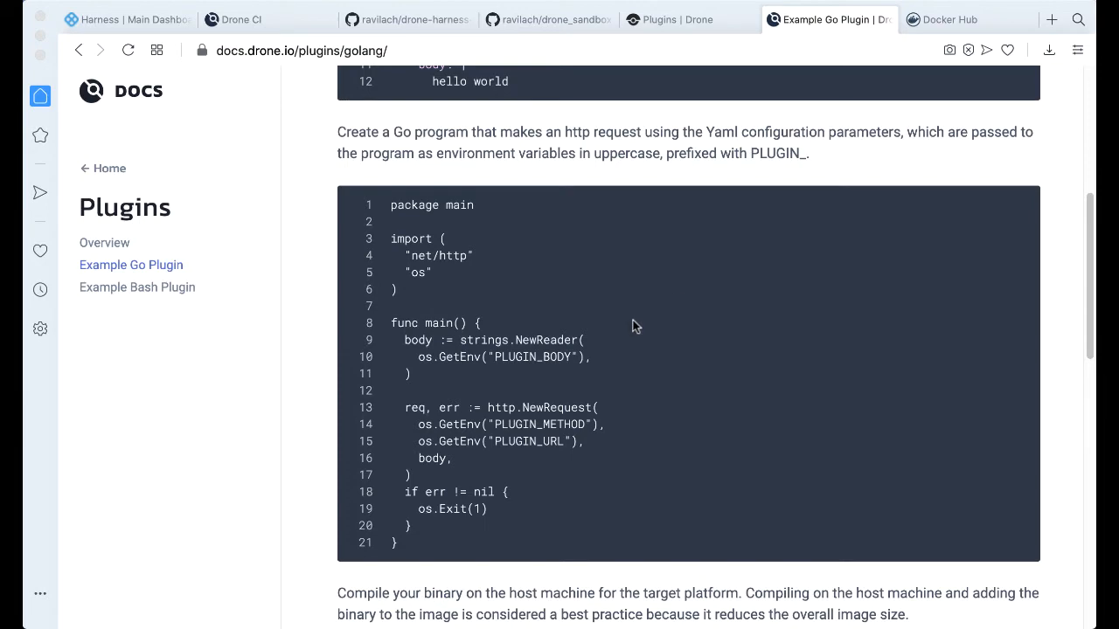
pyautogui.scroll(3)
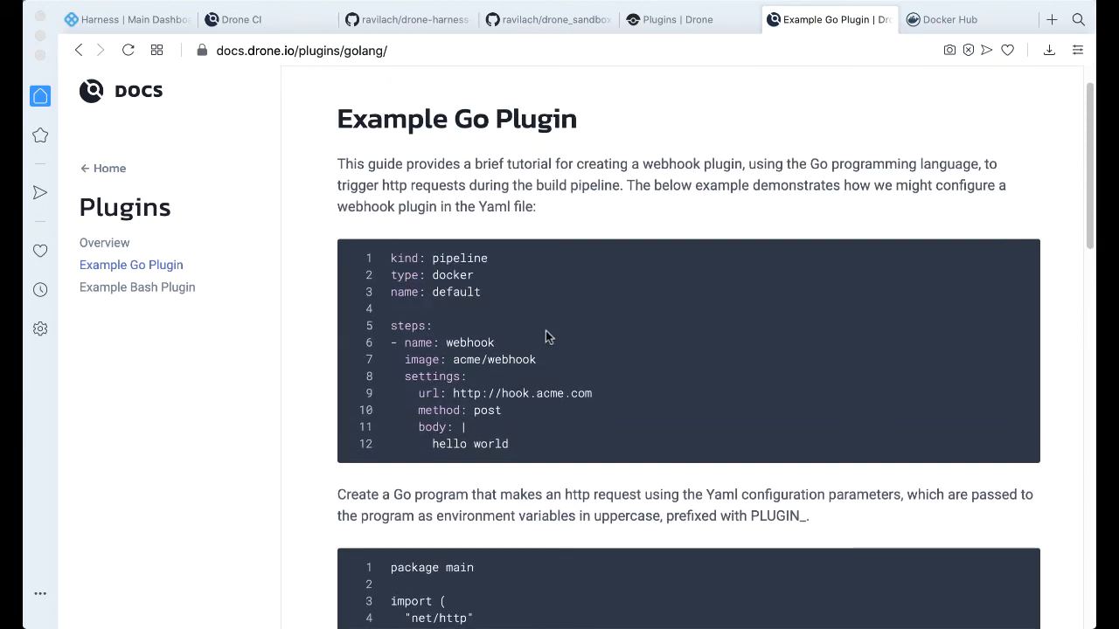
pyautogui.moveTo(393, 258)
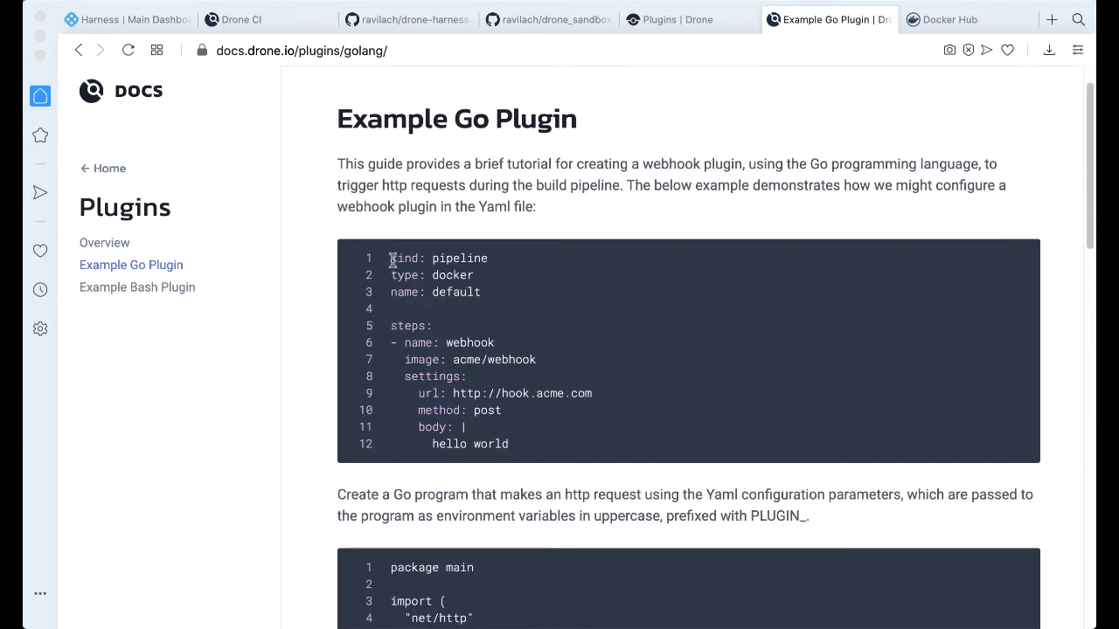
pyautogui.scroll(-3)
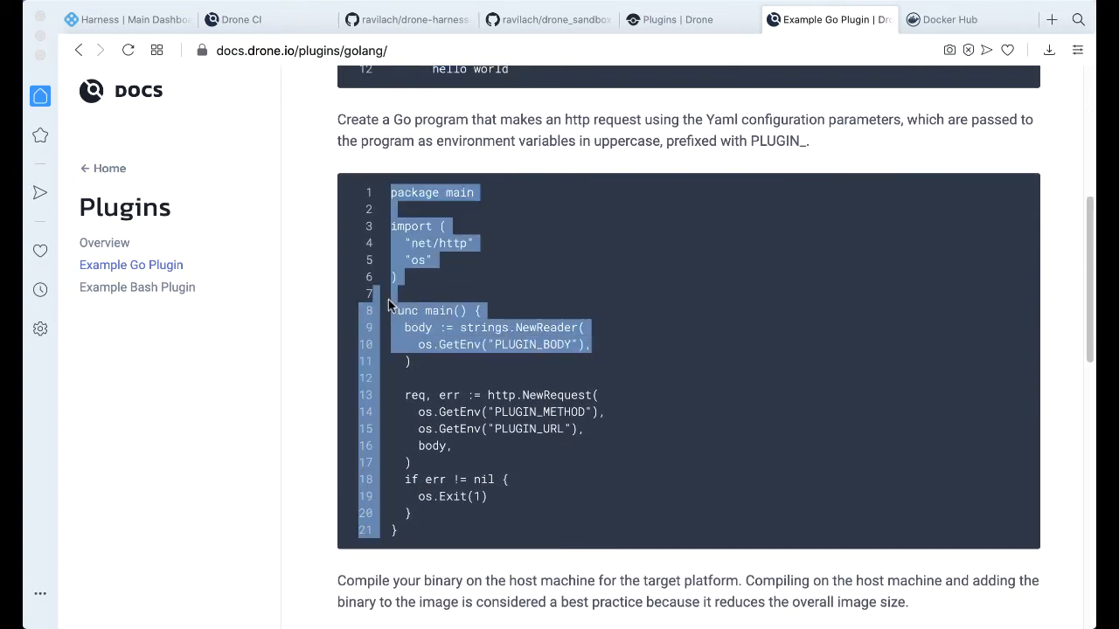
pyautogui.click(673, 347)
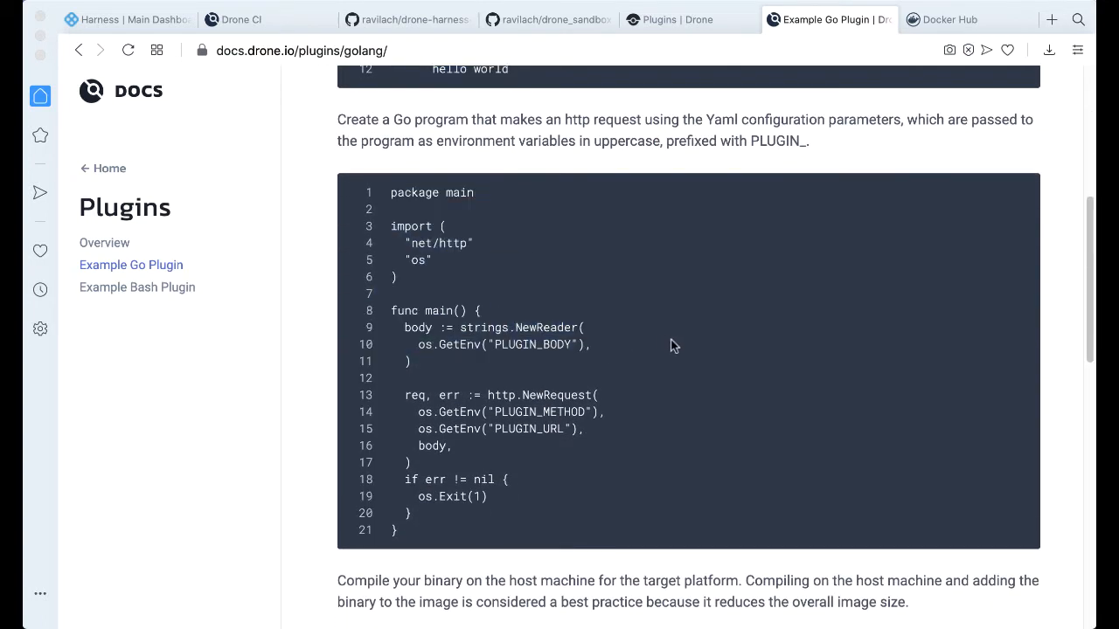
pyautogui.moveTo(199, 59)
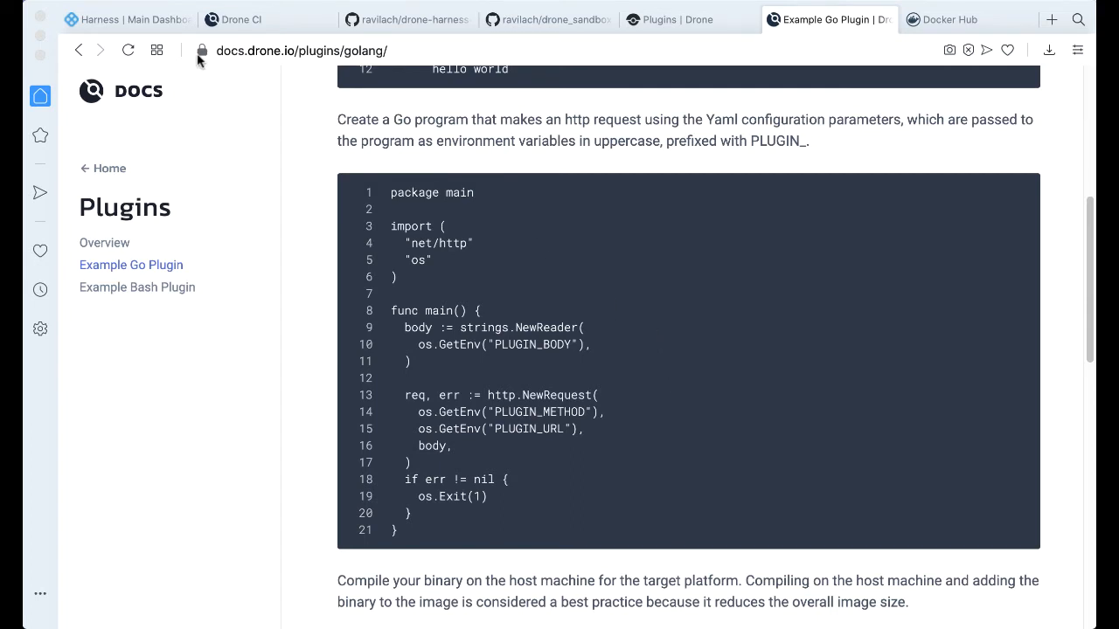
# - Show the Harness Main Dashboard: 12 deployments, 8 failed, 4 instances deployed
pyautogui.click(123, 19)
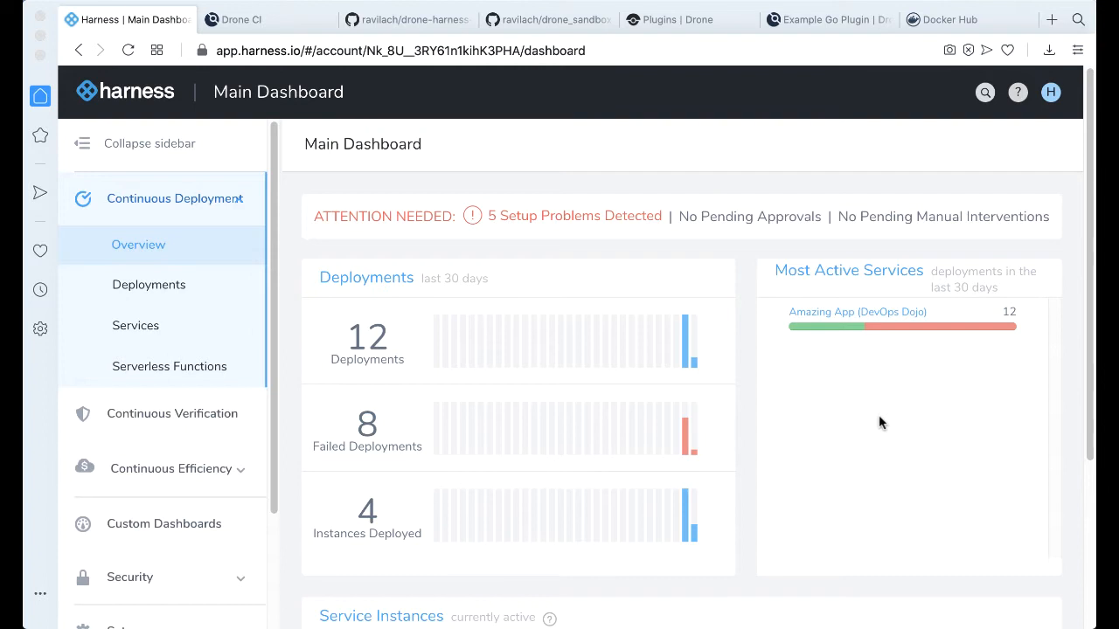
pyautogui.moveTo(403, 252)
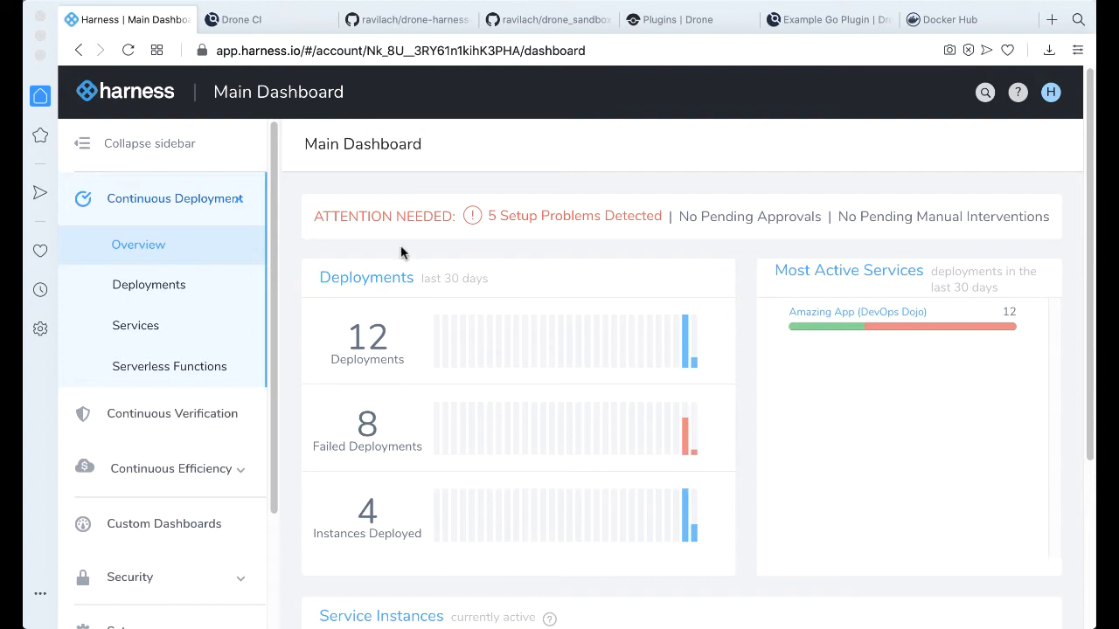
pyautogui.moveTo(496, 278)
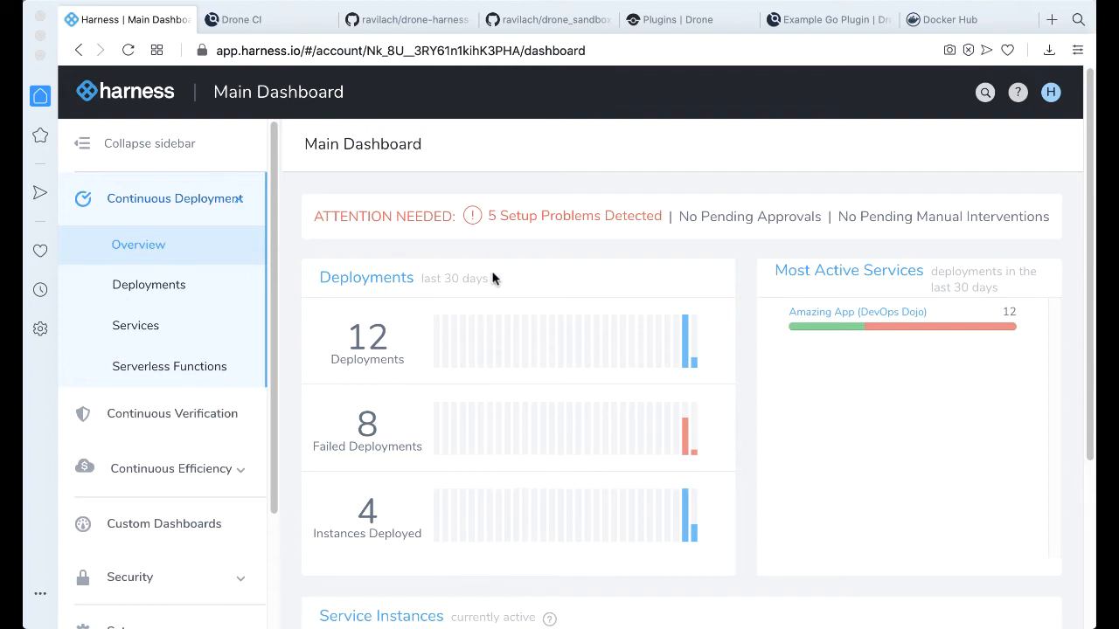
# - Show Drone CI's repositories, with successful builds for drone-harness-trigger and drone_sandbox
pyautogui.click(248, 19)
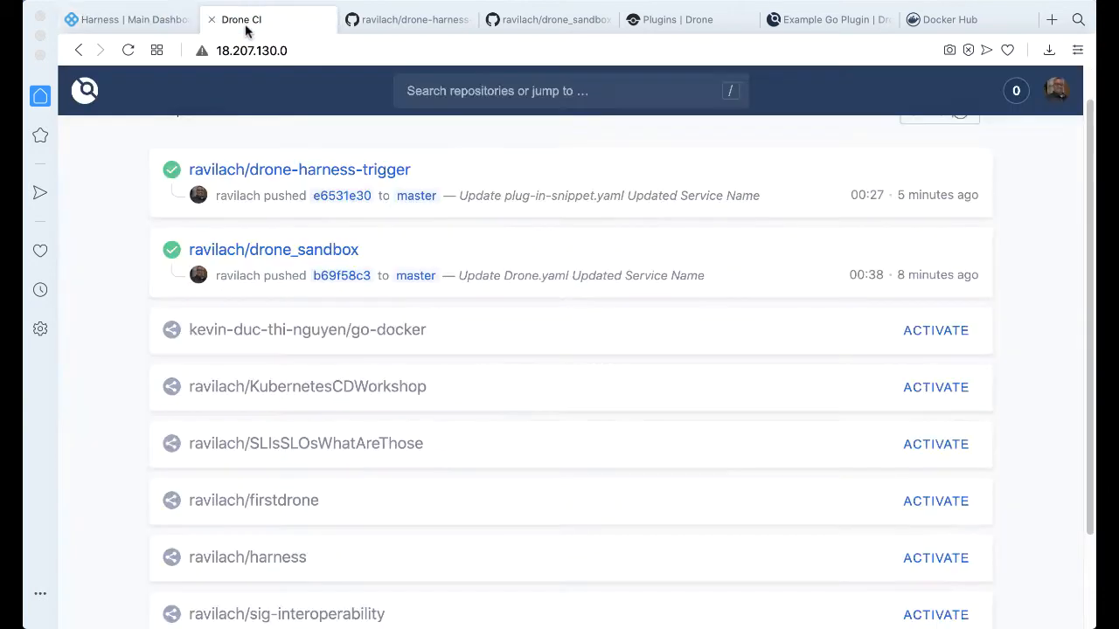
pyautogui.moveTo(529, 358)
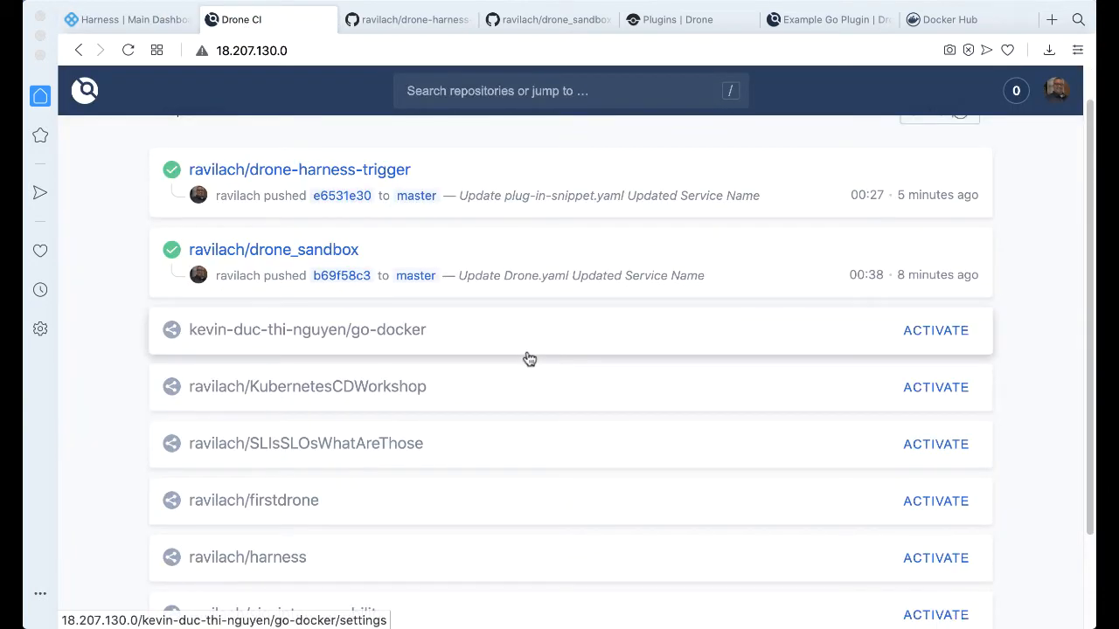
pyautogui.moveTo(200, 192)
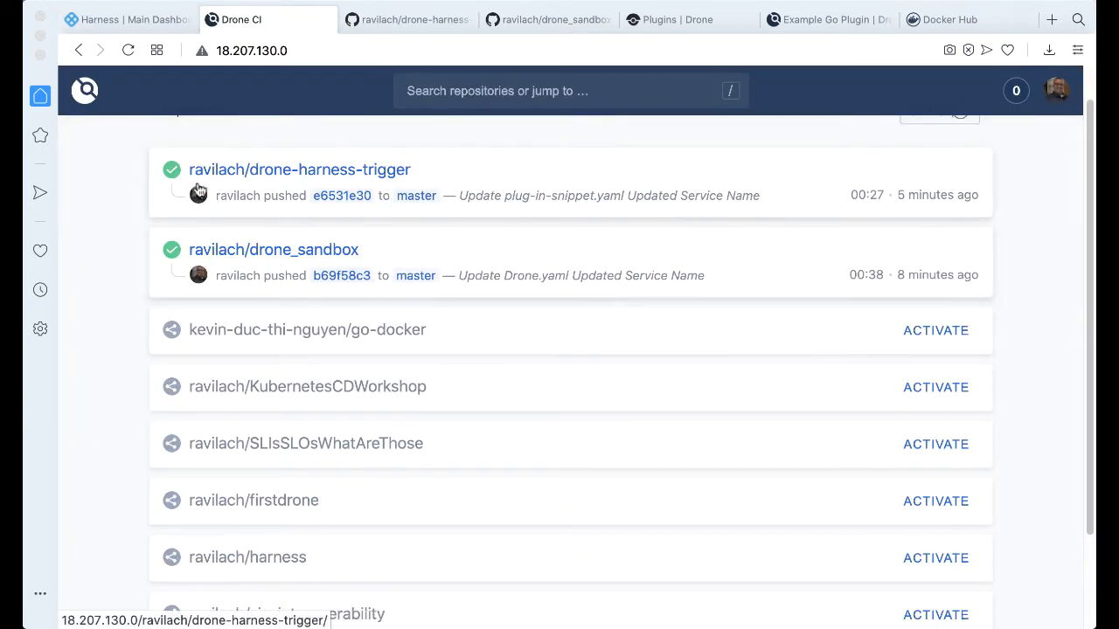
pyautogui.moveTo(555, 262)
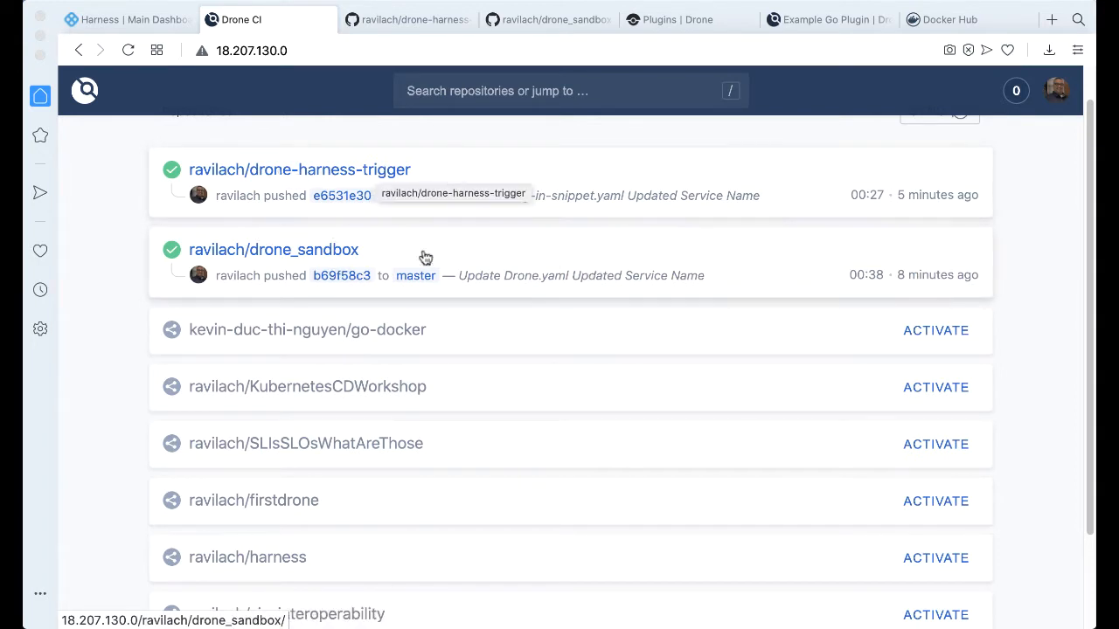
pyautogui.moveTo(306, 254)
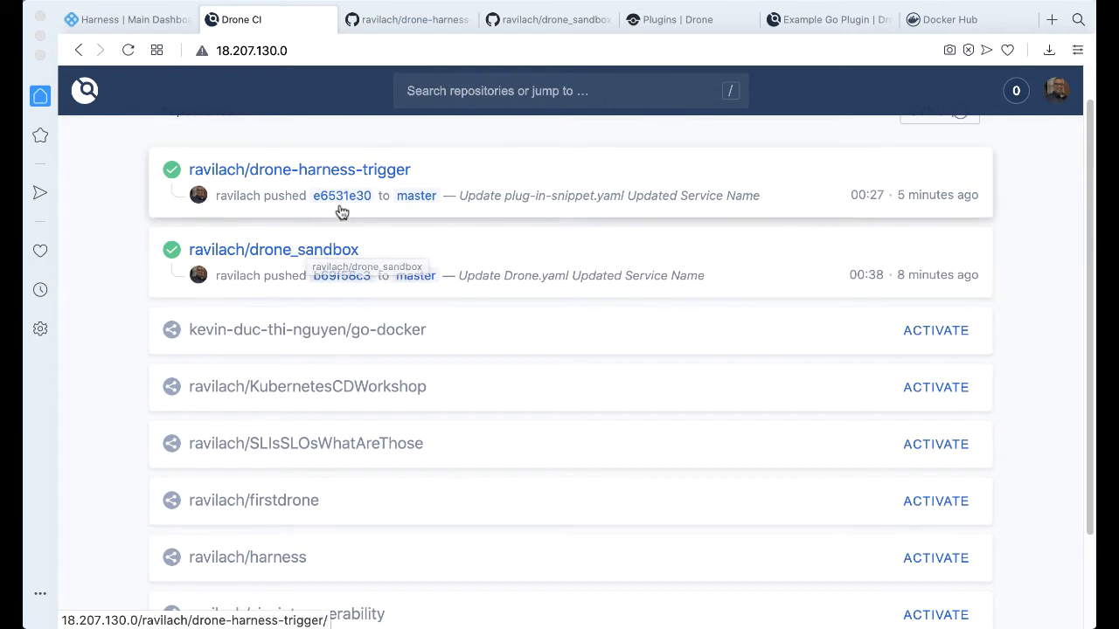
# - Read the ravilach/drone-harness-trigger README on GitHub down to the harness-deploy usage snippet
pyautogui.click(408, 19)
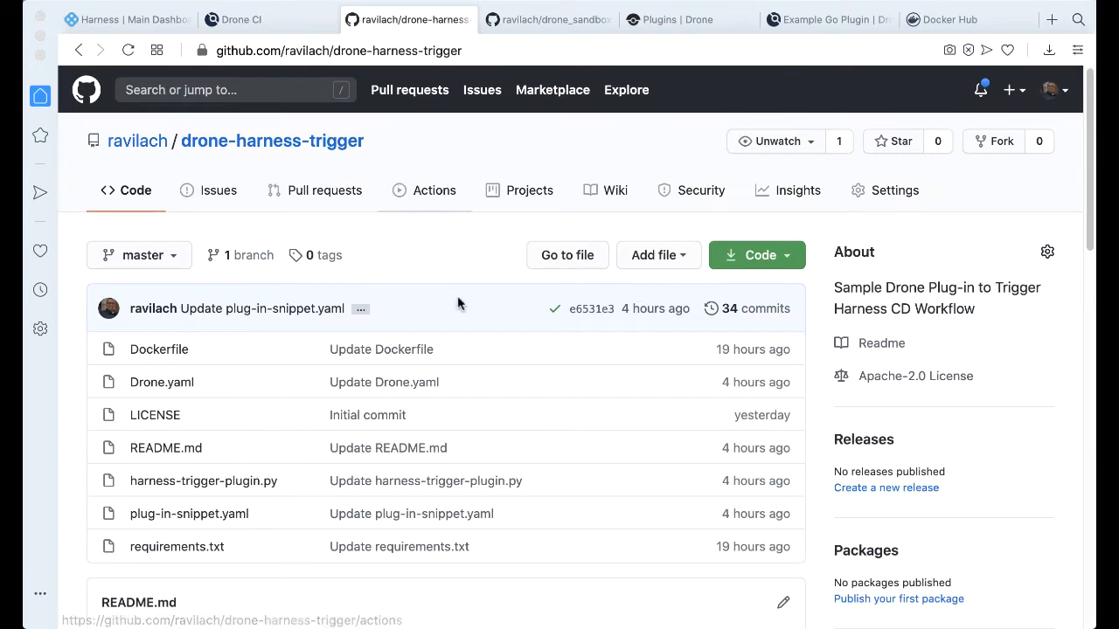
pyautogui.scroll(-3)
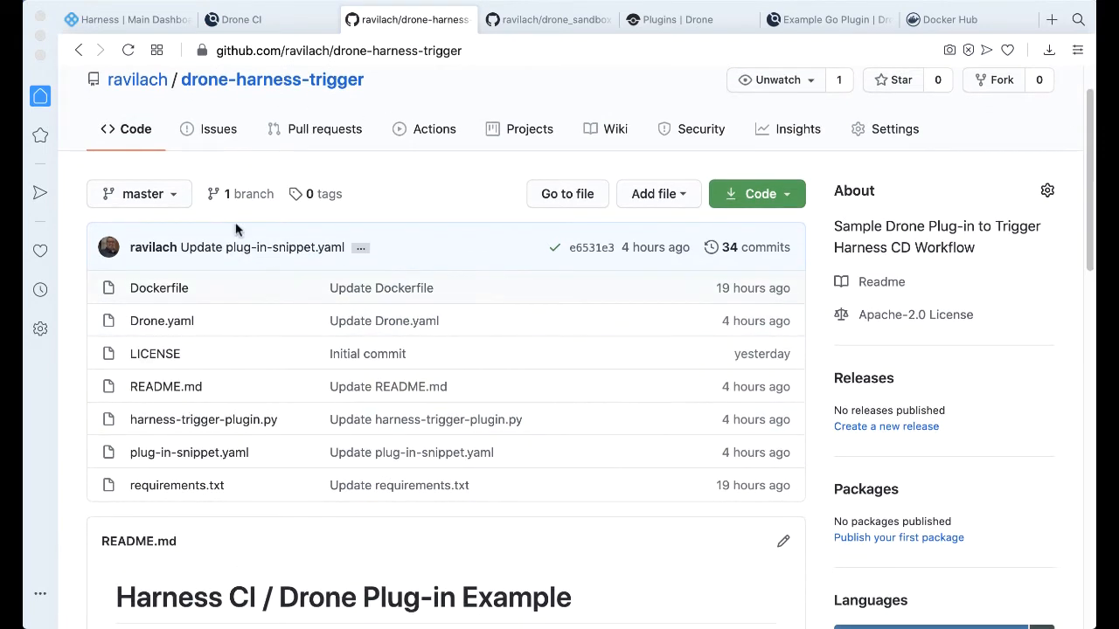
pyautogui.scroll(-3)
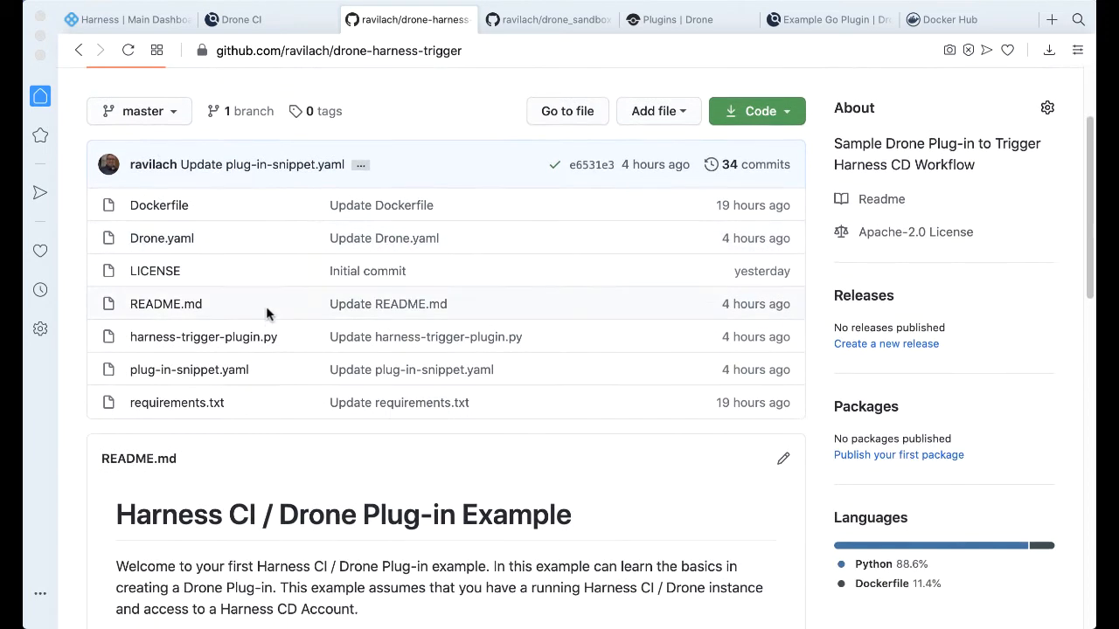
pyautogui.scroll(-3)
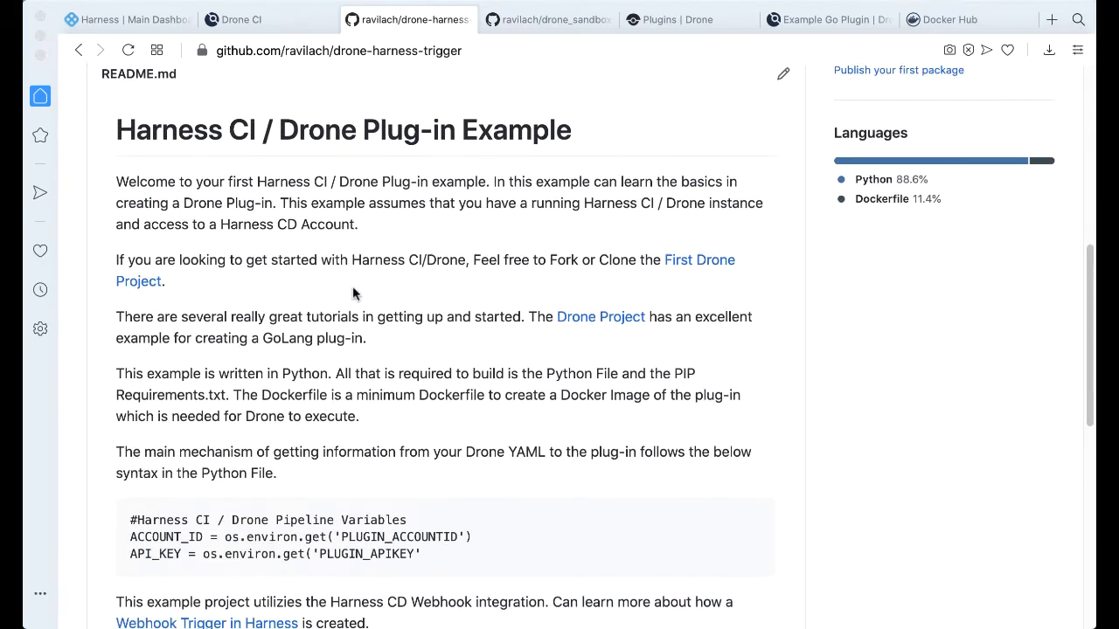
pyautogui.scroll(-3)
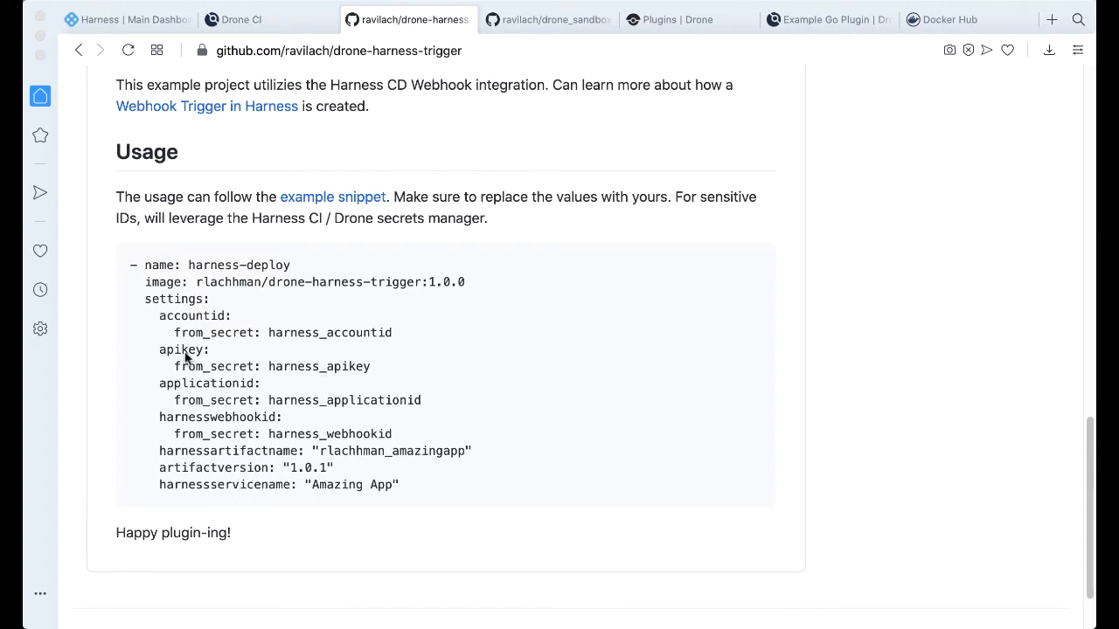
pyautogui.moveTo(379, 432)
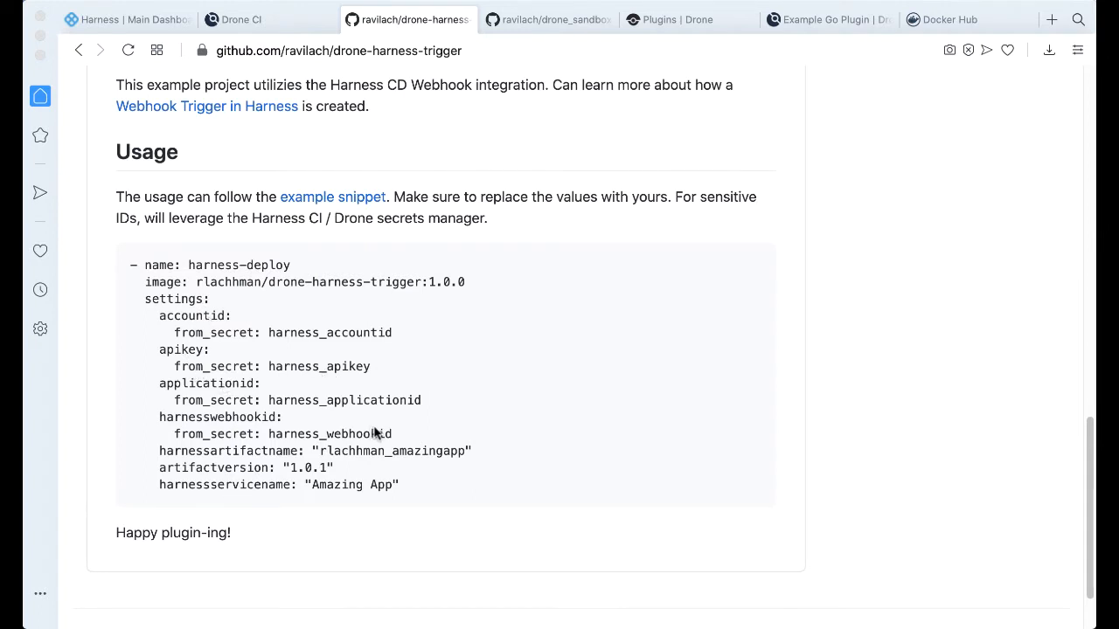
pyautogui.moveTo(272, 300)
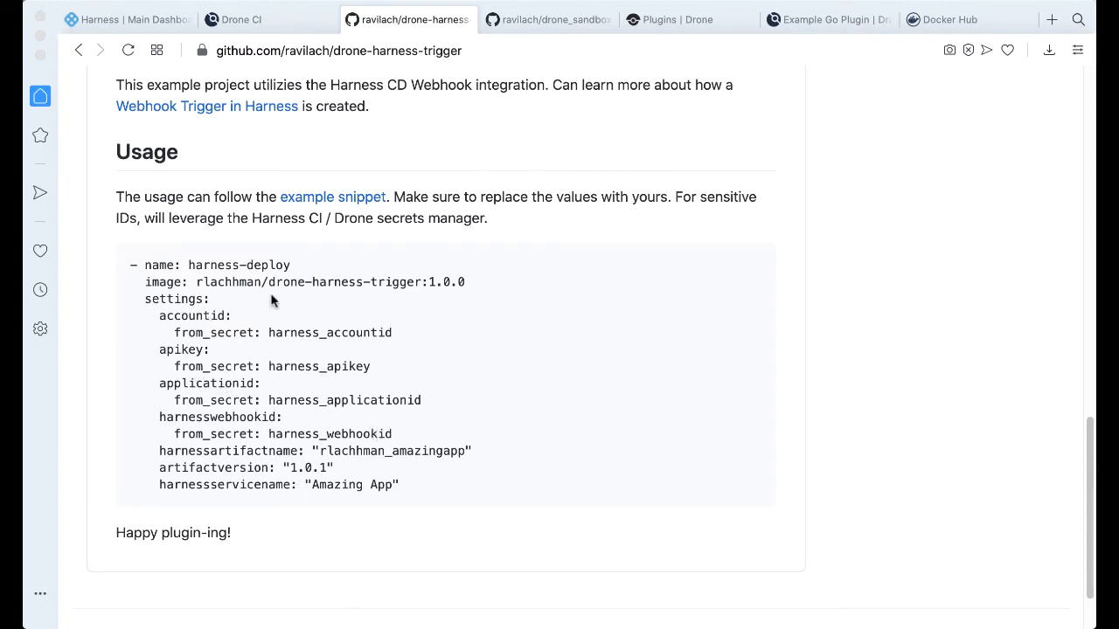
pyautogui.scroll(3)
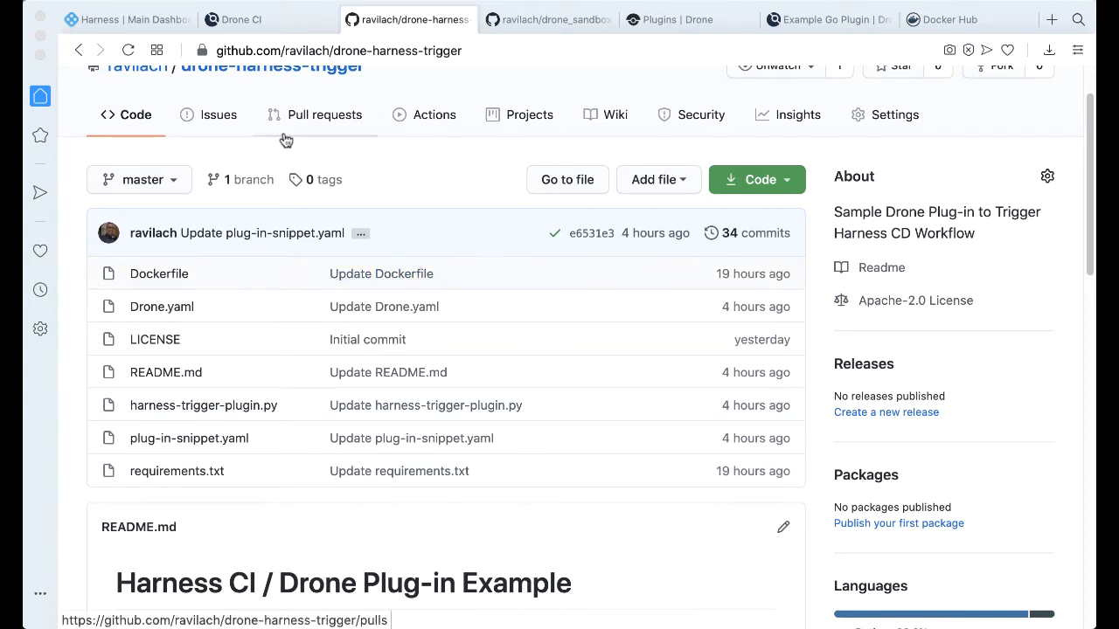
pyautogui.moveTo(232, 382)
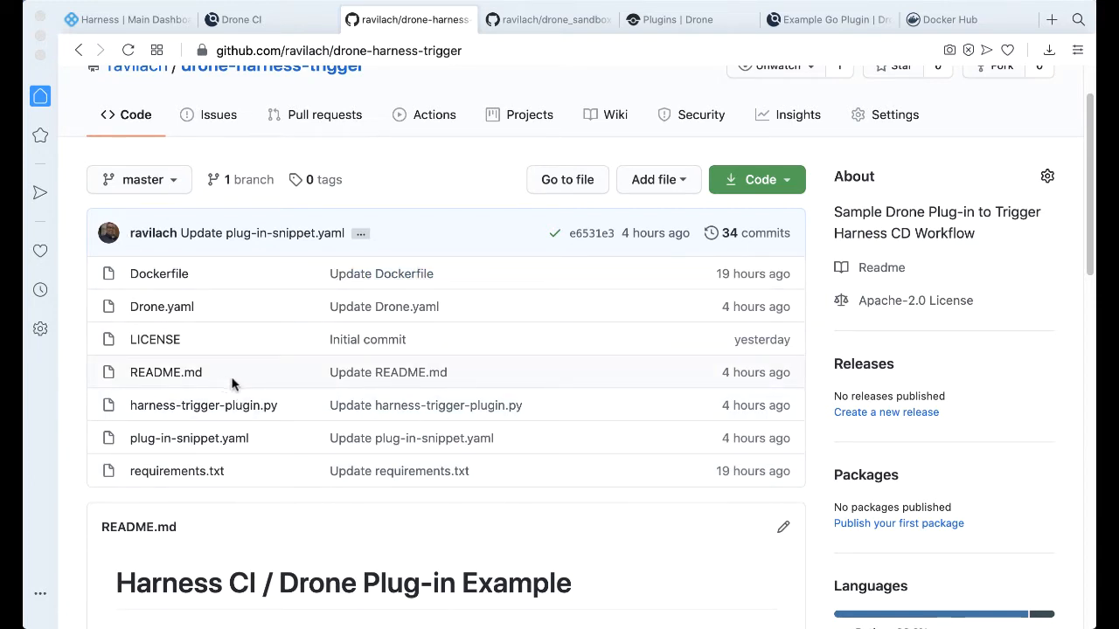
# - Check the Drone CI repository list briefly, then return to the Harness Main Dashboard
pyautogui.click(245, 19)
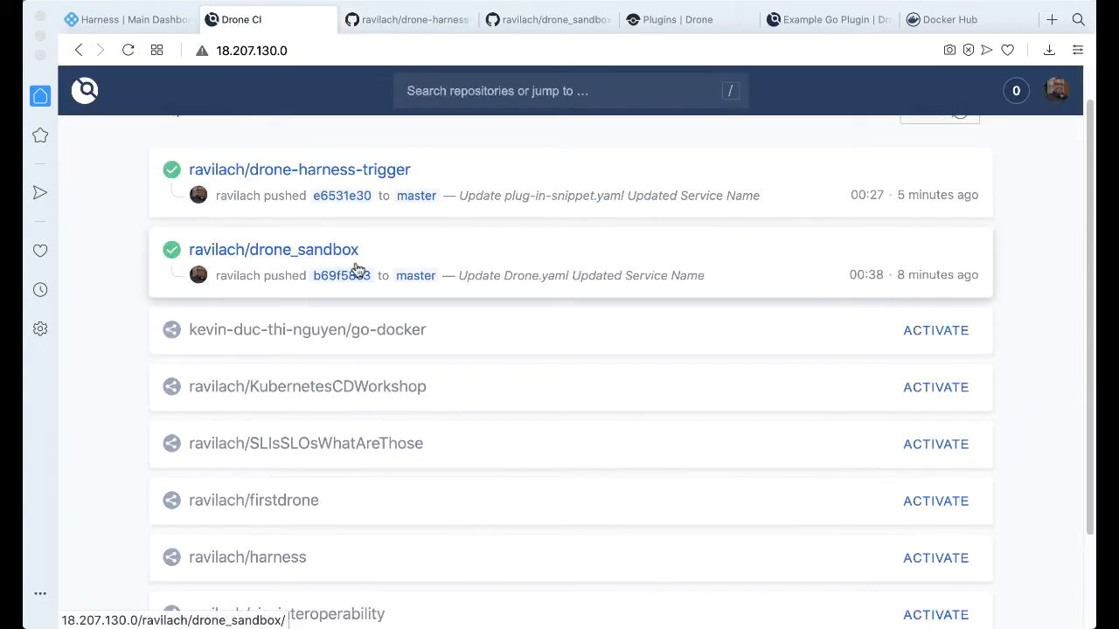
pyautogui.moveTo(395, 258)
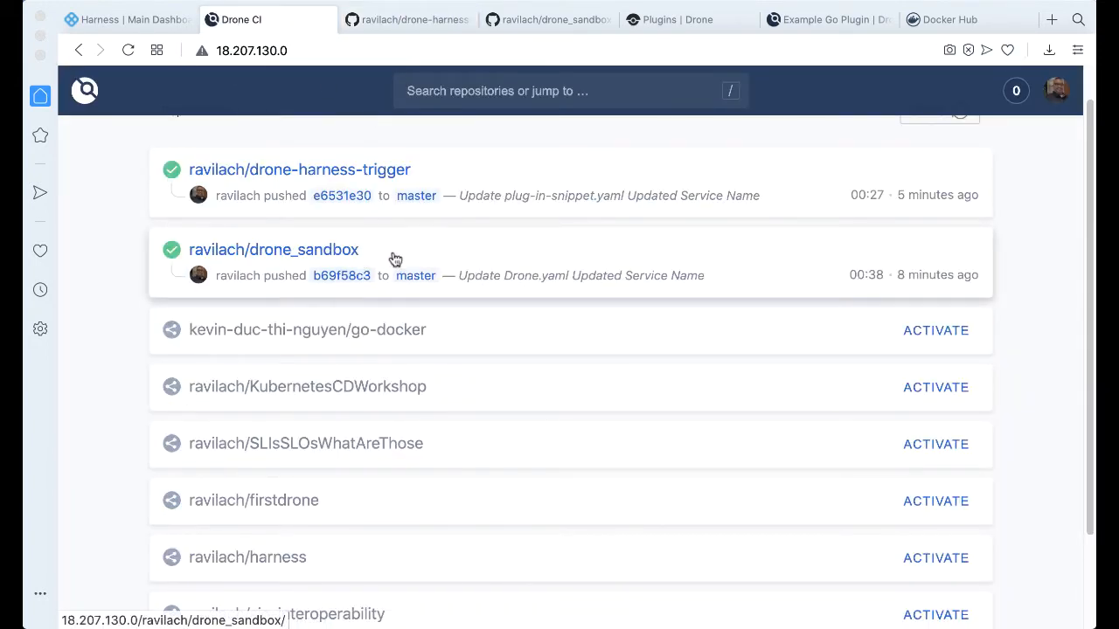
pyautogui.moveTo(113, 19)
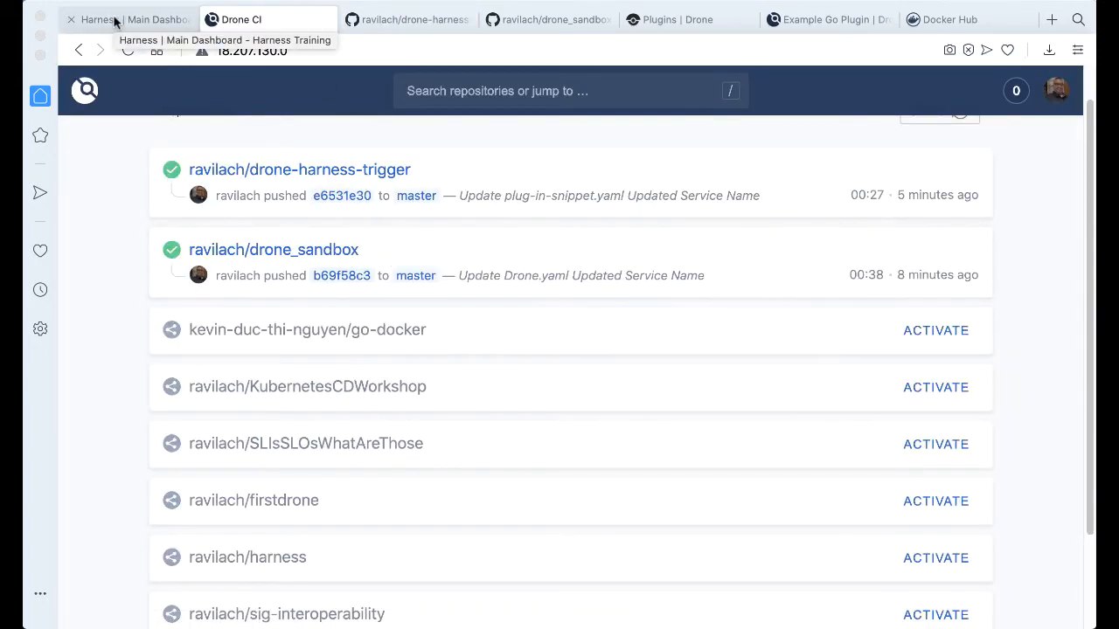
pyautogui.click(114, 19)
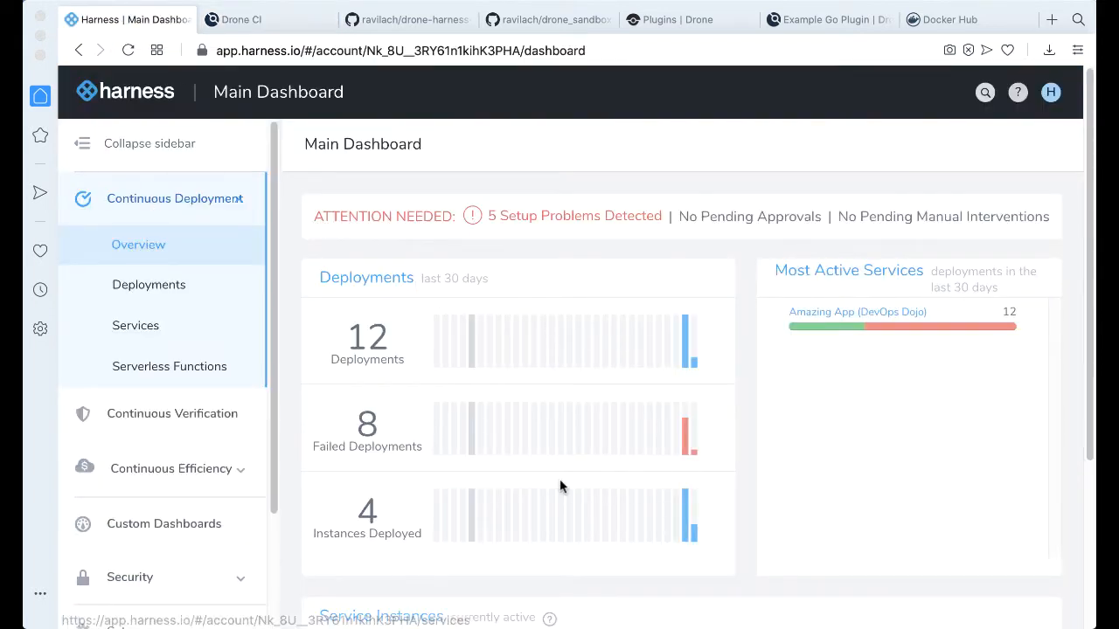
pyautogui.moveTo(341, 327)
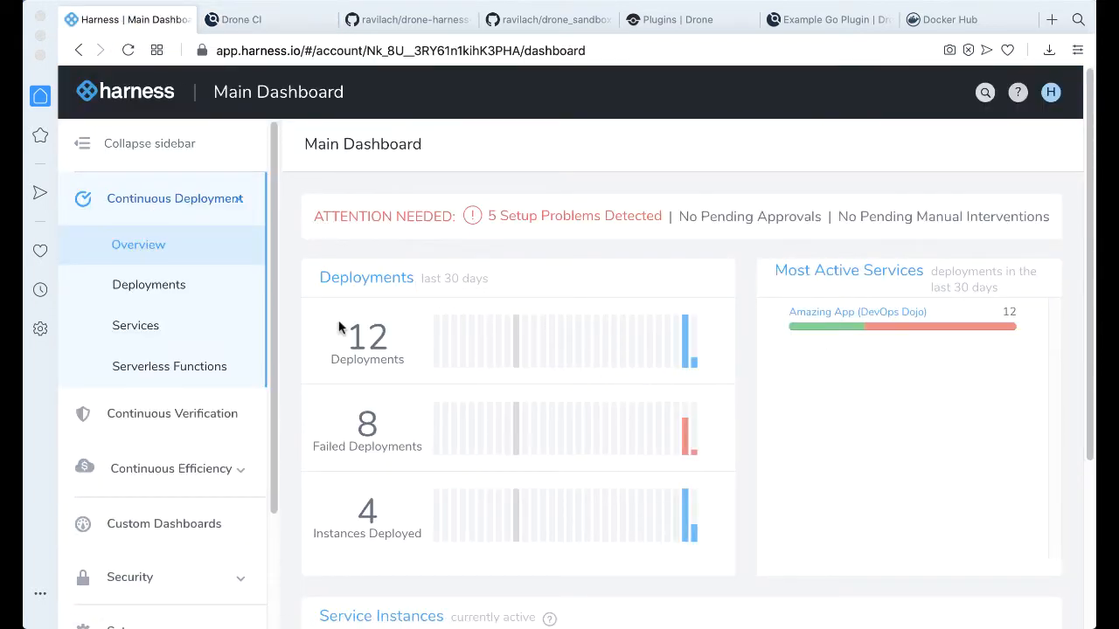
pyautogui.moveTo(777, 157)
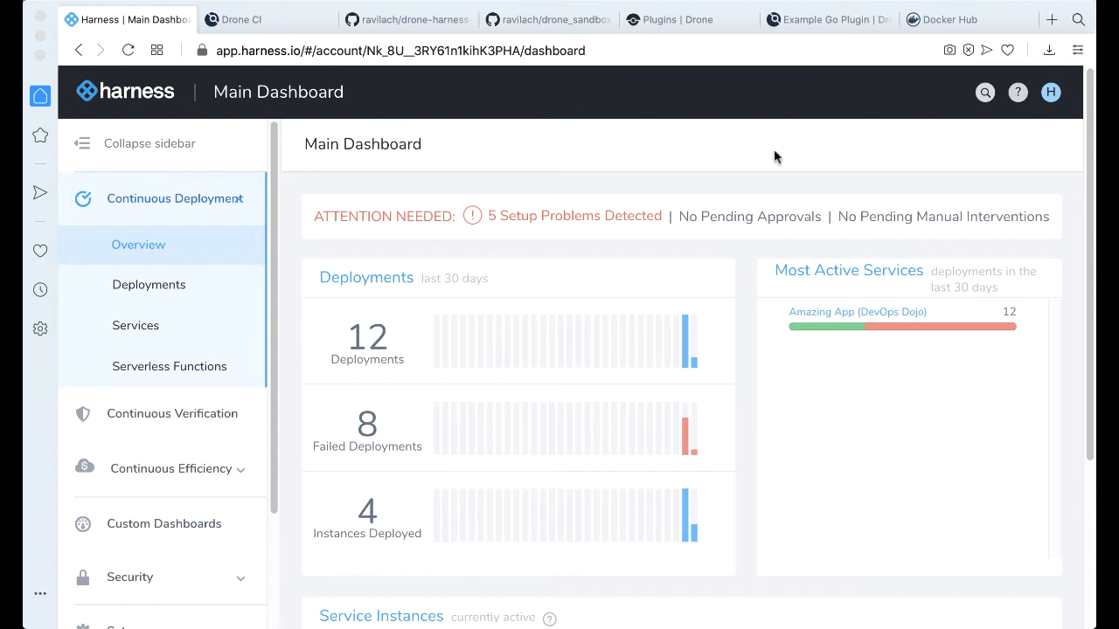
pyautogui.moveTo(780, 156)
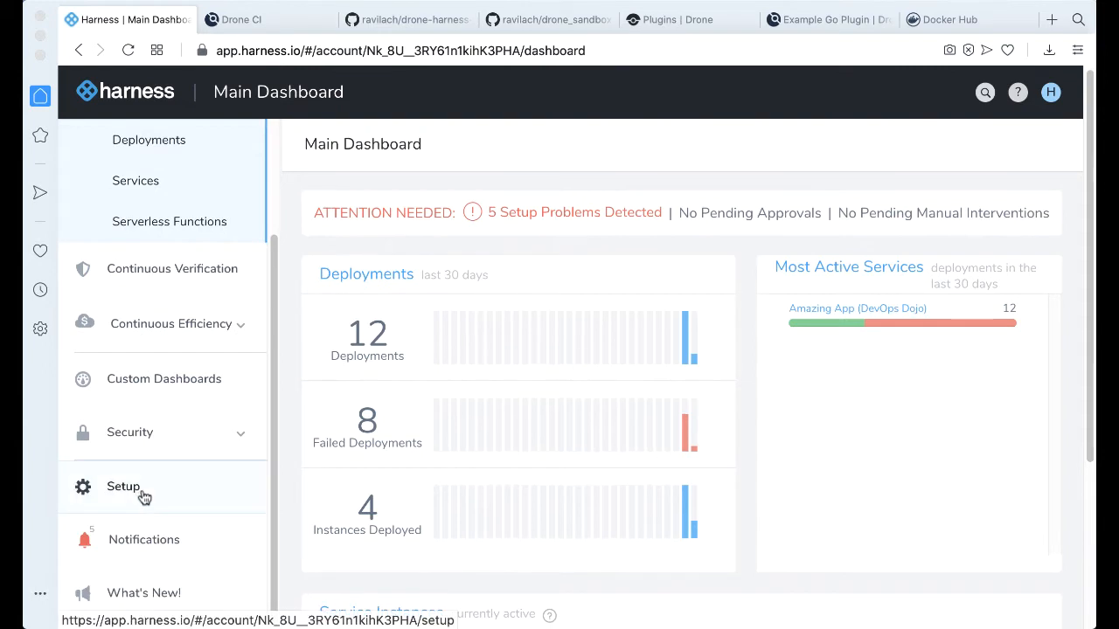
pyautogui.moveTo(153, 481)
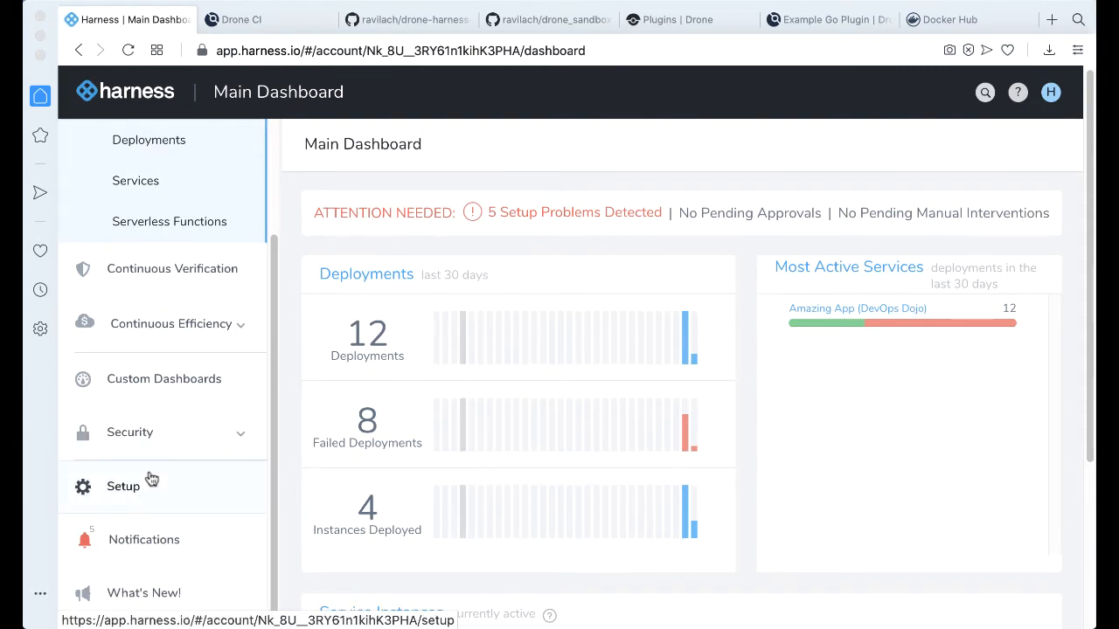
# - From Setup, add and submit application 'DevOps Ninja' with description 'Yes'
pyautogui.click(122, 486)
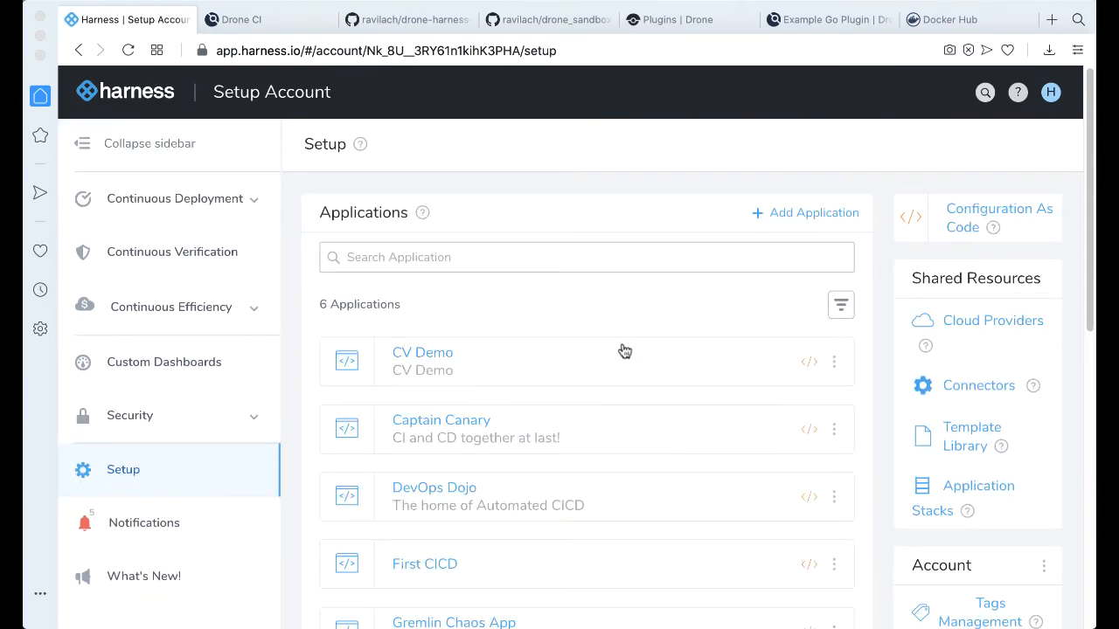
pyautogui.scroll(-3)
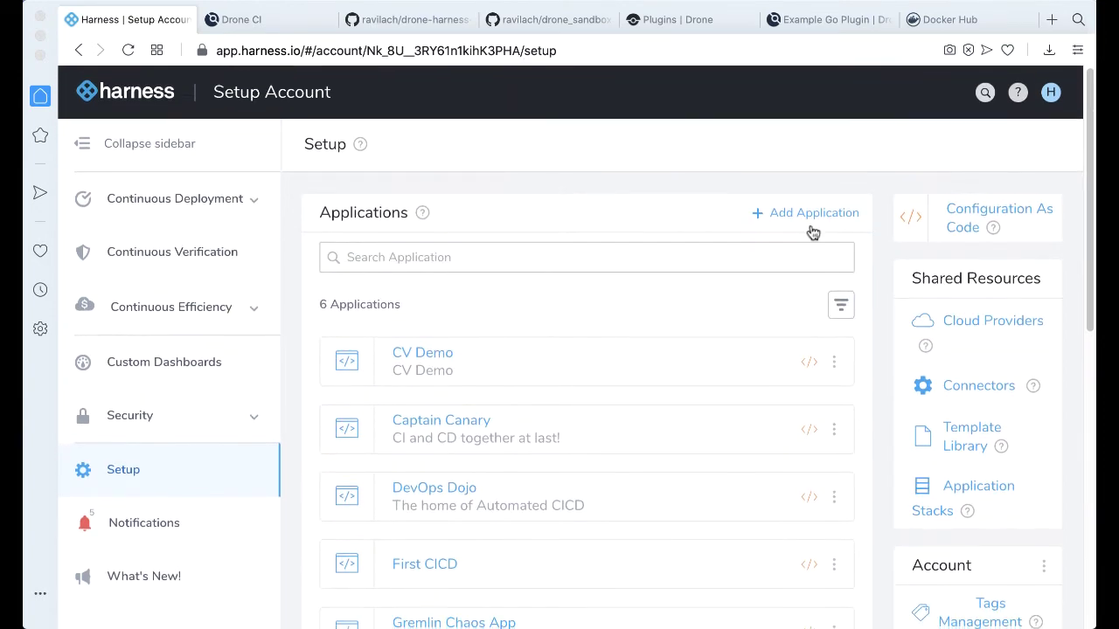
pyautogui.click(804, 213)
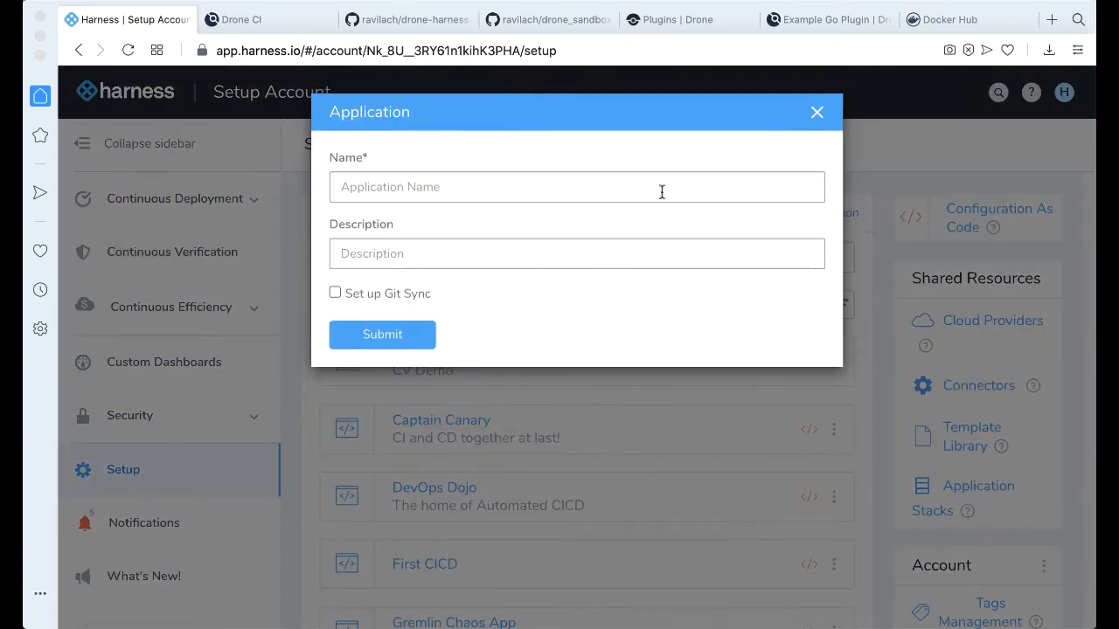
pyautogui.write('DevOps Ninja')
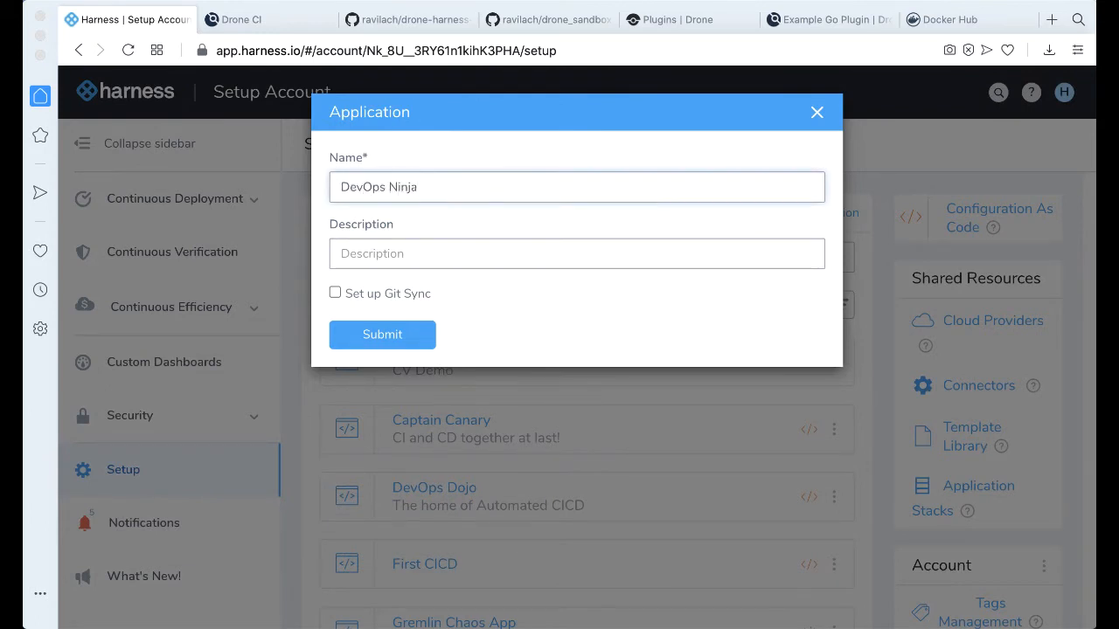
pyautogui.write('Yes')
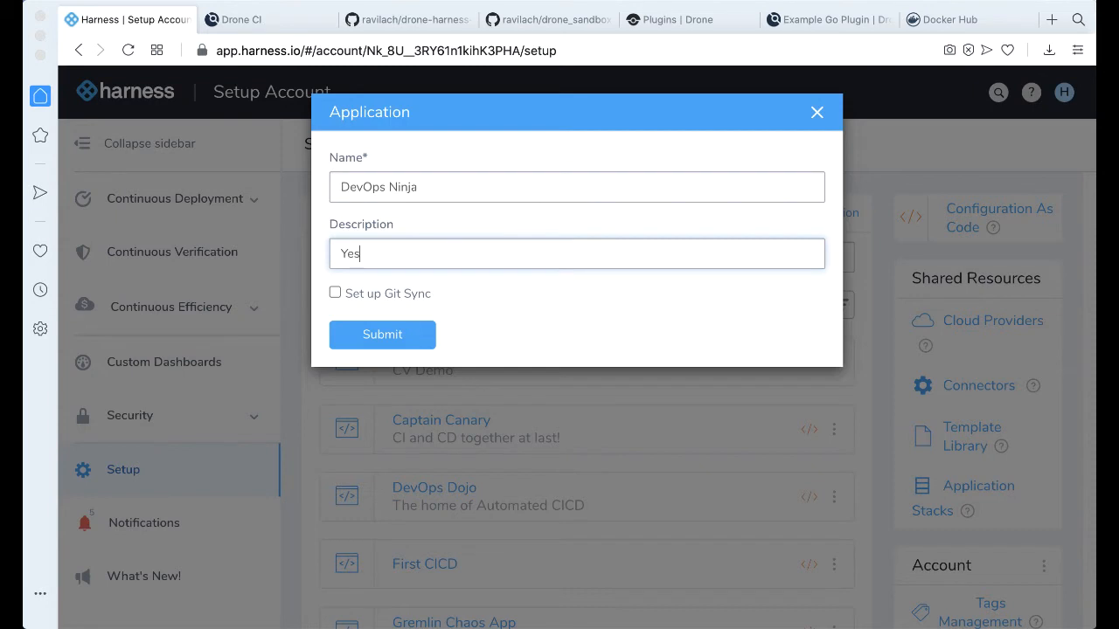
pyautogui.click(381, 335)
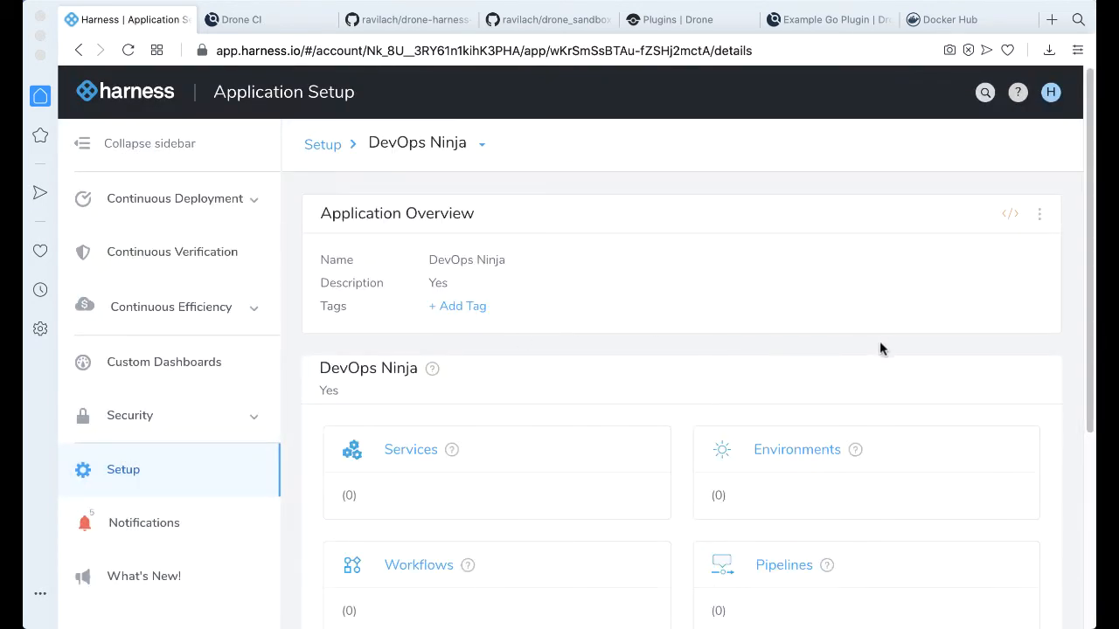
pyautogui.moveTo(644, 423)
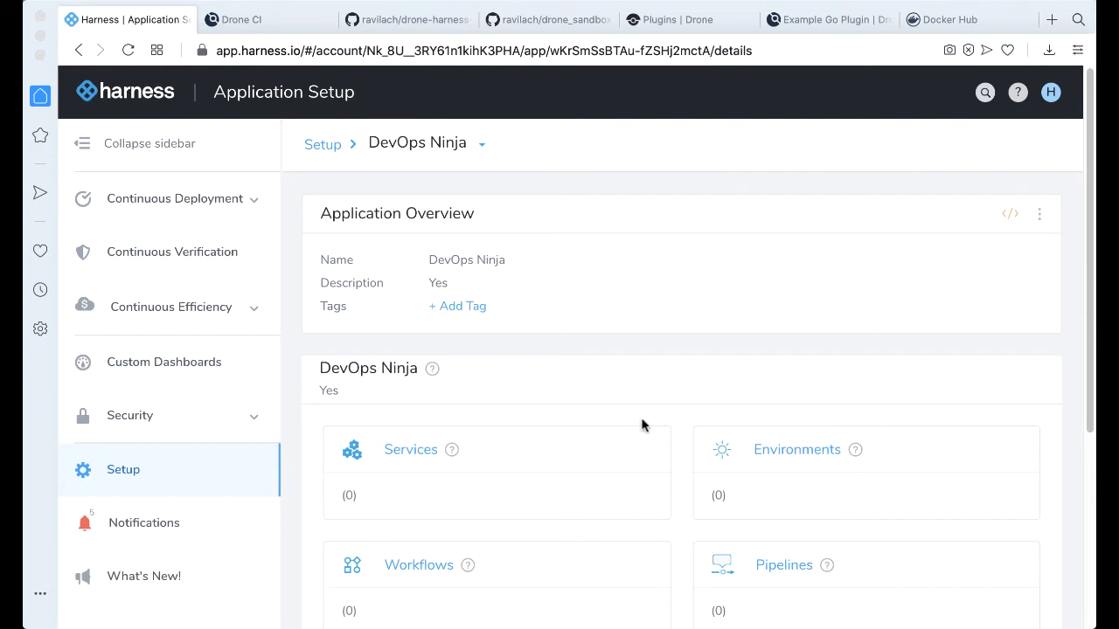
pyautogui.moveTo(725, 334)
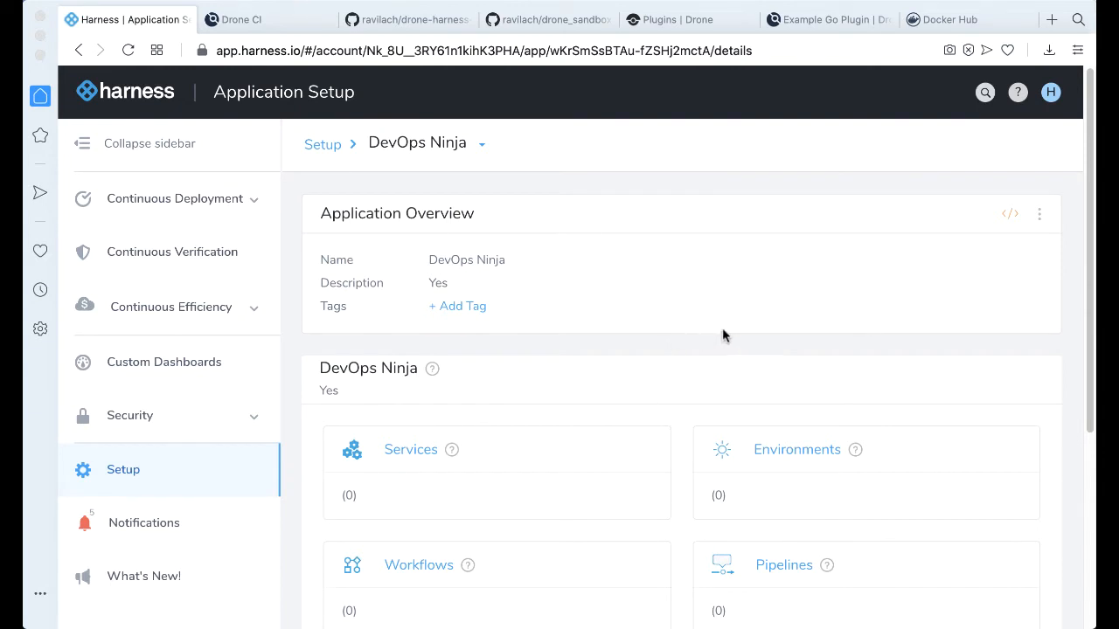
pyautogui.scroll(-3)
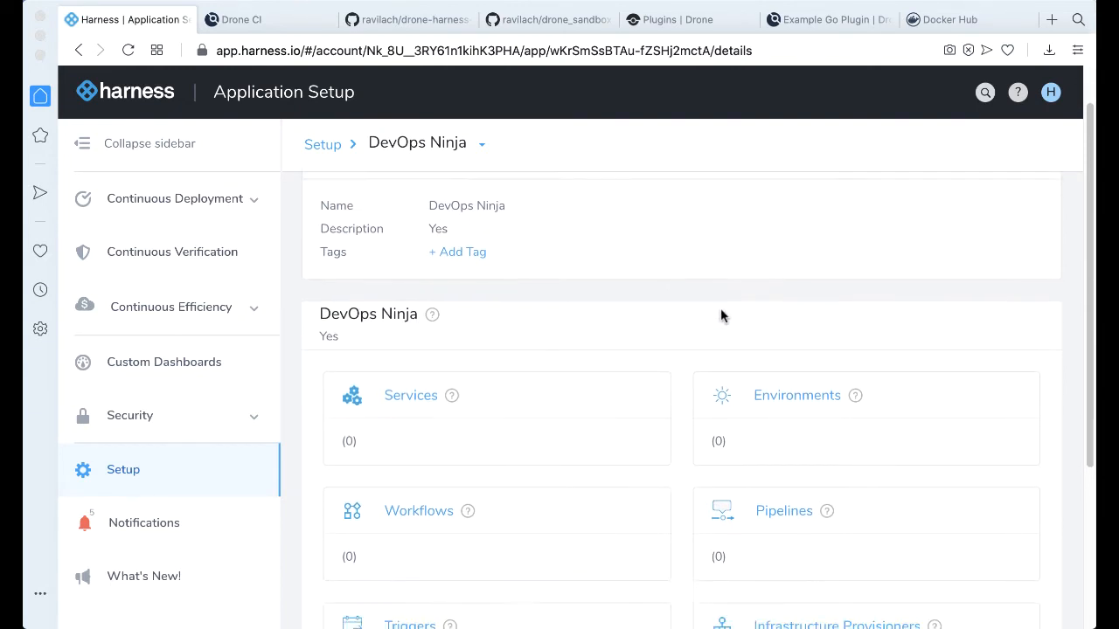
# - Add environment 'Ninja Env' to DevOps Ninja with type Non-Production
pyautogui.click(796, 395)
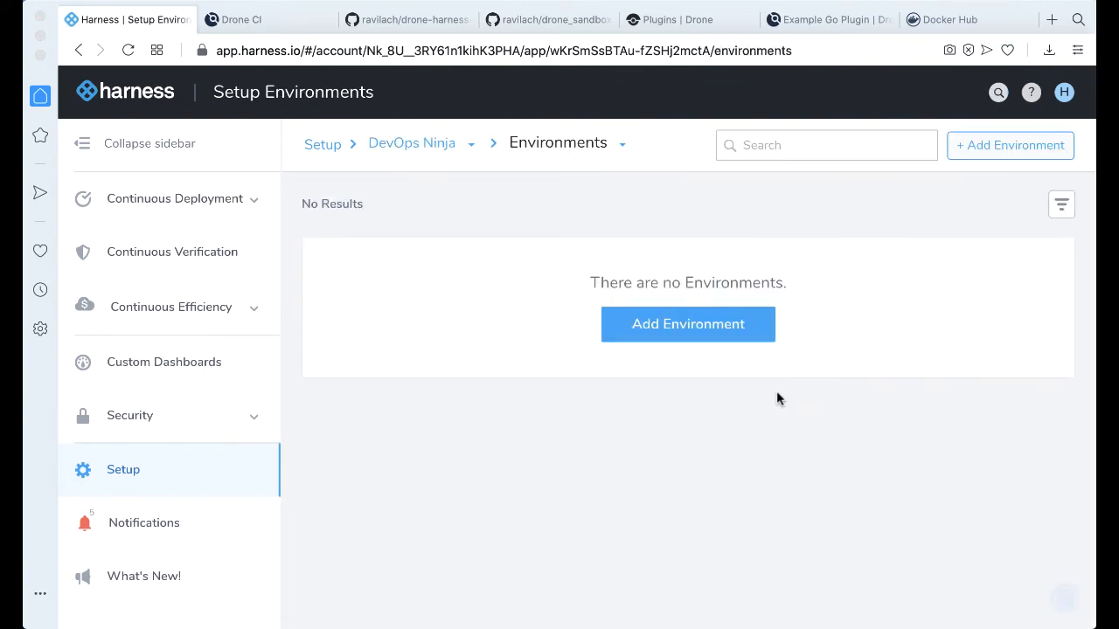
pyautogui.click(687, 324)
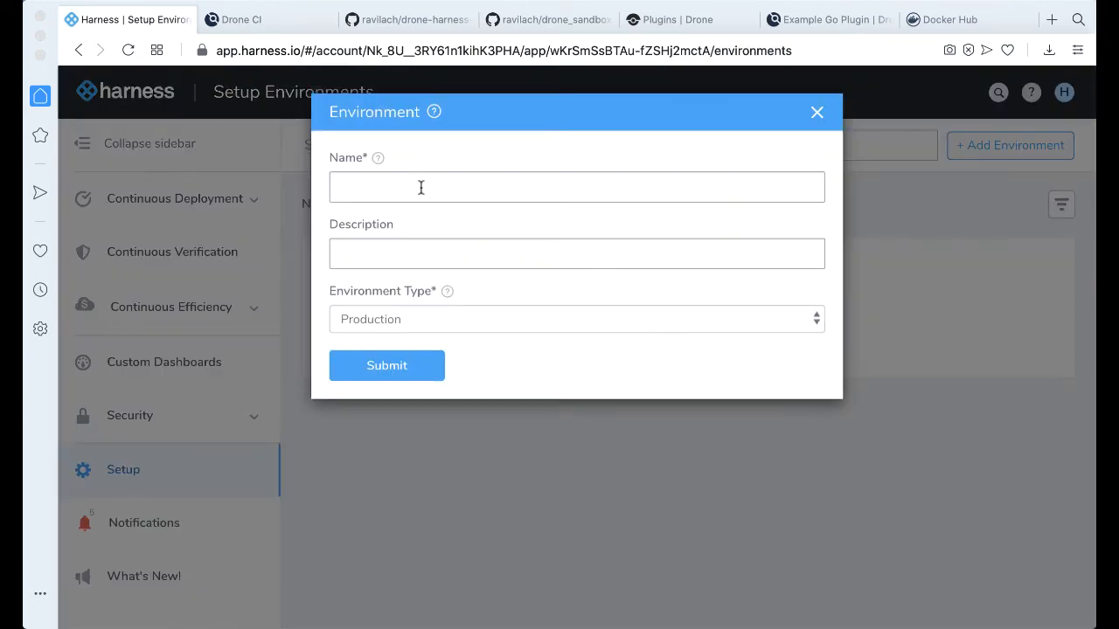
pyautogui.write('Ninja Env')
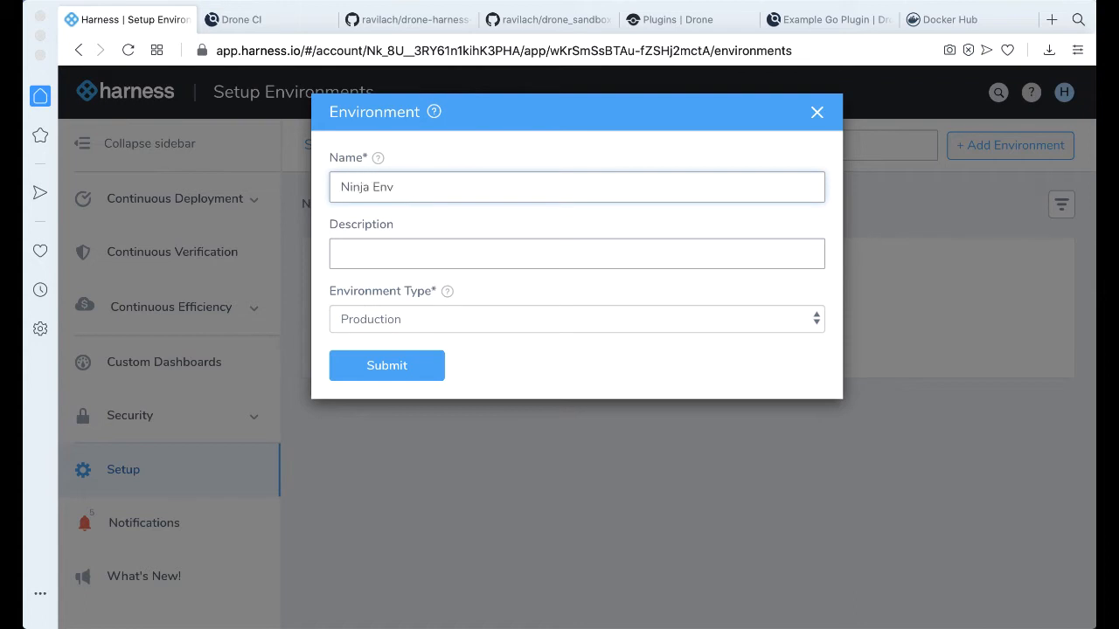
pyautogui.click(576, 319)
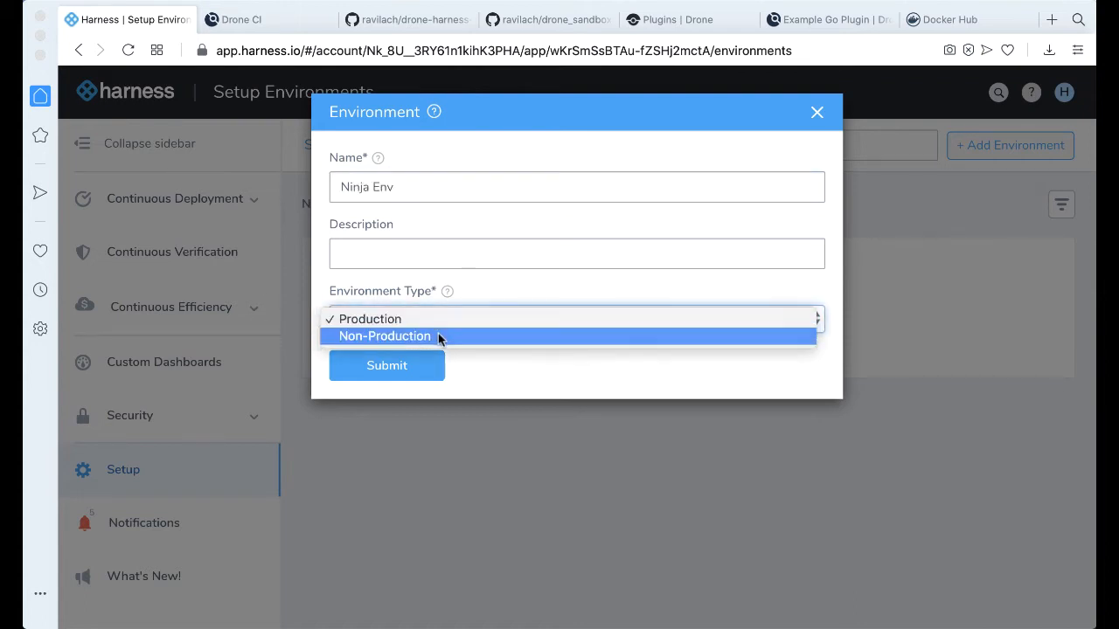
pyautogui.click(386, 365)
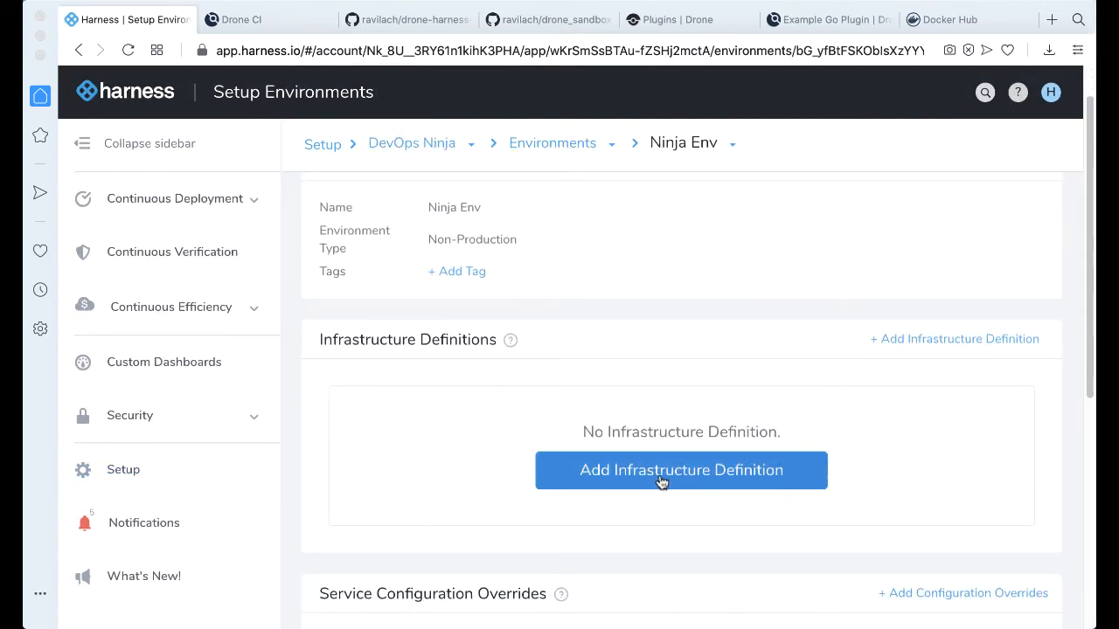
# - Define infrastructure NinjaK8s: Kubernetes deployment on CICD Kubernetes Cluster, default namespace
pyautogui.click(681, 470)
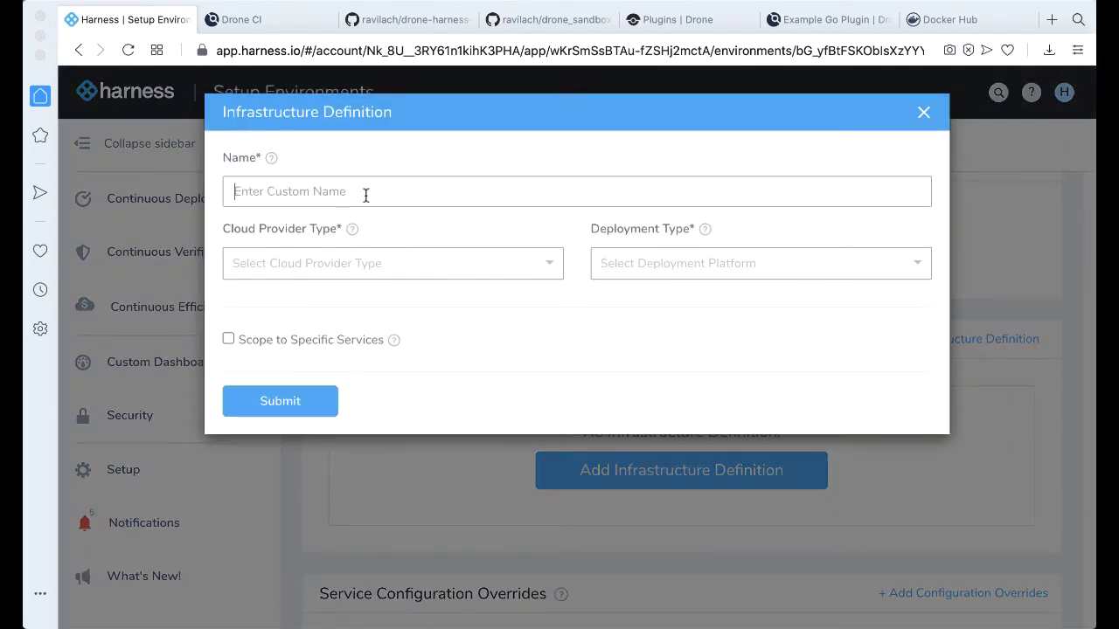
pyautogui.write('NinjaK')
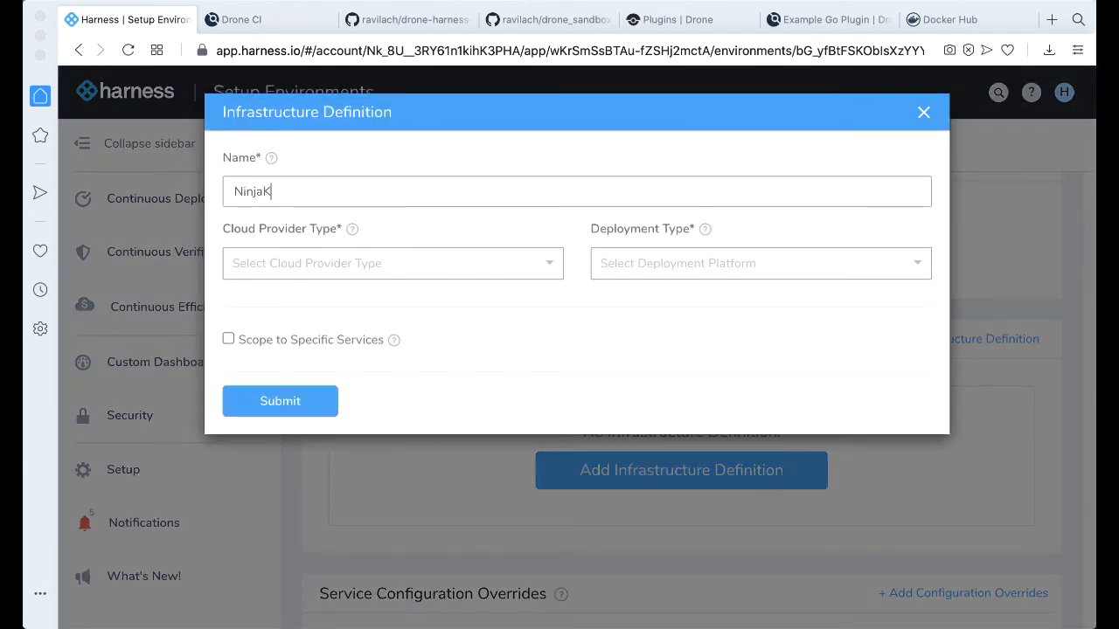
pyautogui.click(391, 263)
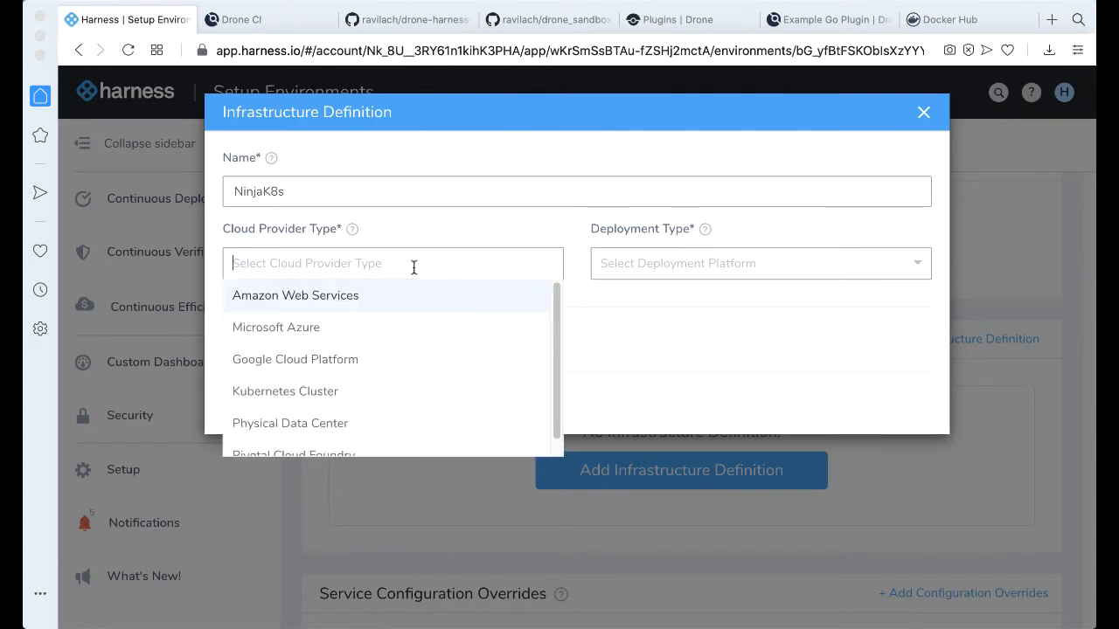
pyautogui.click(284, 391)
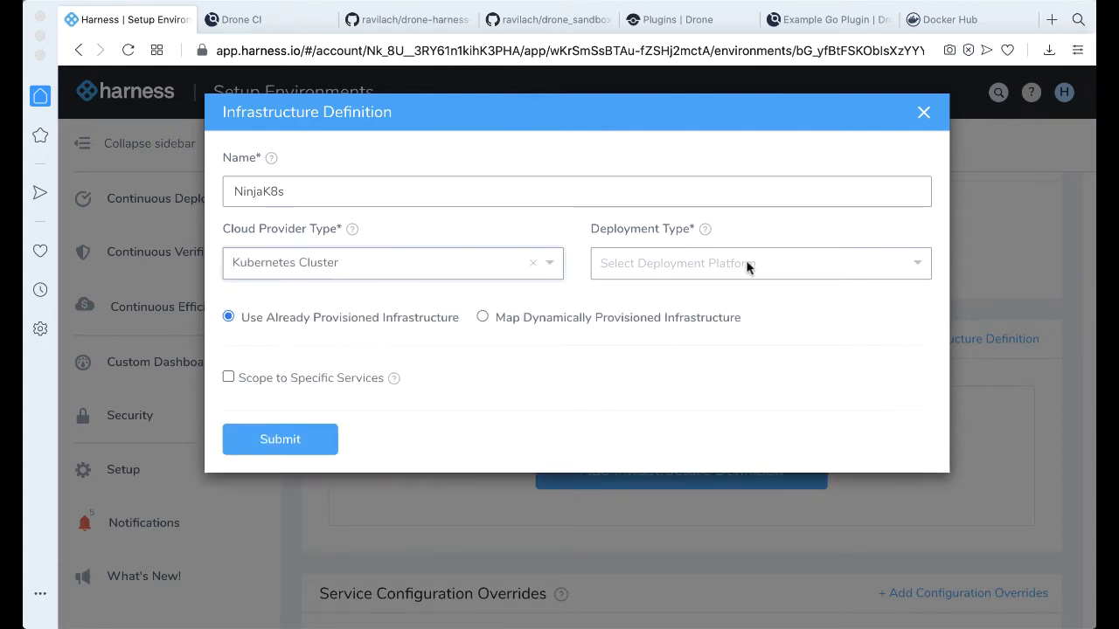
pyautogui.click(754, 263)
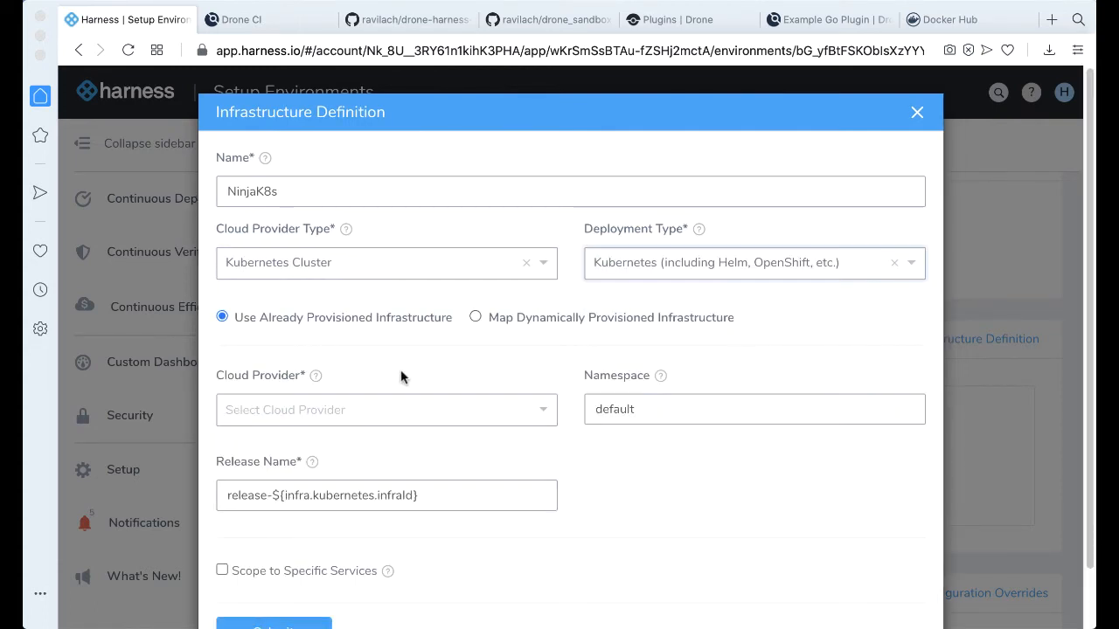
pyautogui.click(385, 409)
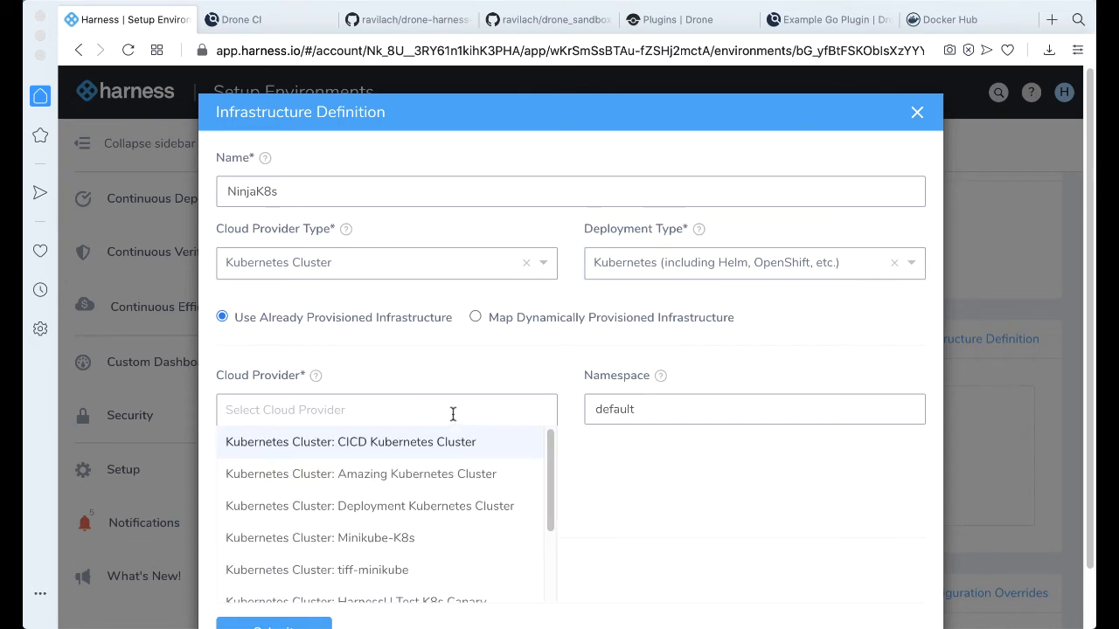
pyautogui.click(353, 442)
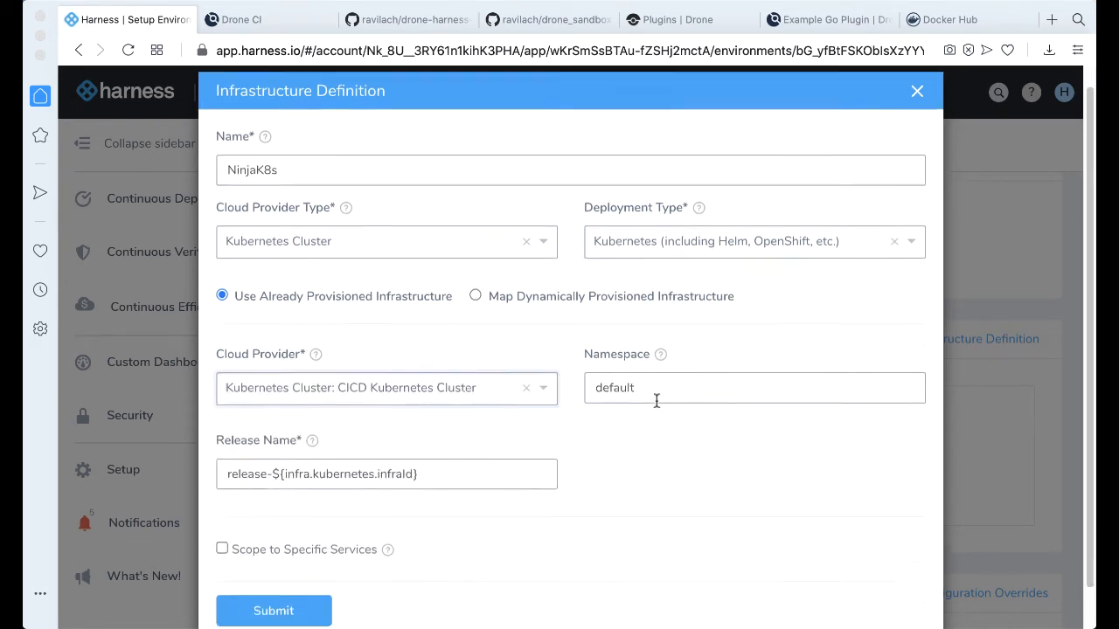
pyautogui.click(273, 610)
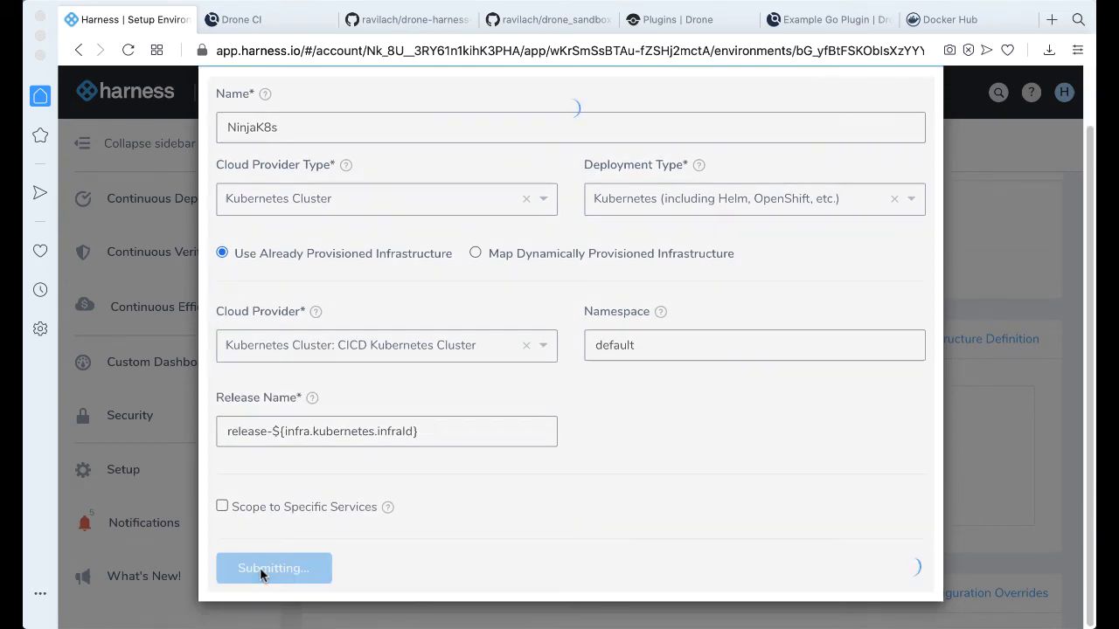
pyautogui.moveTo(496, 509)
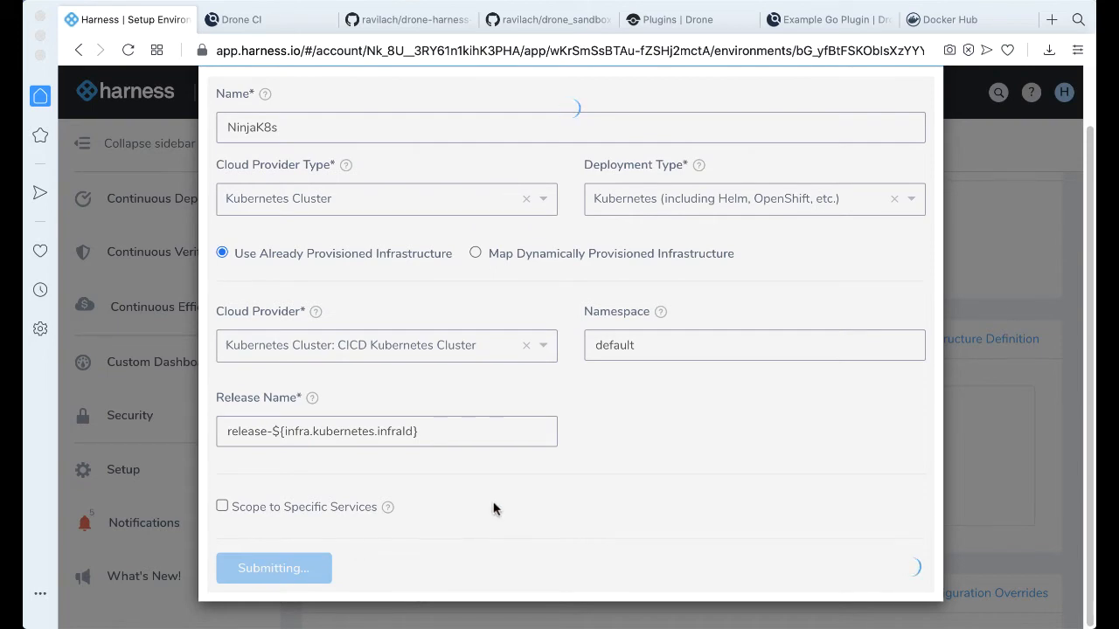
pyautogui.click(274, 567)
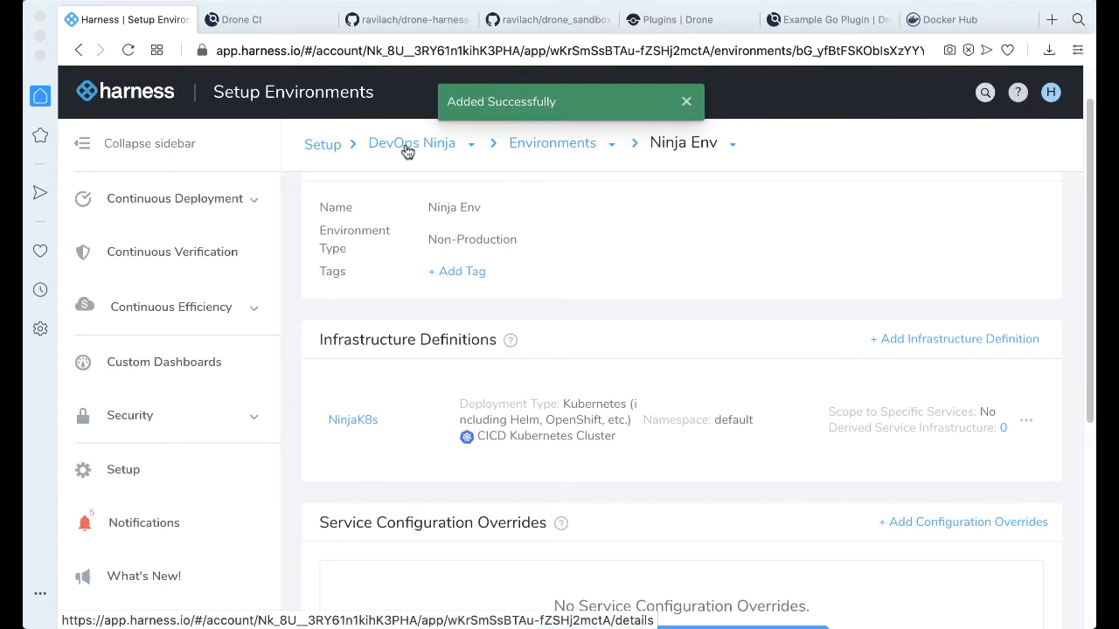
# - Add service 'Amazing Ninja App' under DevOps Ninja Services with Kubernetes deployment type
pyautogui.click(411, 142)
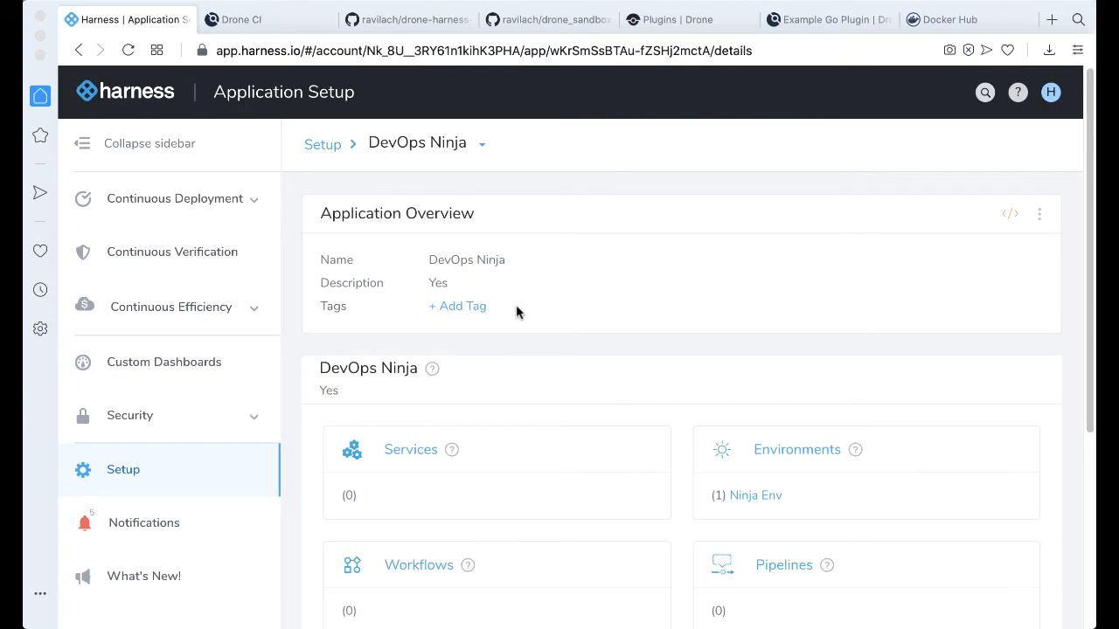
pyautogui.click(410, 449)
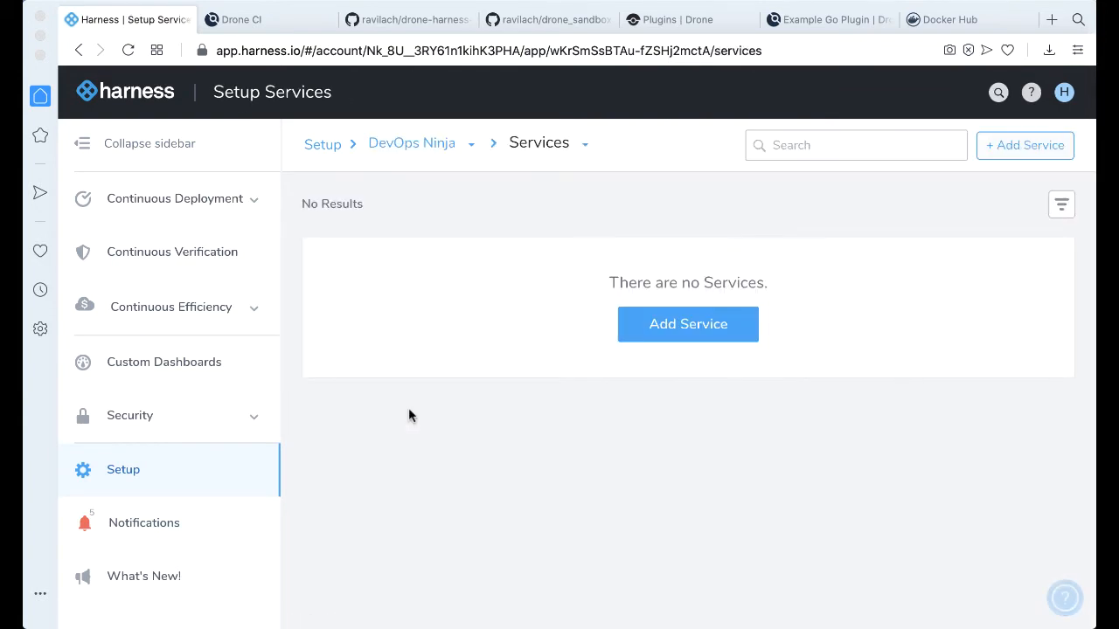
pyautogui.click(688, 324)
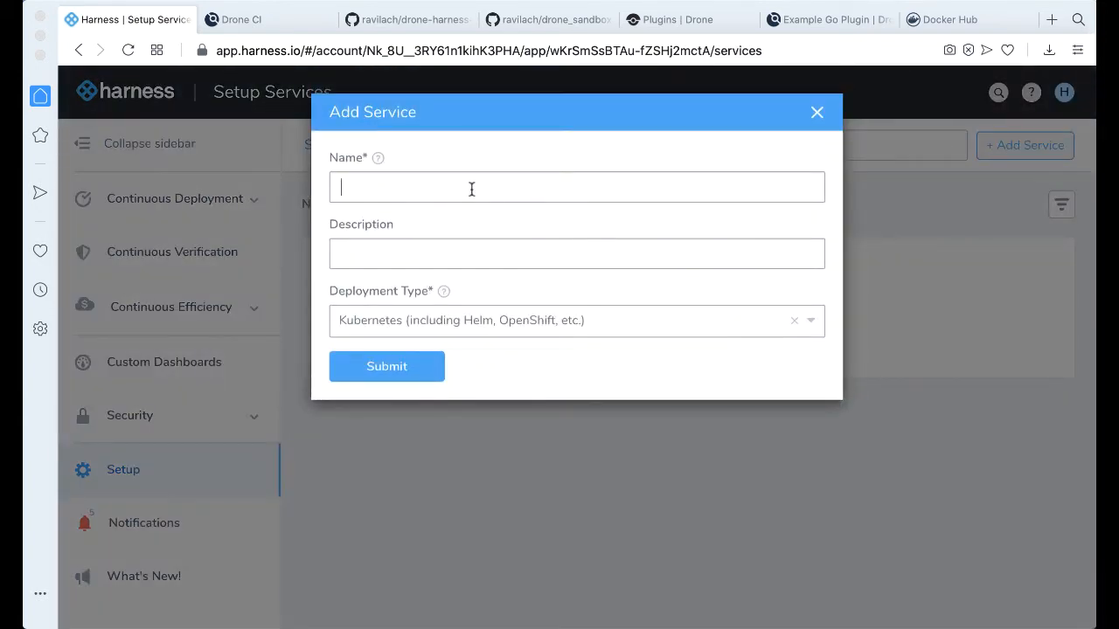
pyautogui.write('A')
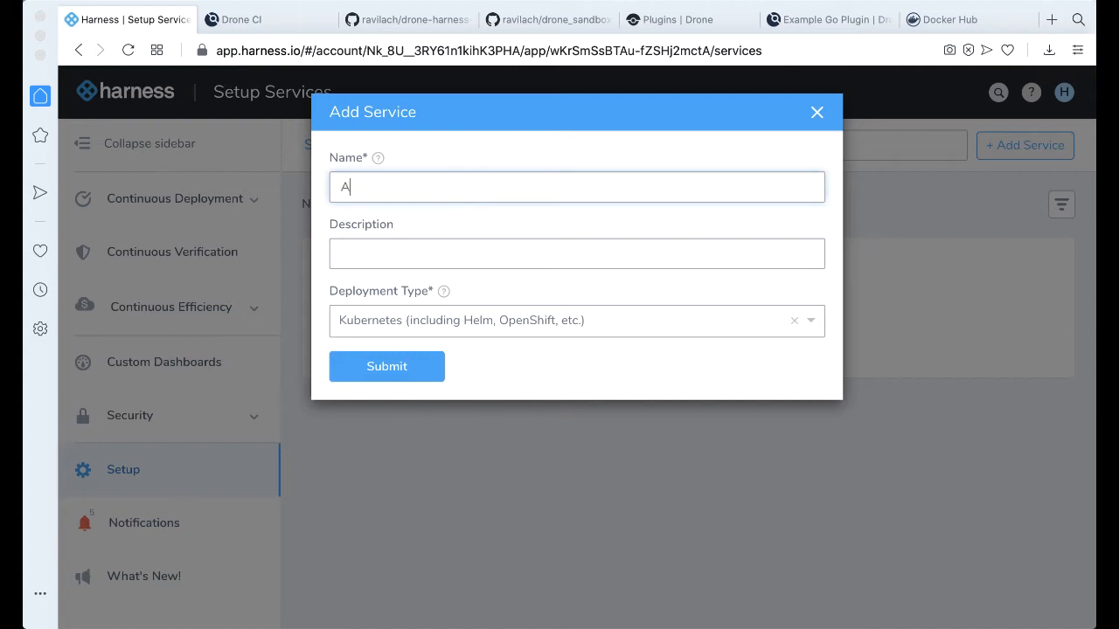
pyautogui.write('mazin')
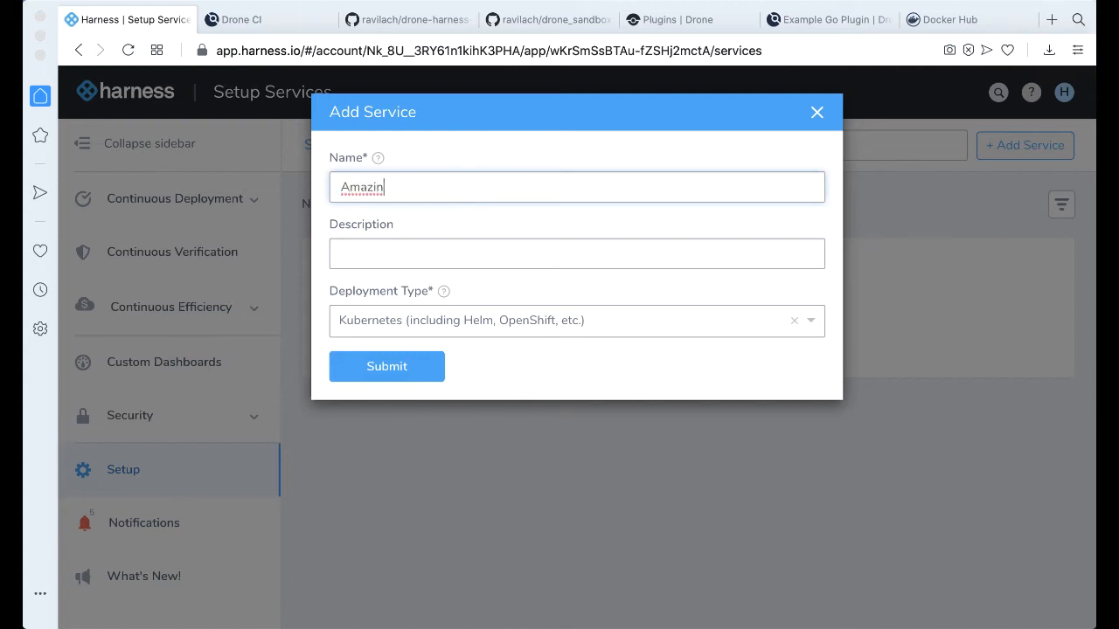
pyautogui.write('g Ninja App')
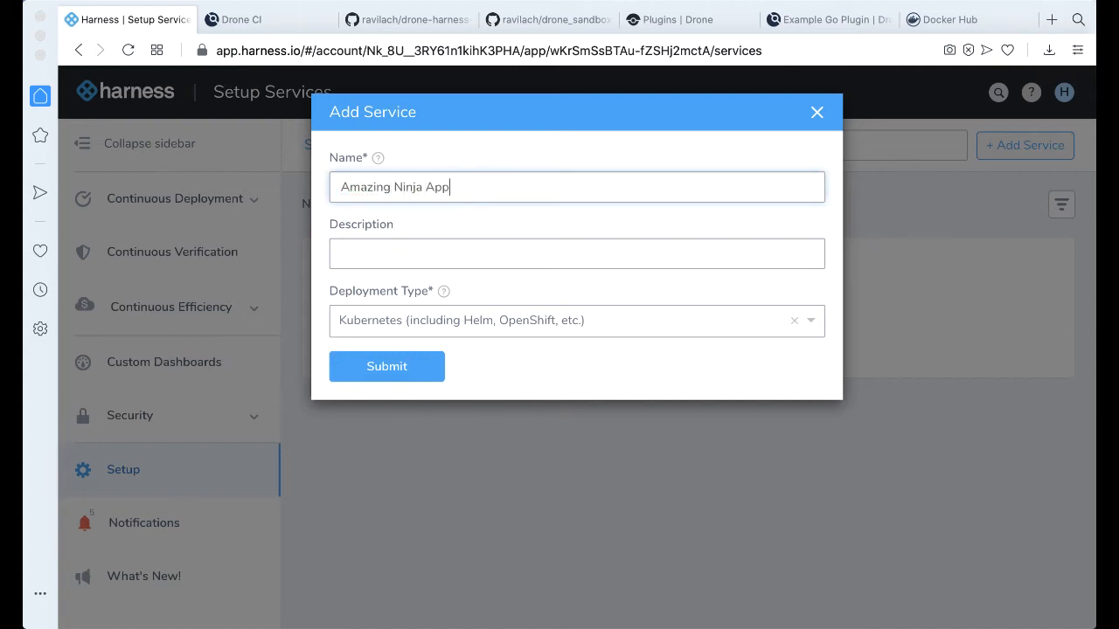
pyautogui.click(387, 367)
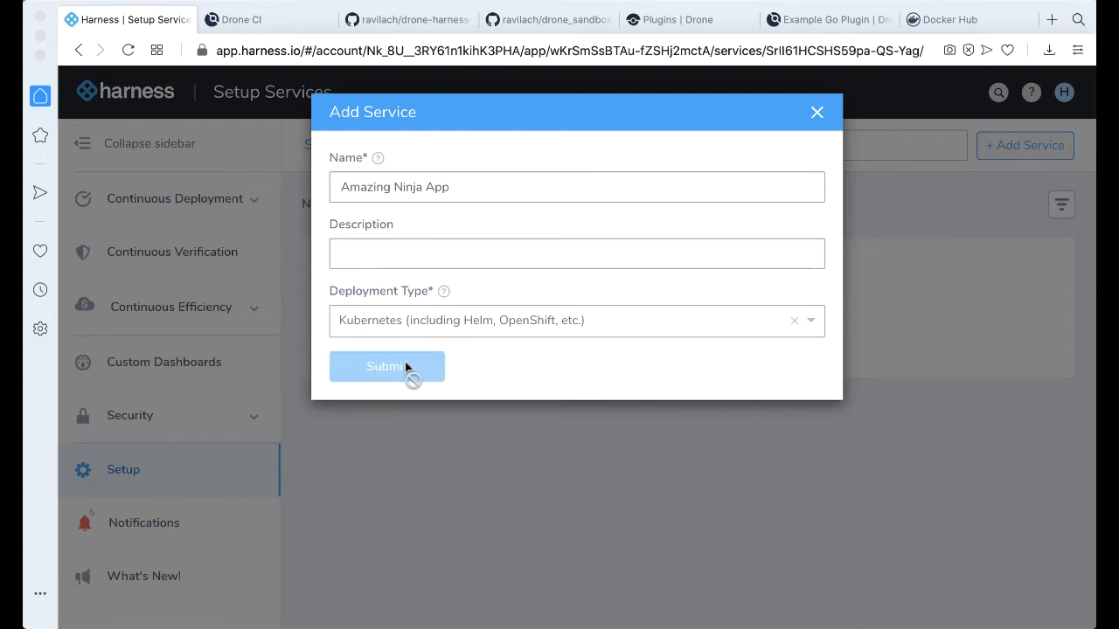
pyautogui.click(387, 366)
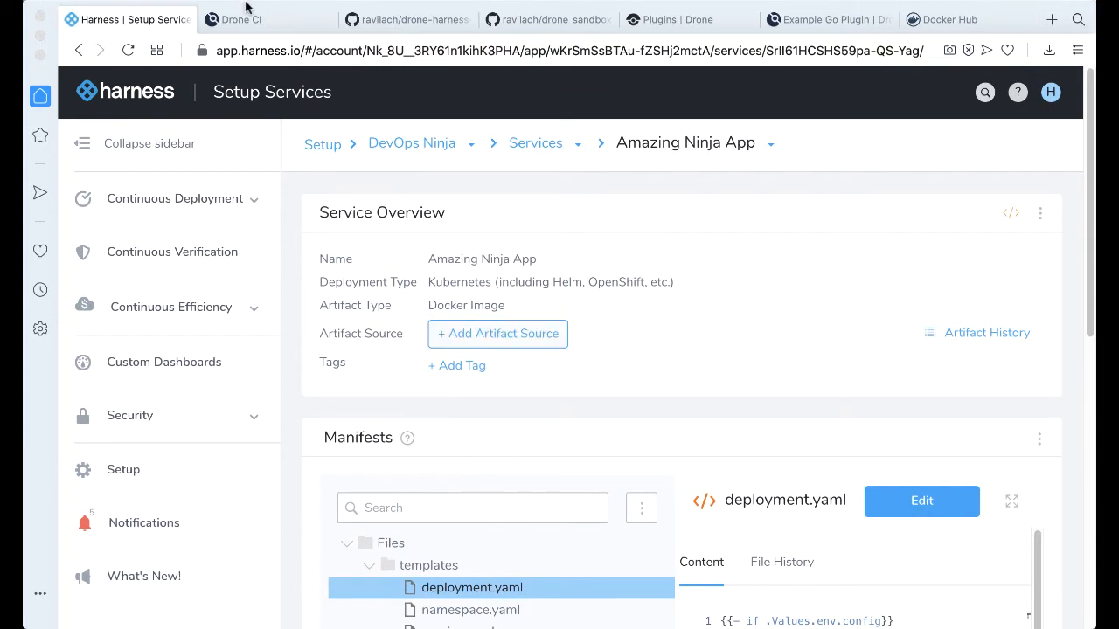
# - Check Docker Hub's amazingapp tags 1.0.2 and 1.0.1, then return to drone_sandbox on GitHub
pyautogui.click(941, 19)
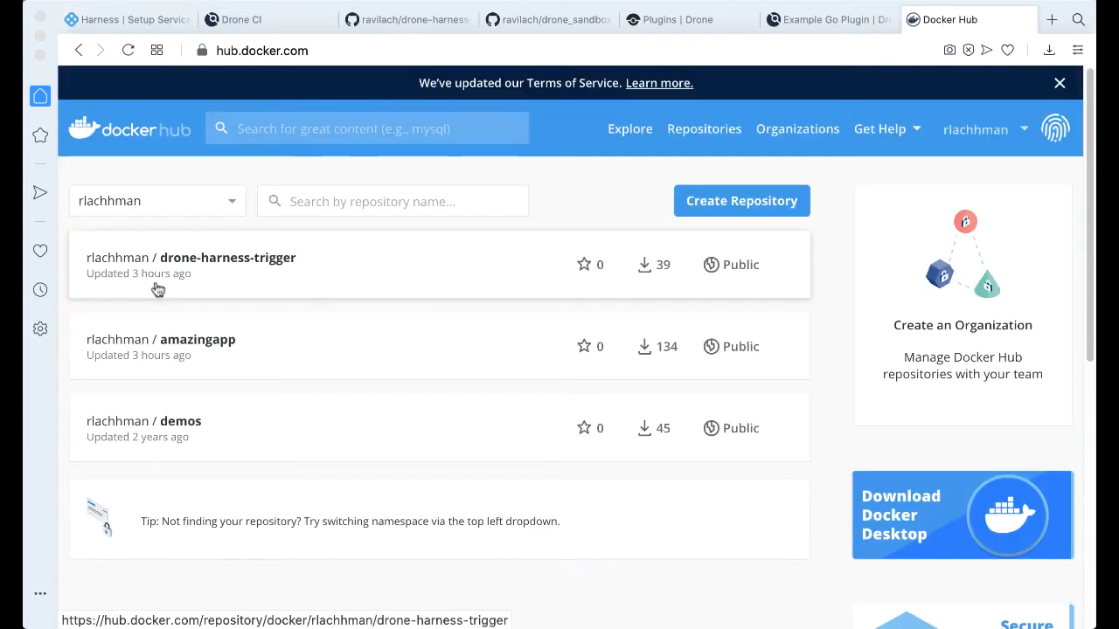
pyautogui.moveTo(356, 362)
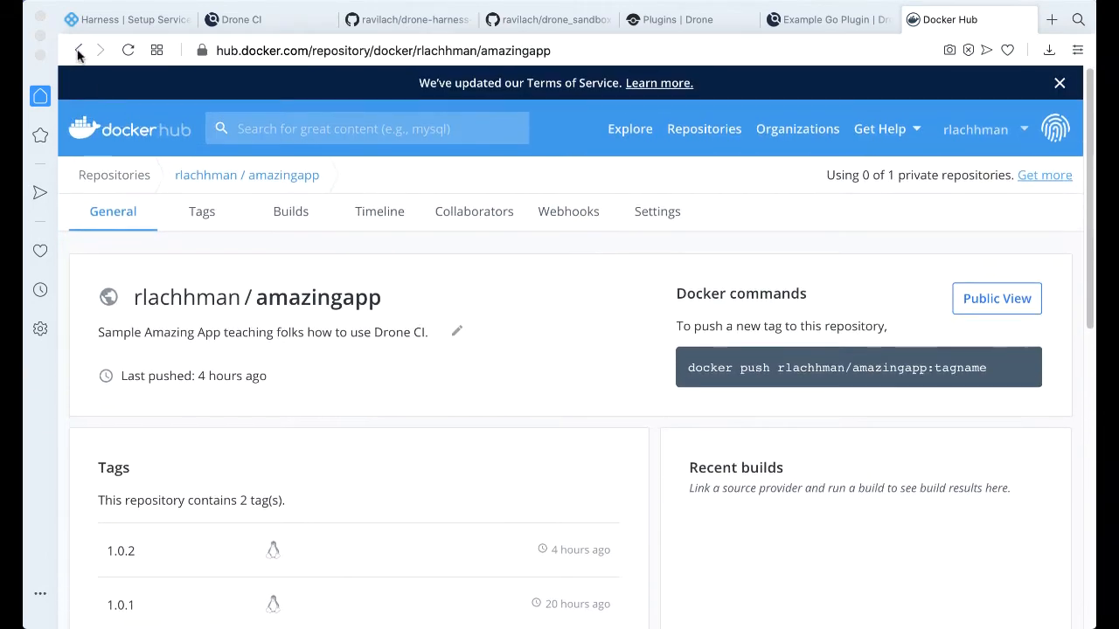
pyautogui.click(548, 19)
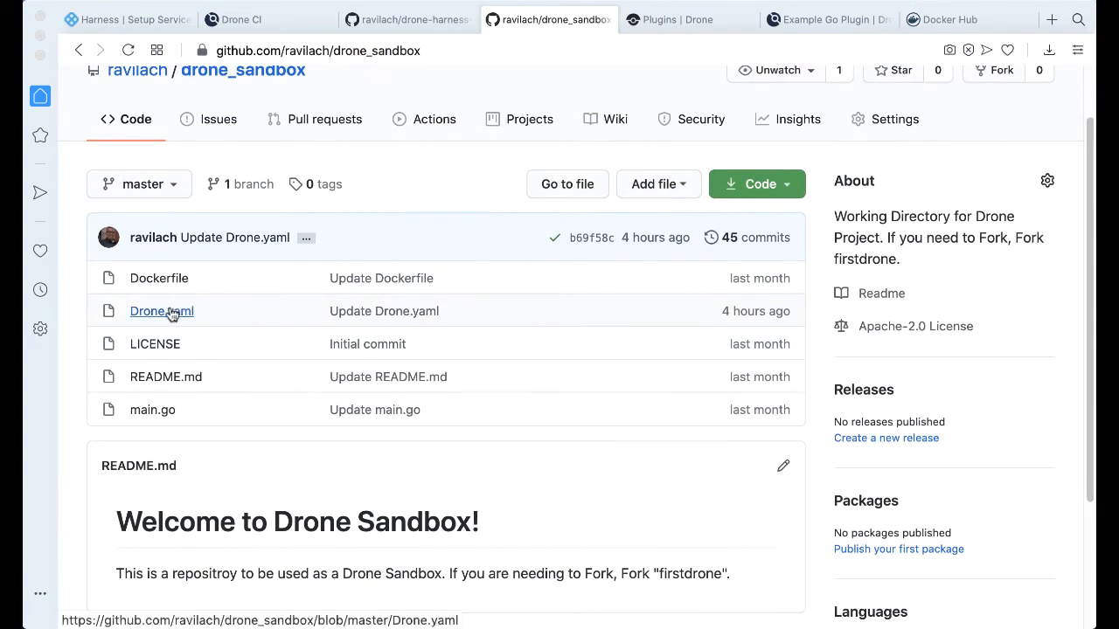
# - Review drone_sandbox's Drone.yaml: publish tag 1.0.2 and the harness-deploy plugin step
pyautogui.click(162, 311)
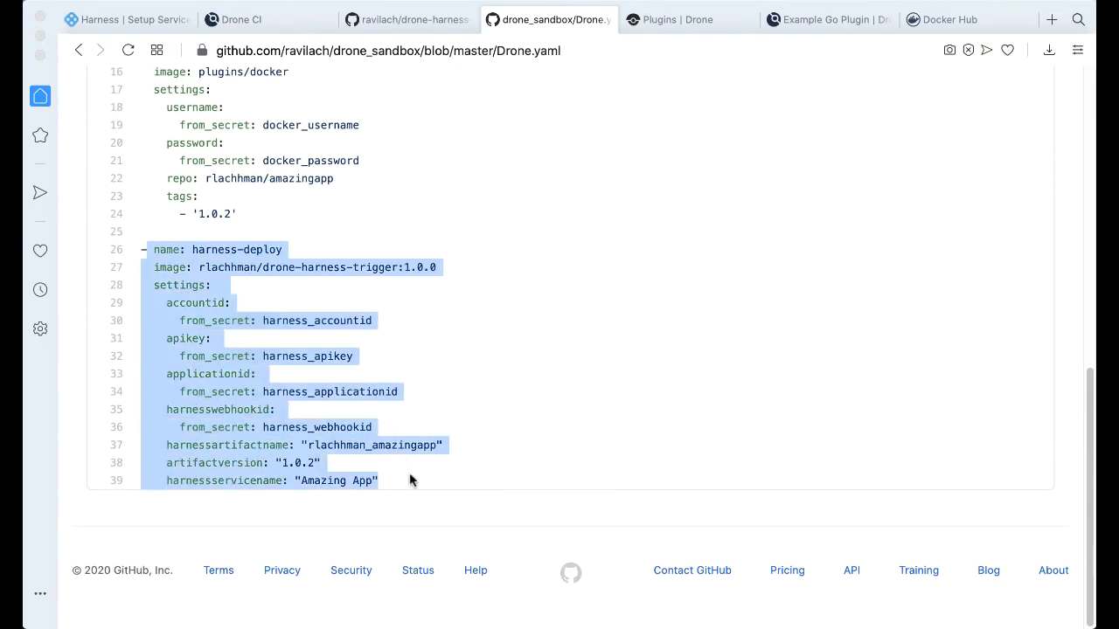
pyautogui.scroll(3)
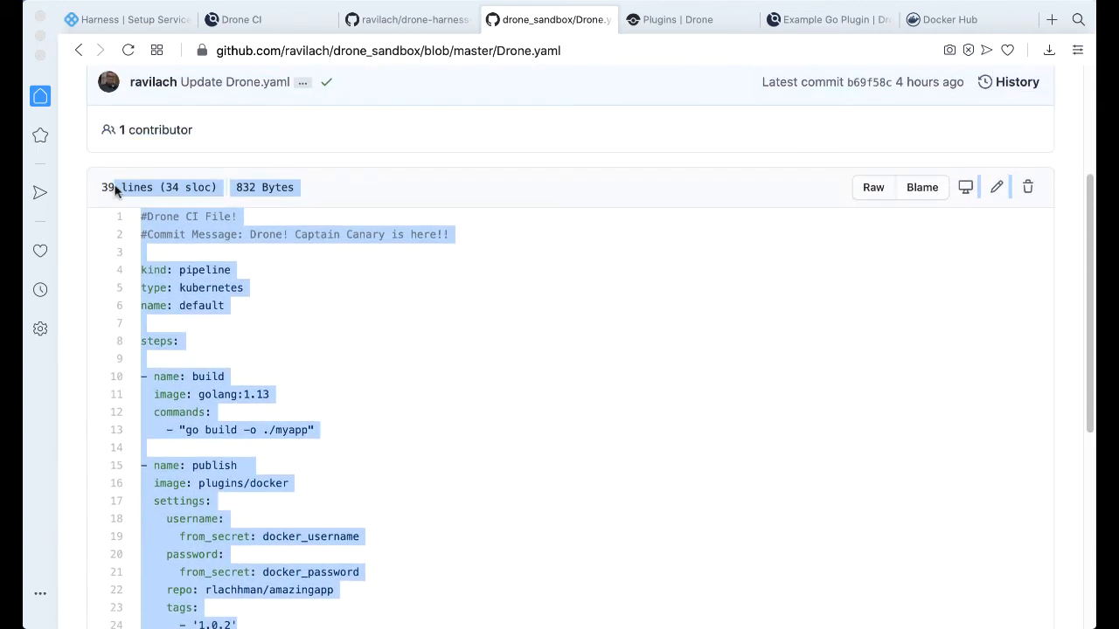
pyautogui.scroll(-3)
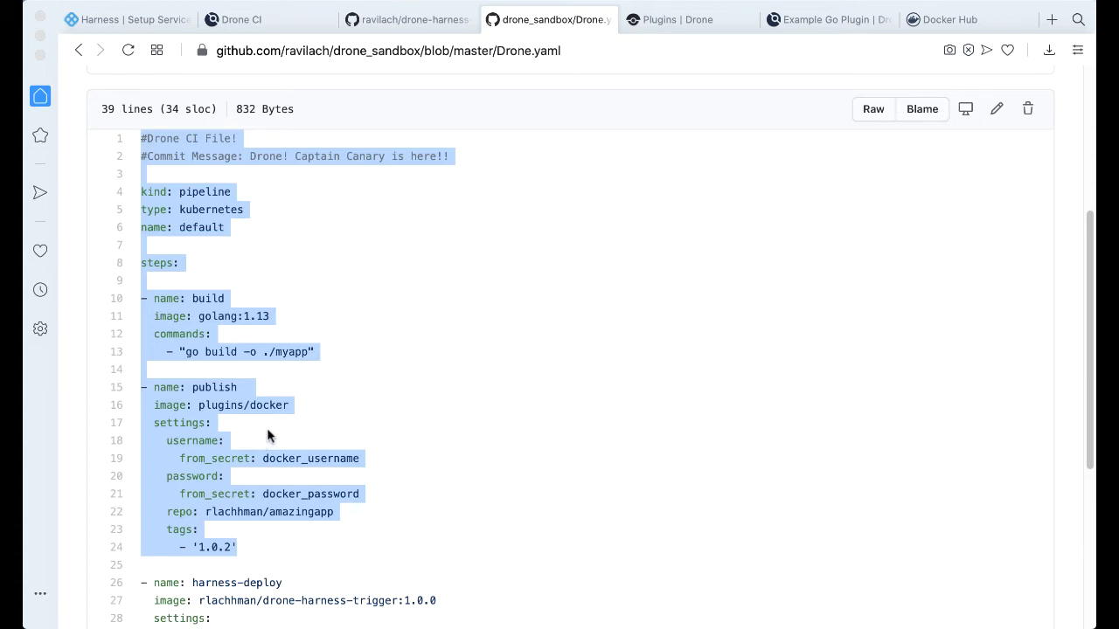
pyautogui.doubleClick(211, 548)
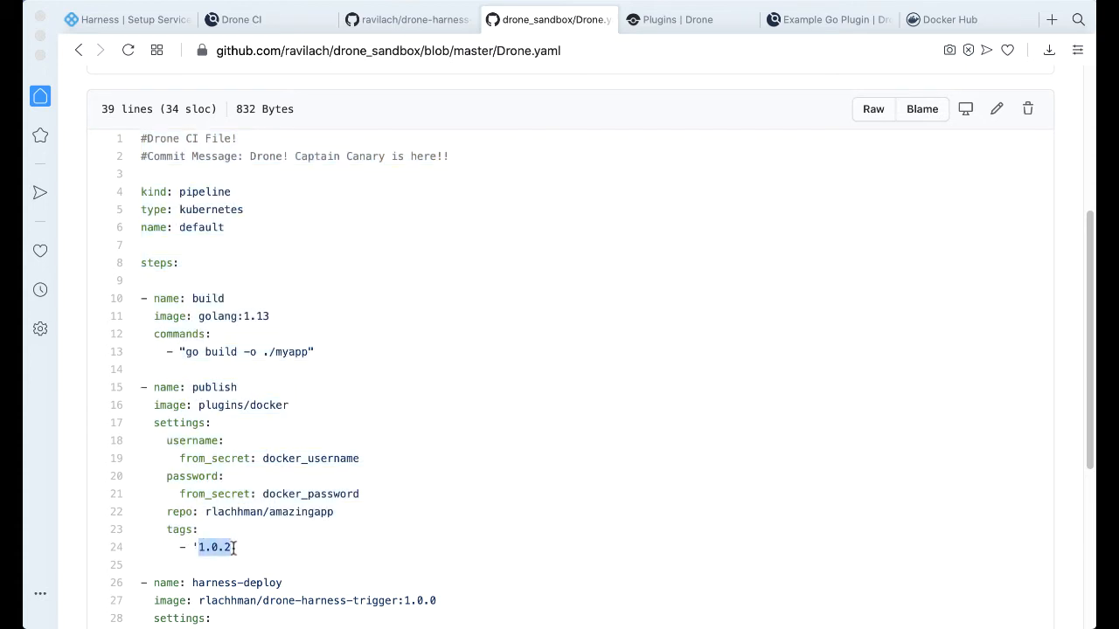
pyautogui.scroll(-3)
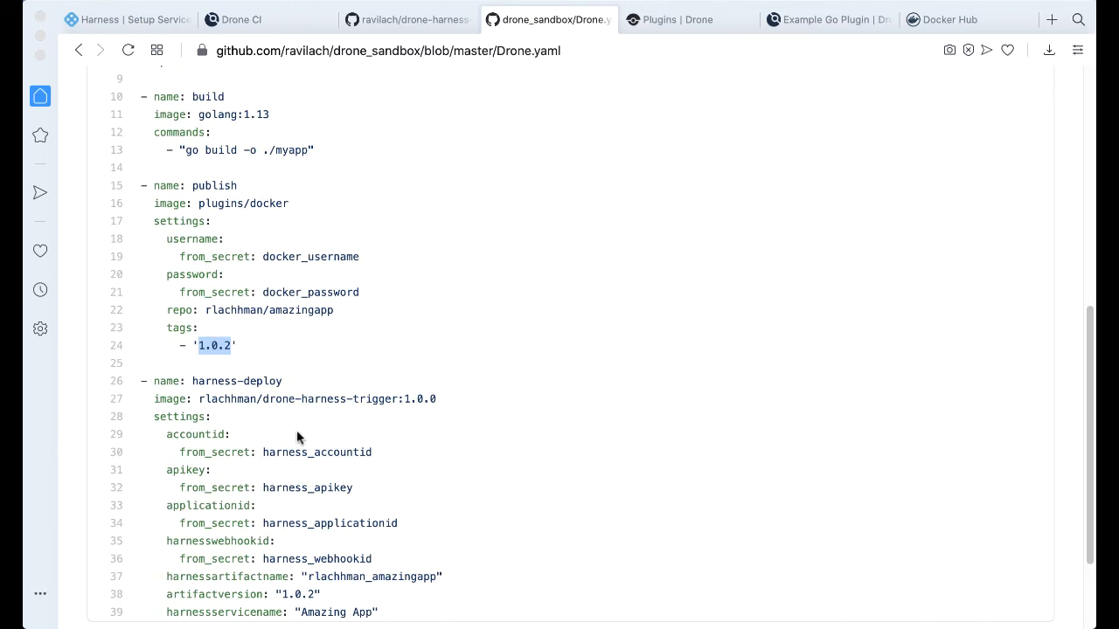
pyautogui.scroll(-3)
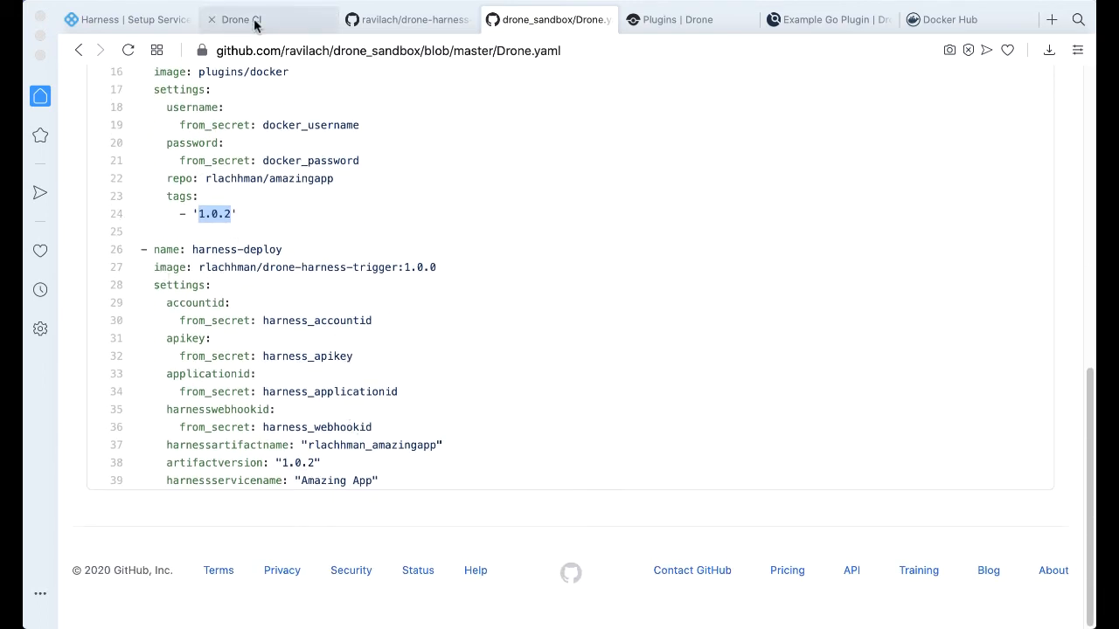
# - Add a Docker Registry artifact source rlachhman/amazingapp to Amazing Ninja App, then return to DevOps Ninja
pyautogui.click(131, 19)
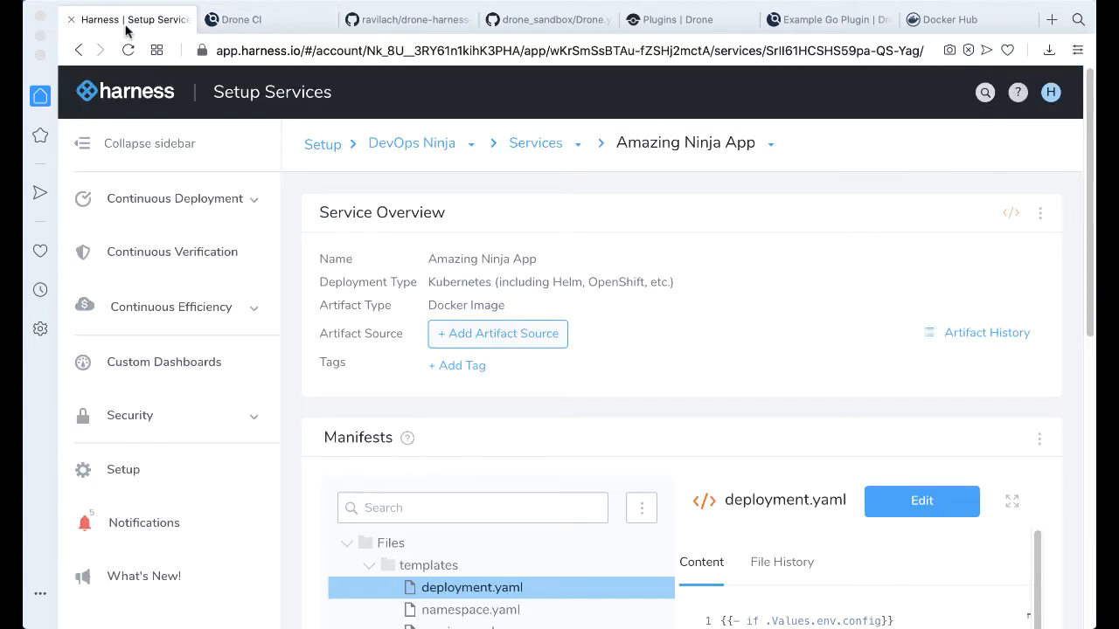
pyautogui.click(497, 334)
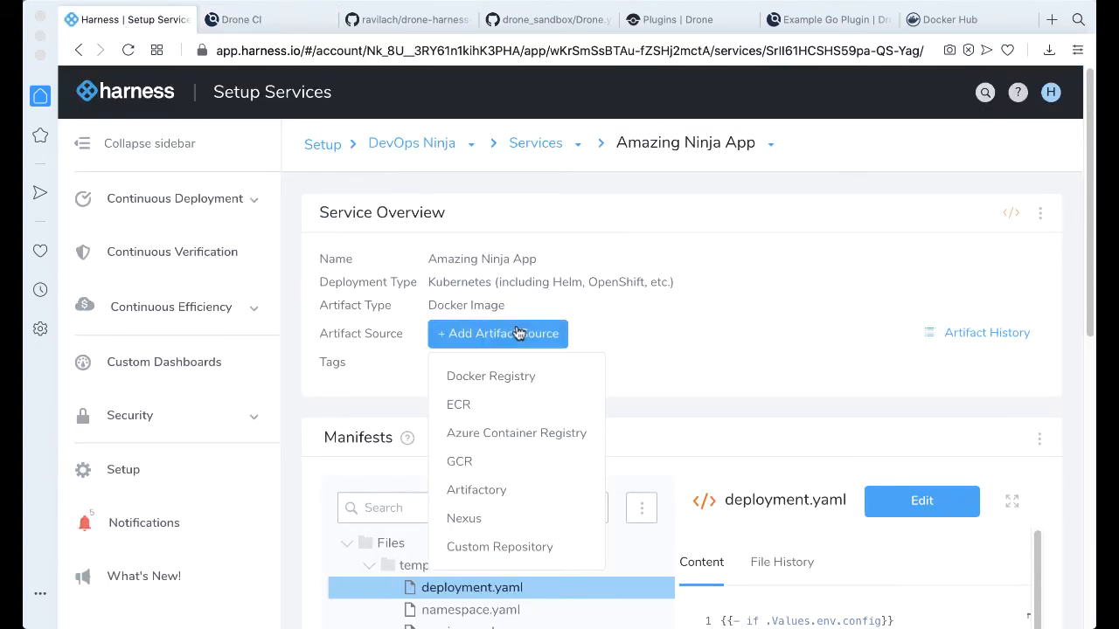
pyautogui.click(490, 376)
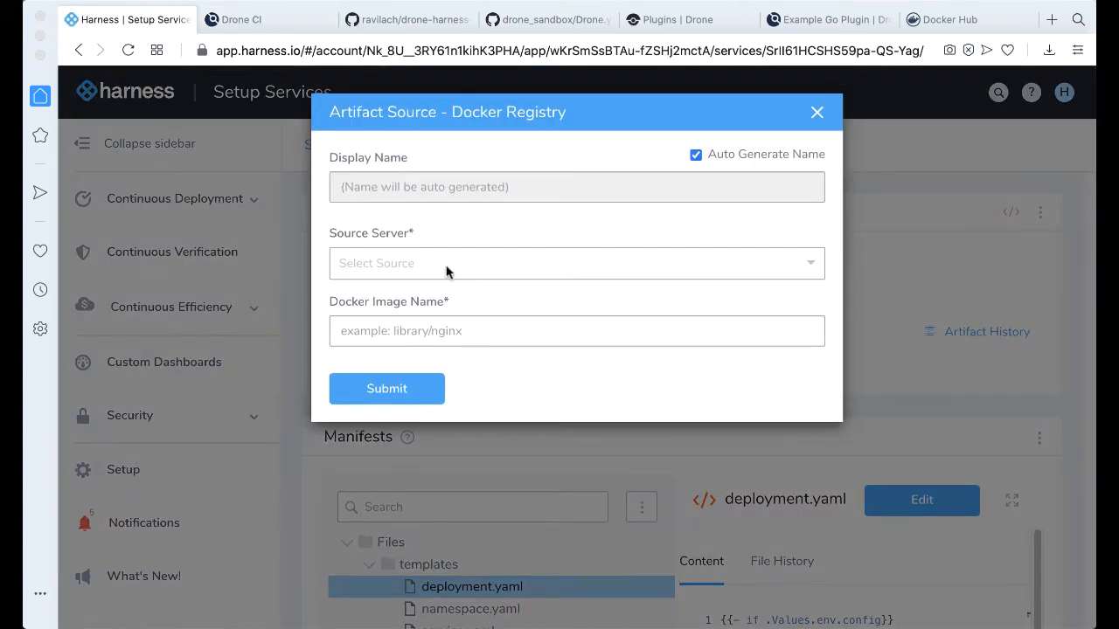
pyautogui.click(576, 263)
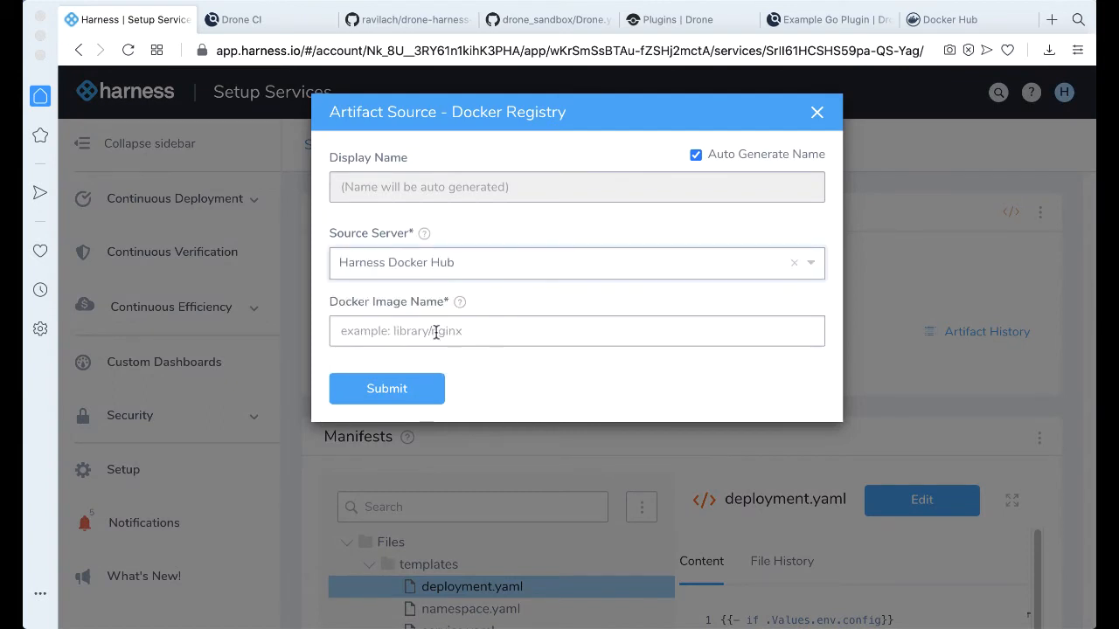
pyautogui.write('rlachhman/amazingapp')
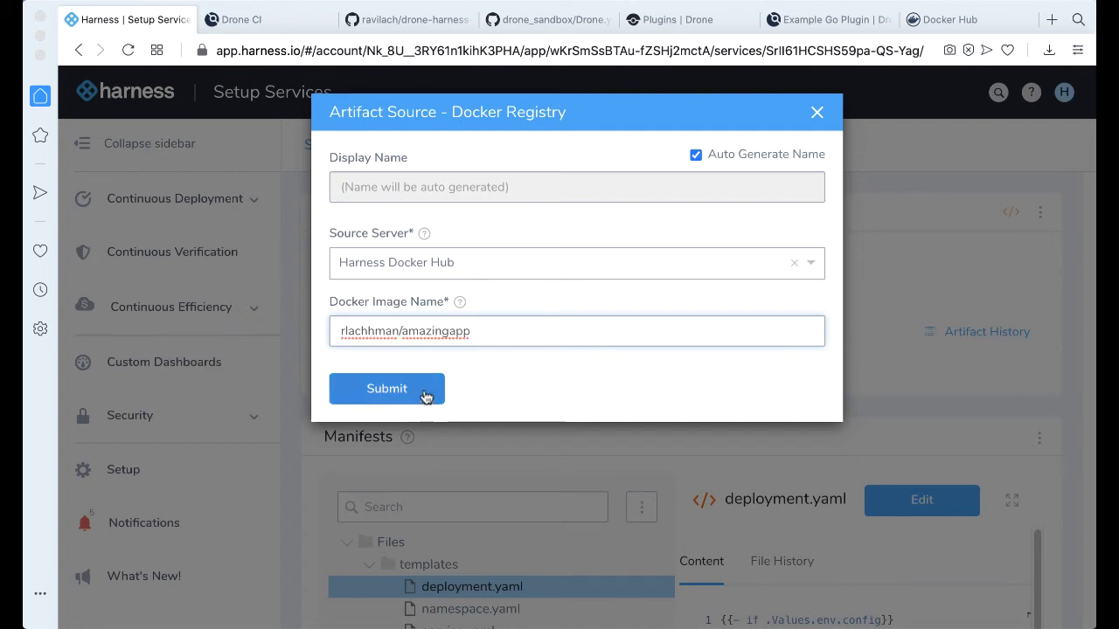
pyautogui.click(386, 389)
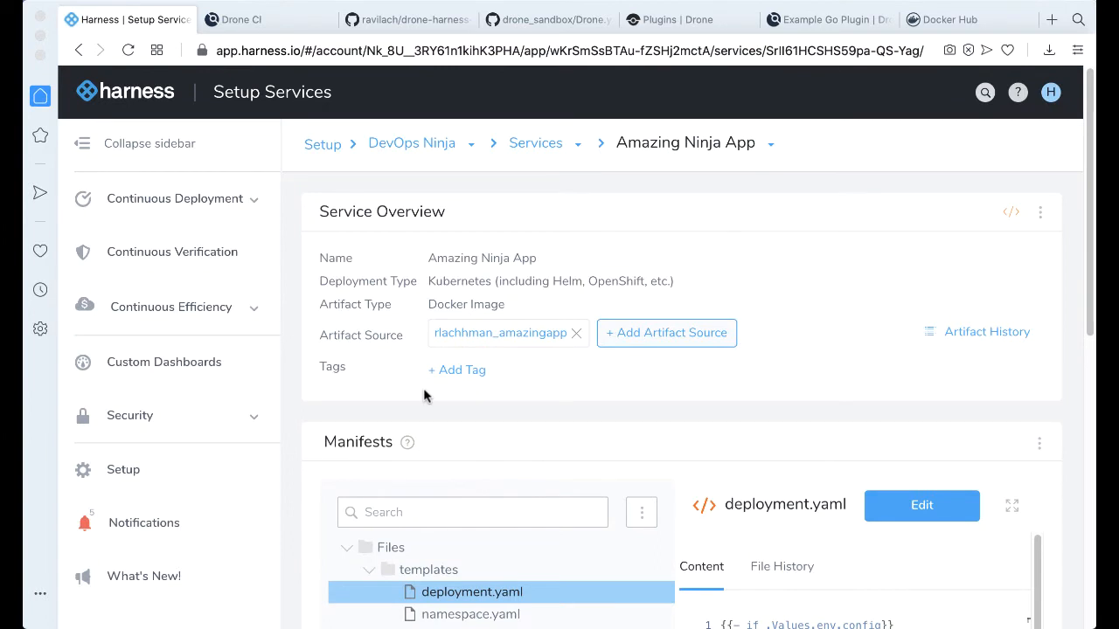
pyautogui.moveTo(397, 145)
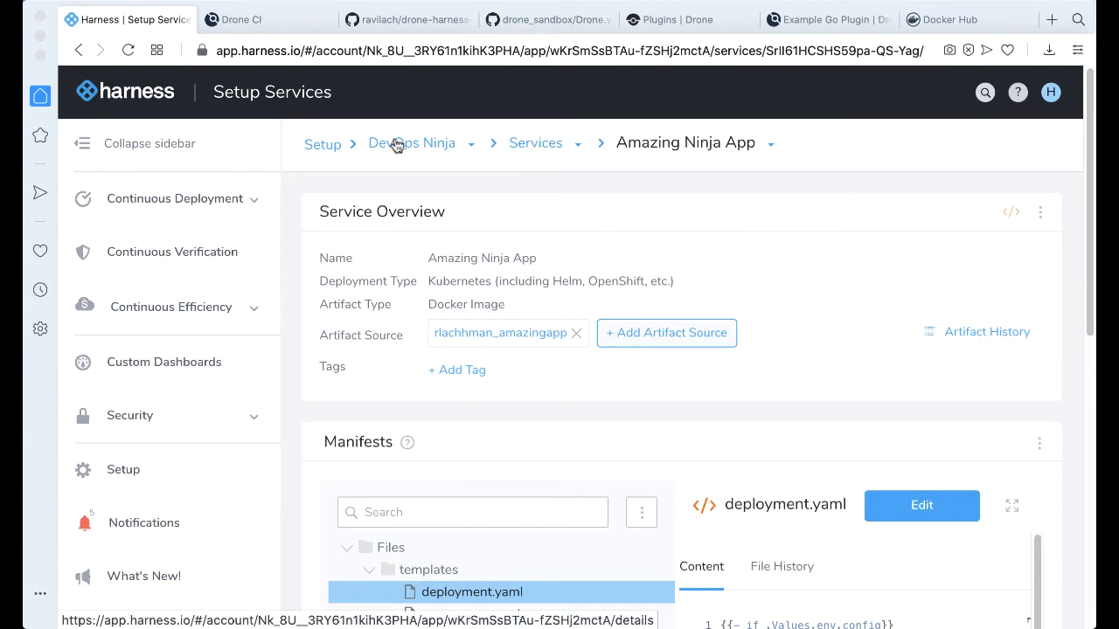
pyautogui.click(410, 143)
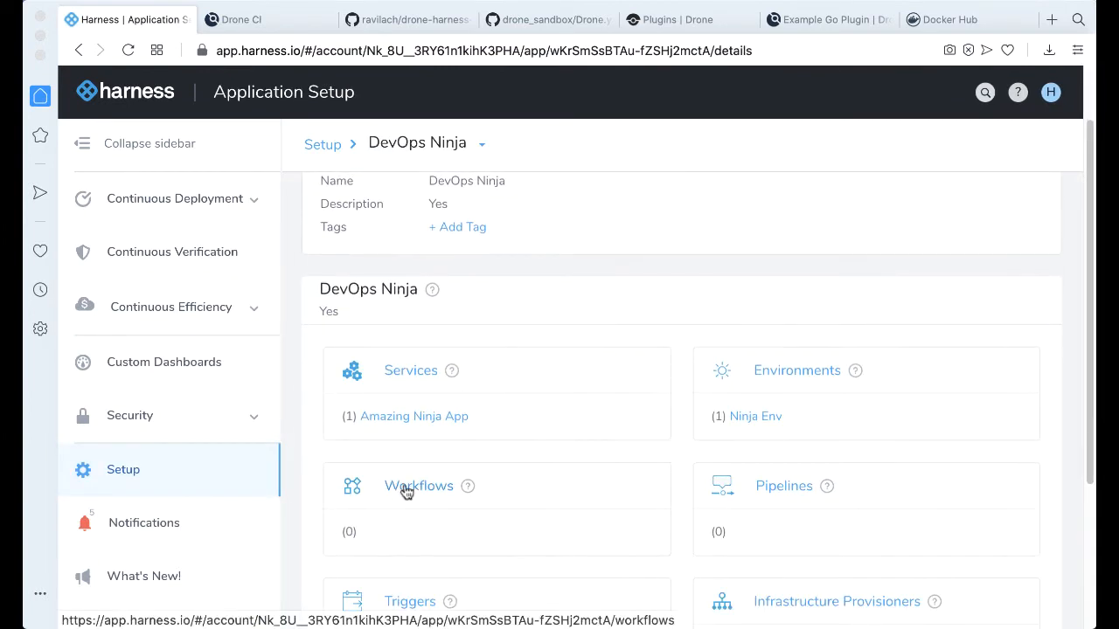
# - Add the Rolling Deployment workflow 'Deploy Ninja' for Amazing Ninja App on Ninja Env
pyautogui.click(418, 486)
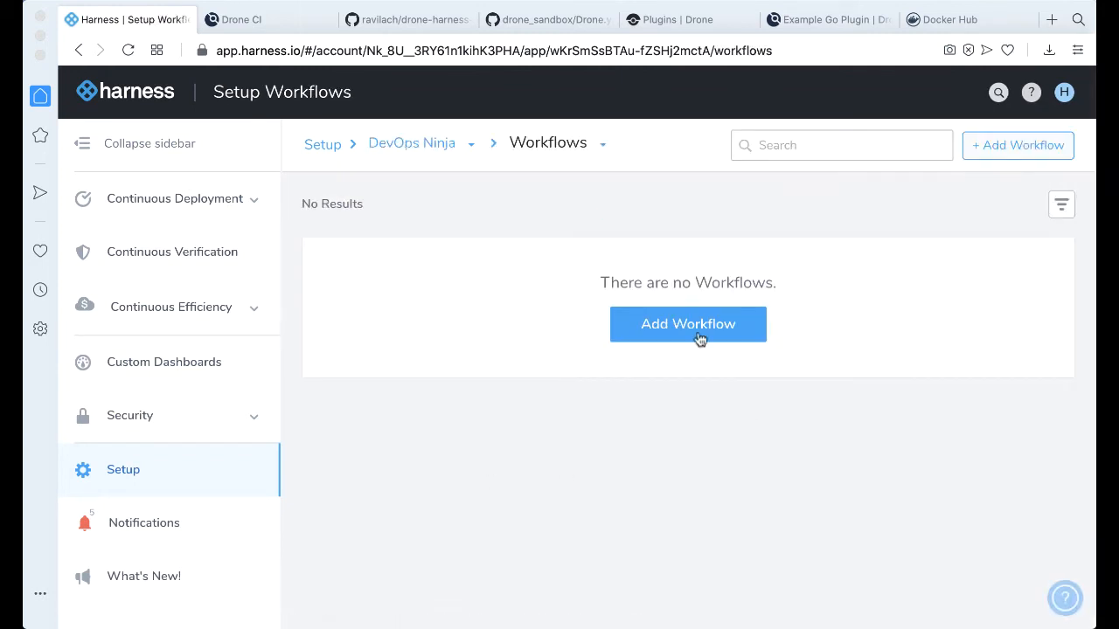
pyautogui.click(688, 324)
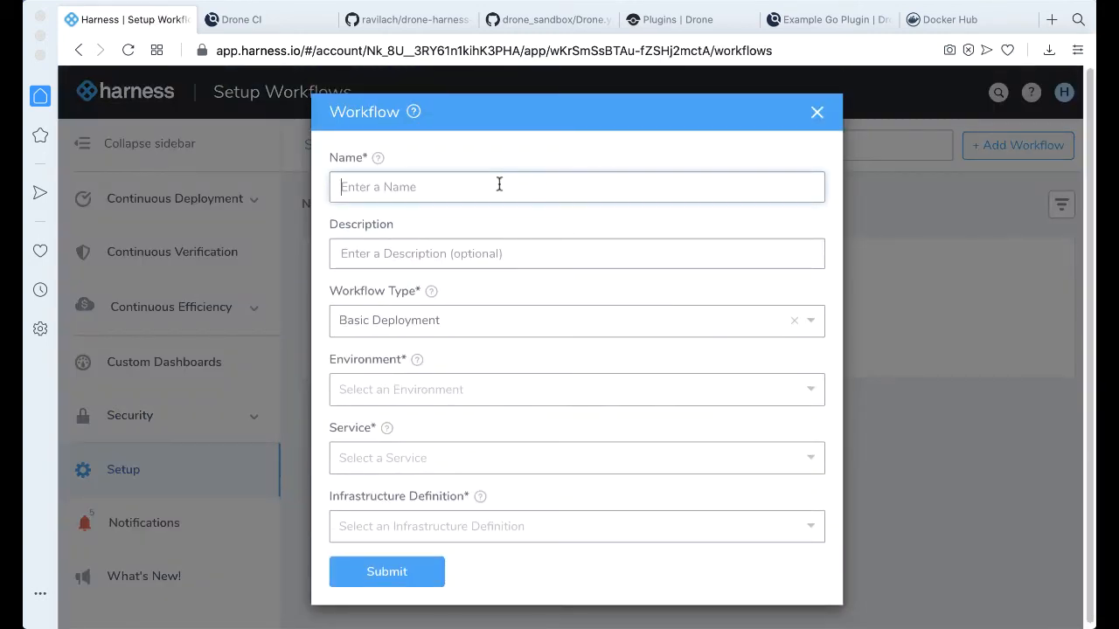
pyautogui.write('Deploy Ni')
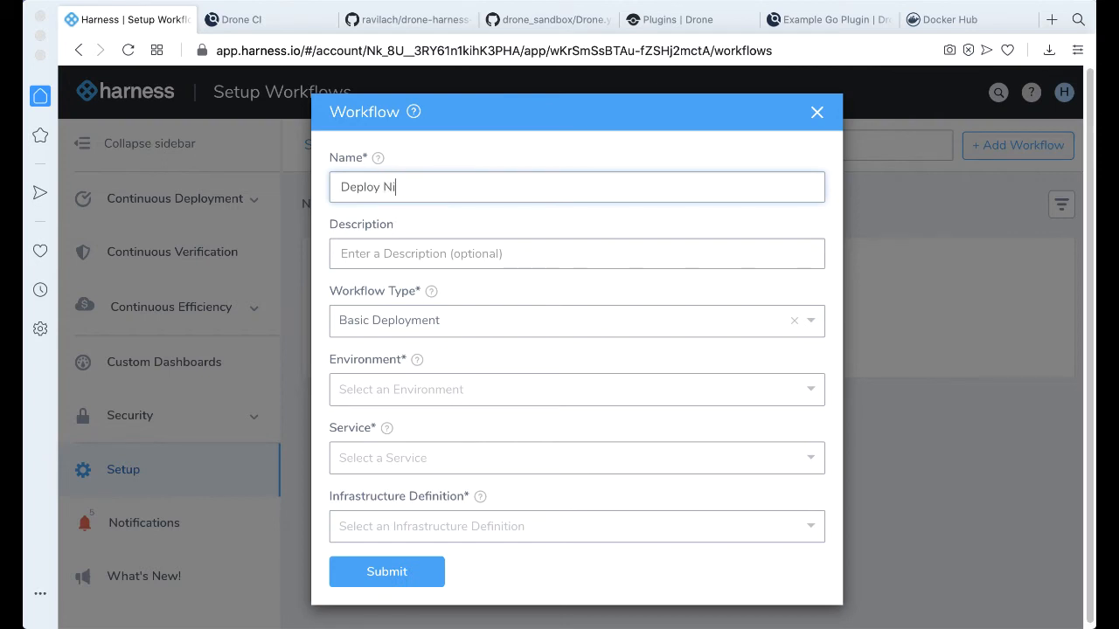
pyautogui.click(576, 321)
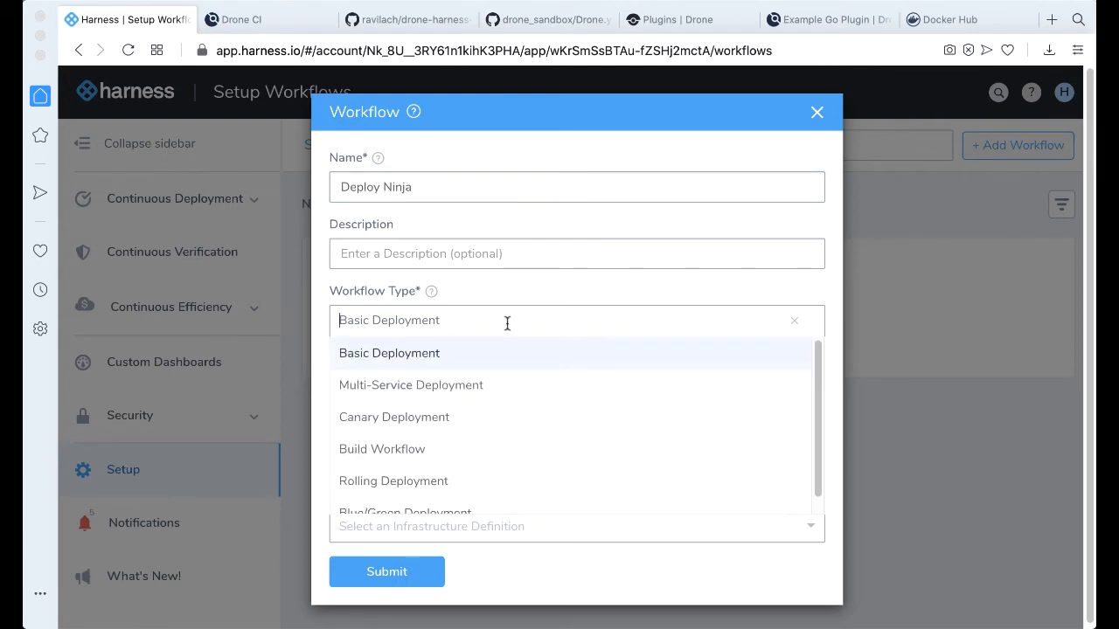
pyautogui.click(393, 480)
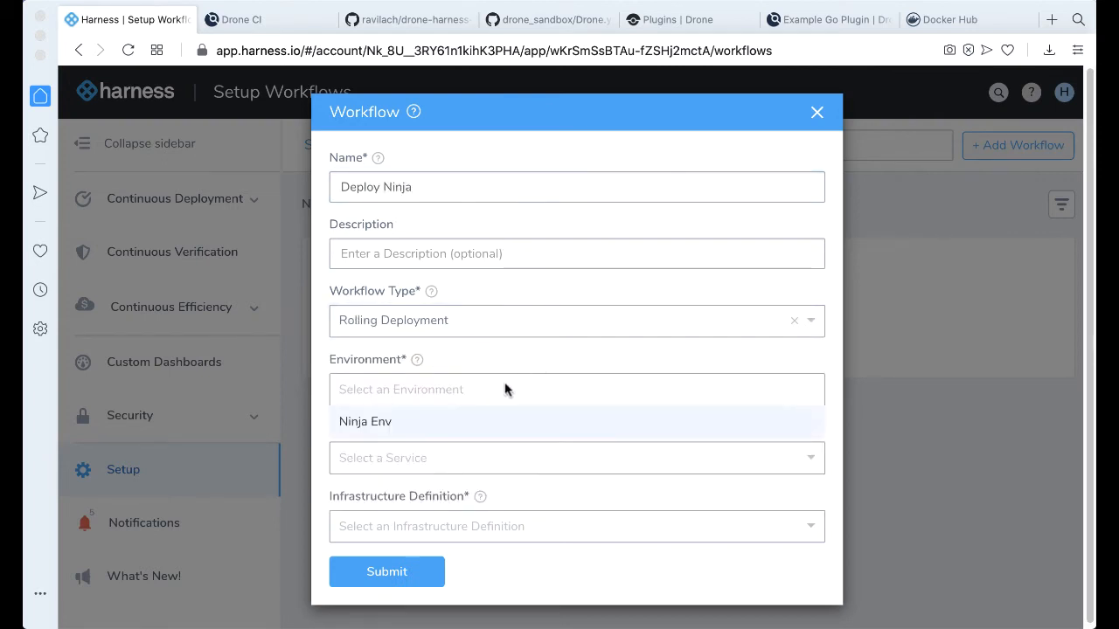
pyautogui.click(366, 421)
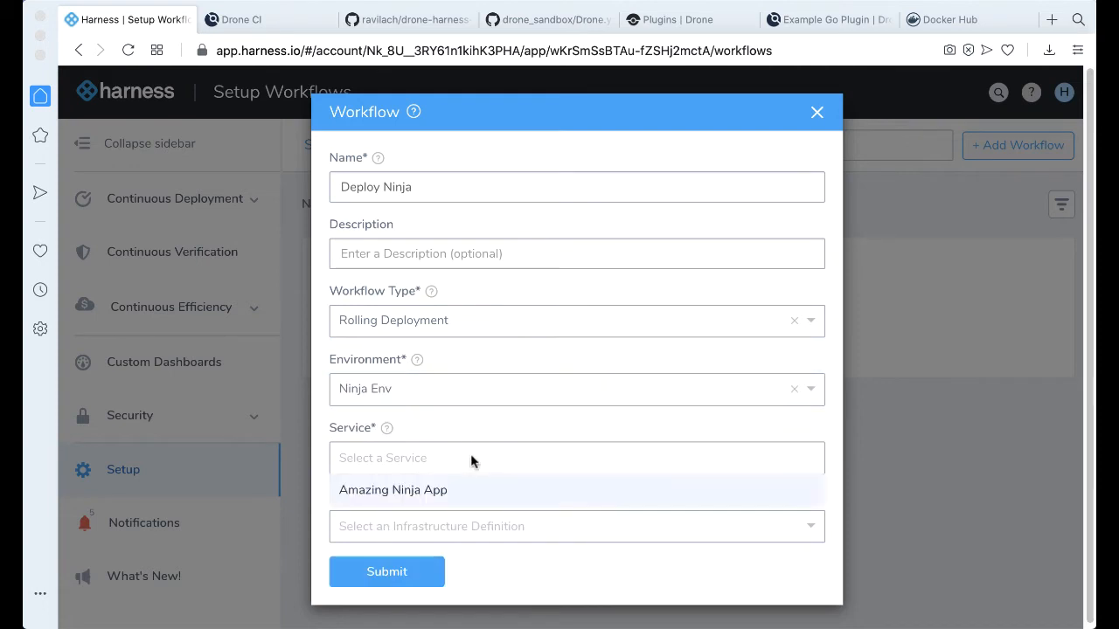
pyautogui.click(392, 491)
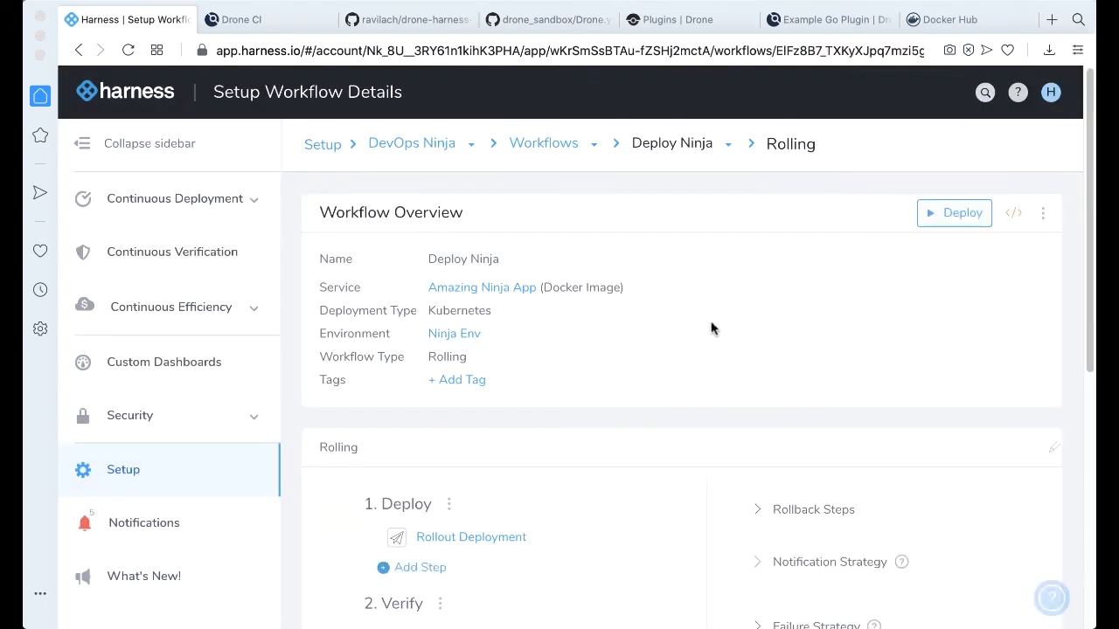
pyautogui.scroll(-3)
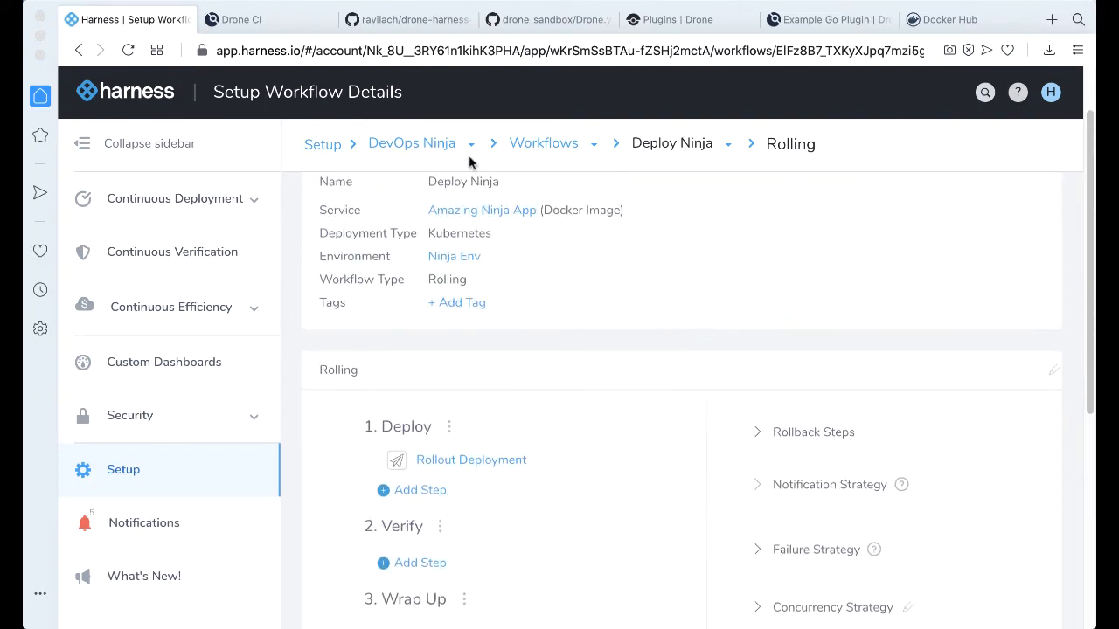
# - Start a new DevOps Ninja trigger named Webhook Deploy
pyautogui.click(412, 143)
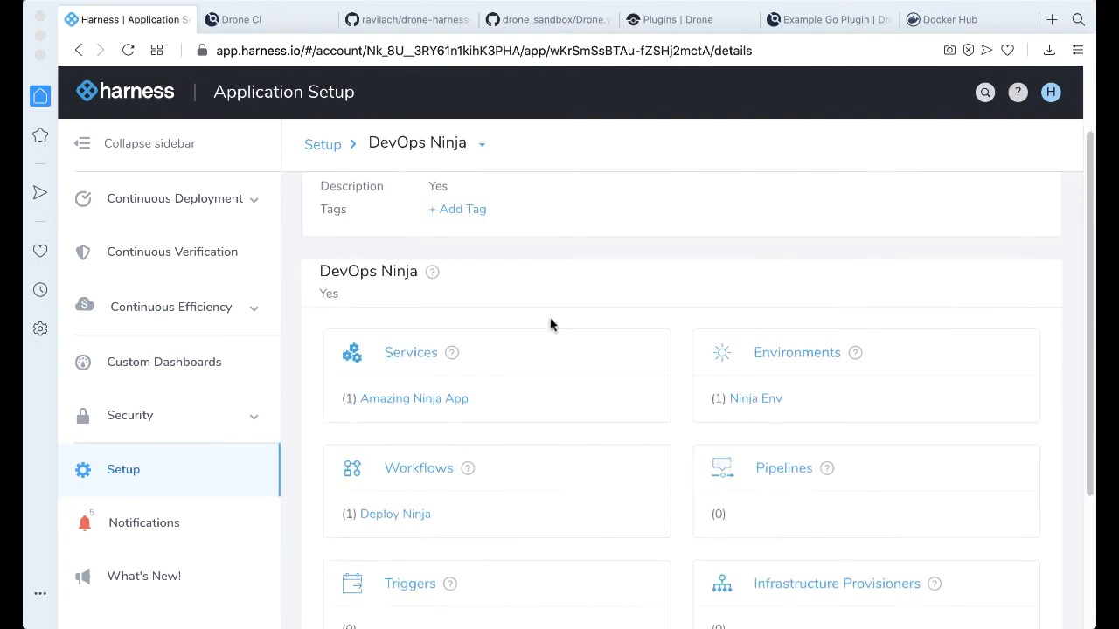
pyautogui.scroll(-3)
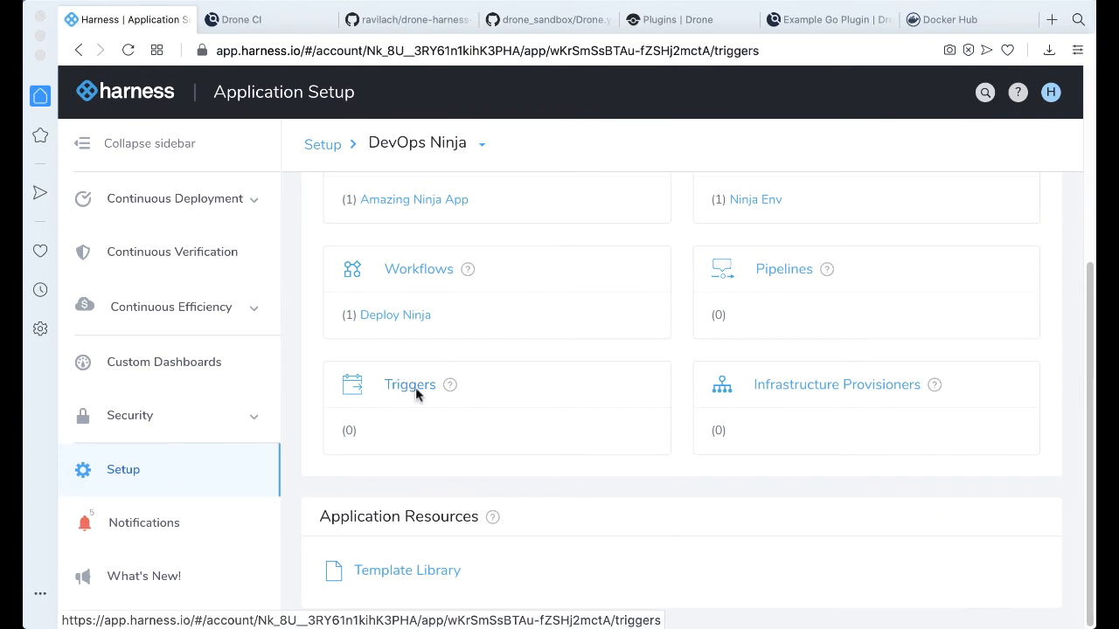
pyautogui.click(409, 385)
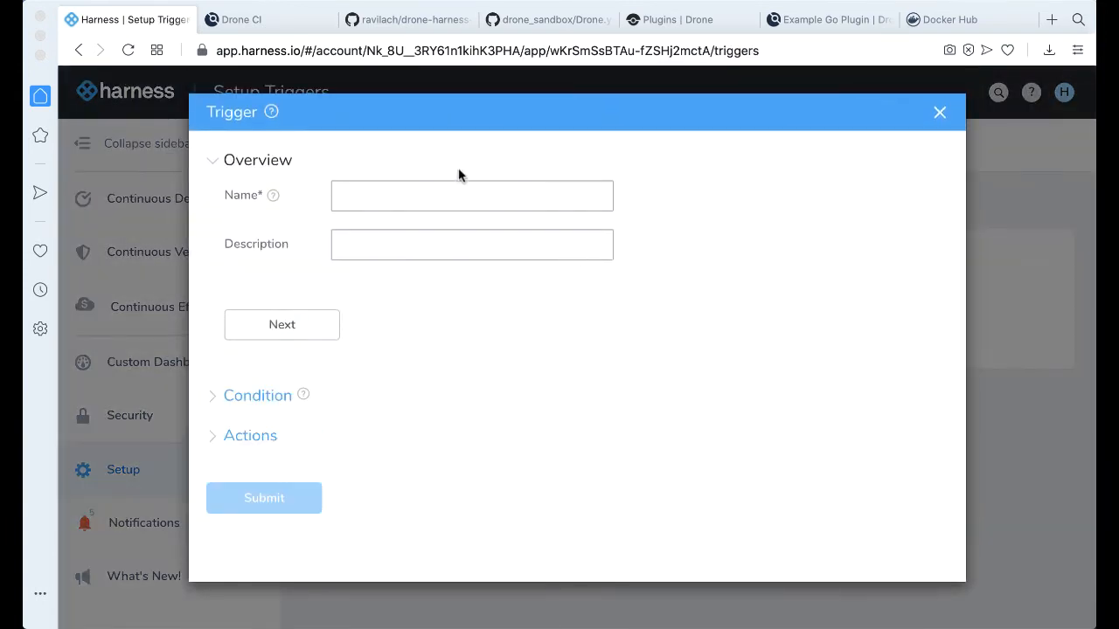
pyautogui.click(471, 195)
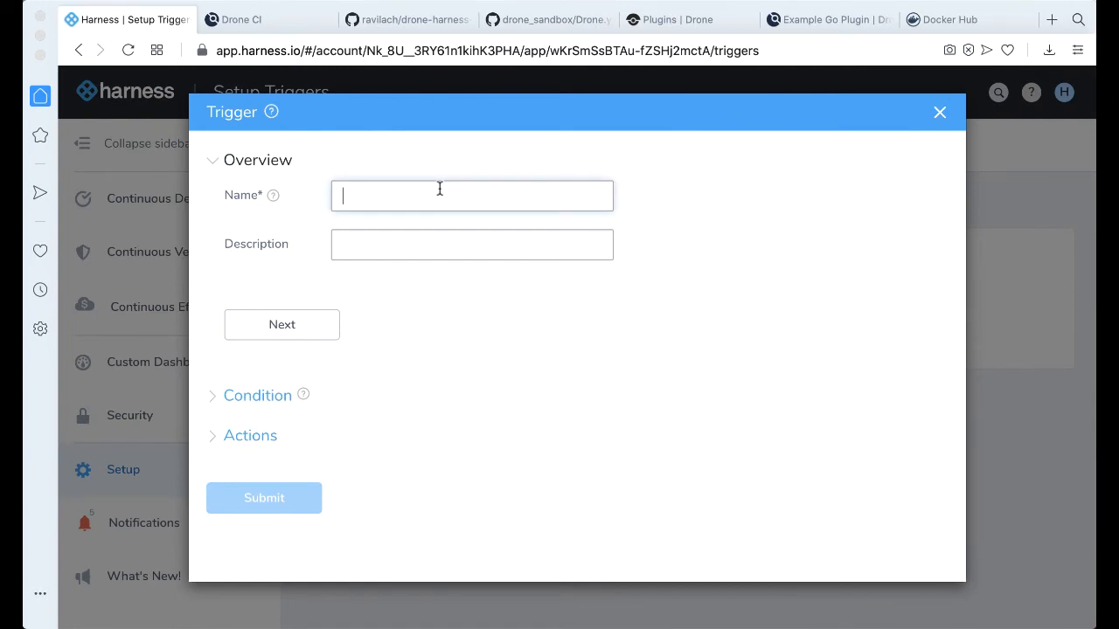
pyautogui.write('Webhook Deploy')
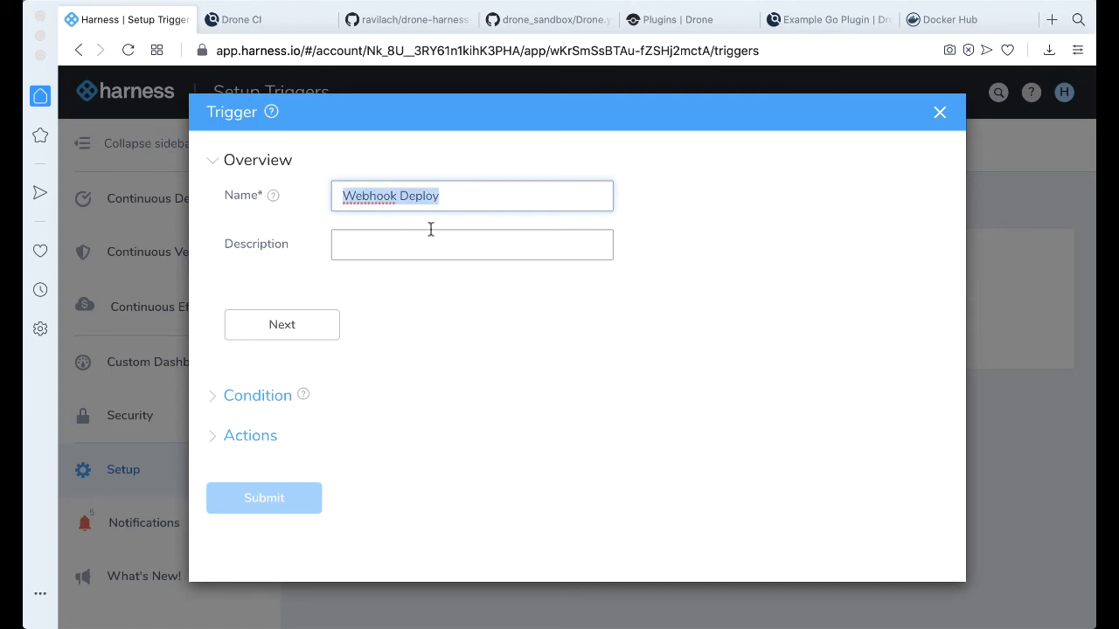
pyautogui.click(281, 324)
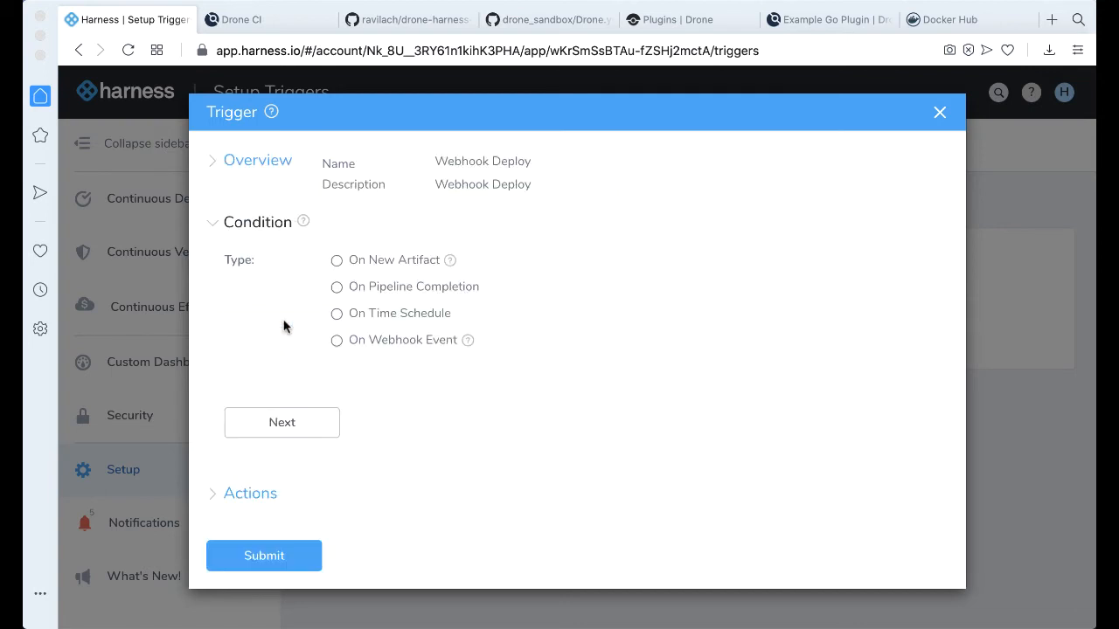
# - Fire on a Custom webhook and run Deploy Ninja with rlachhman_amazingapp payload version
pyautogui.click(335, 340)
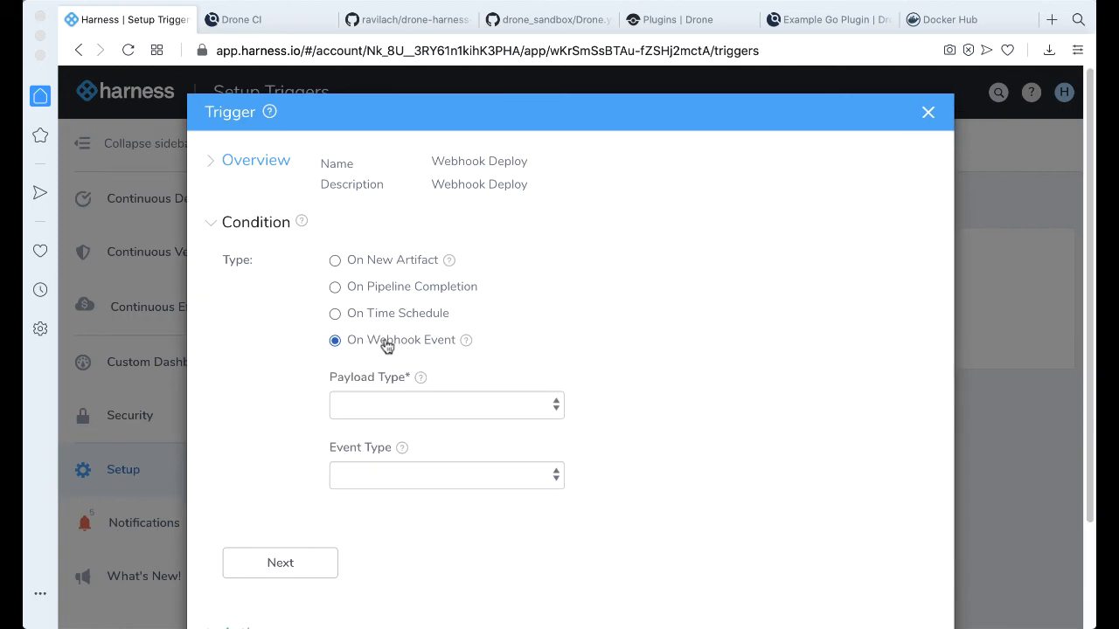
pyautogui.click(446, 405)
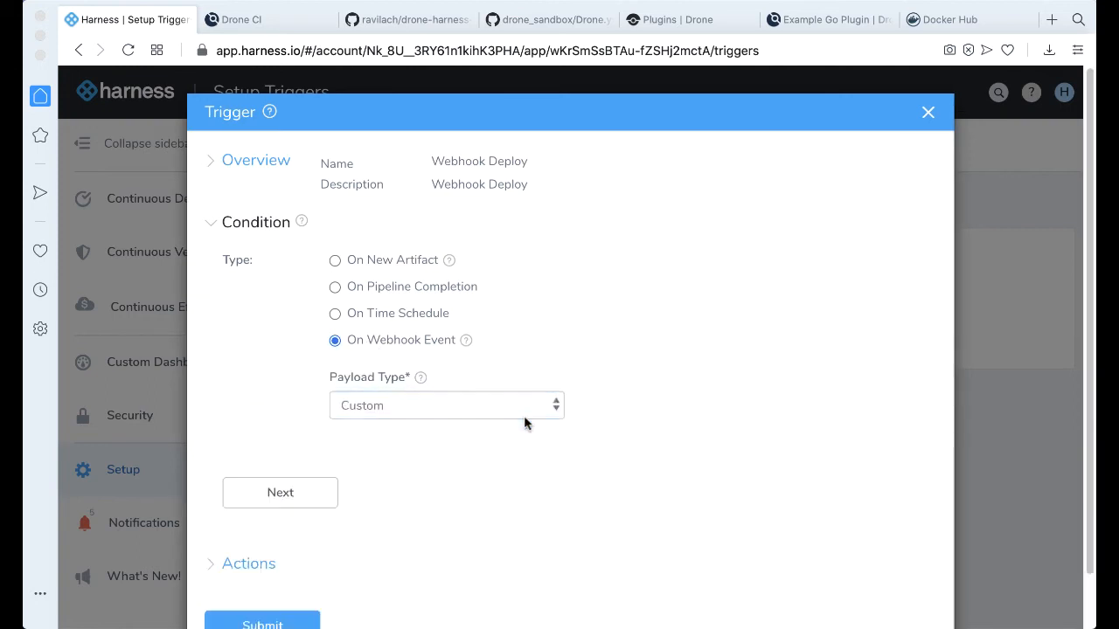
pyautogui.click(280, 492)
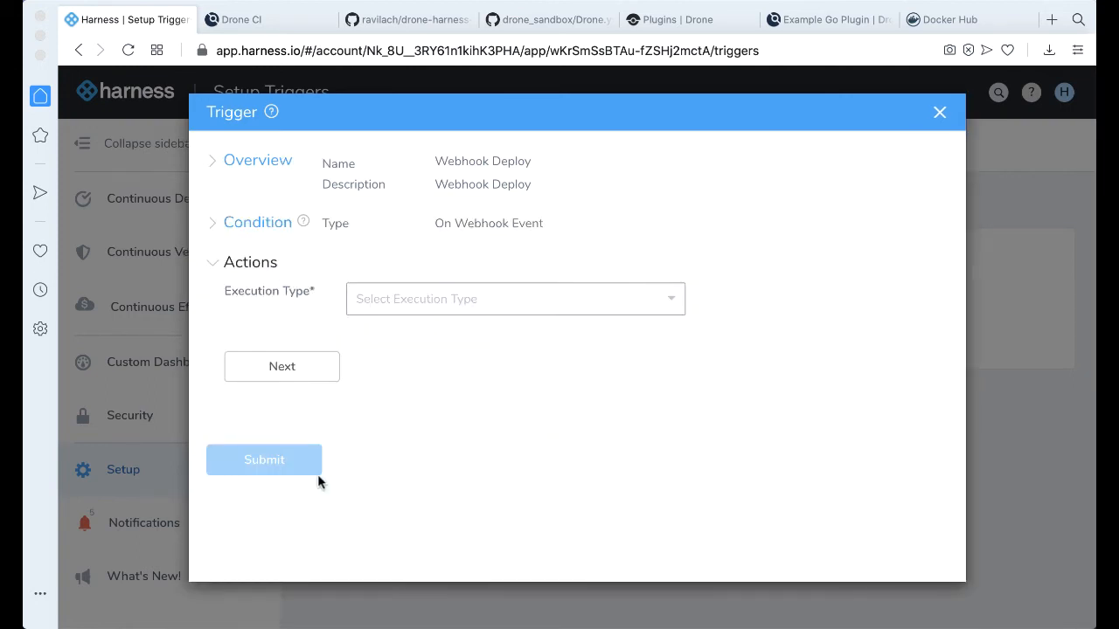
pyautogui.click(515, 299)
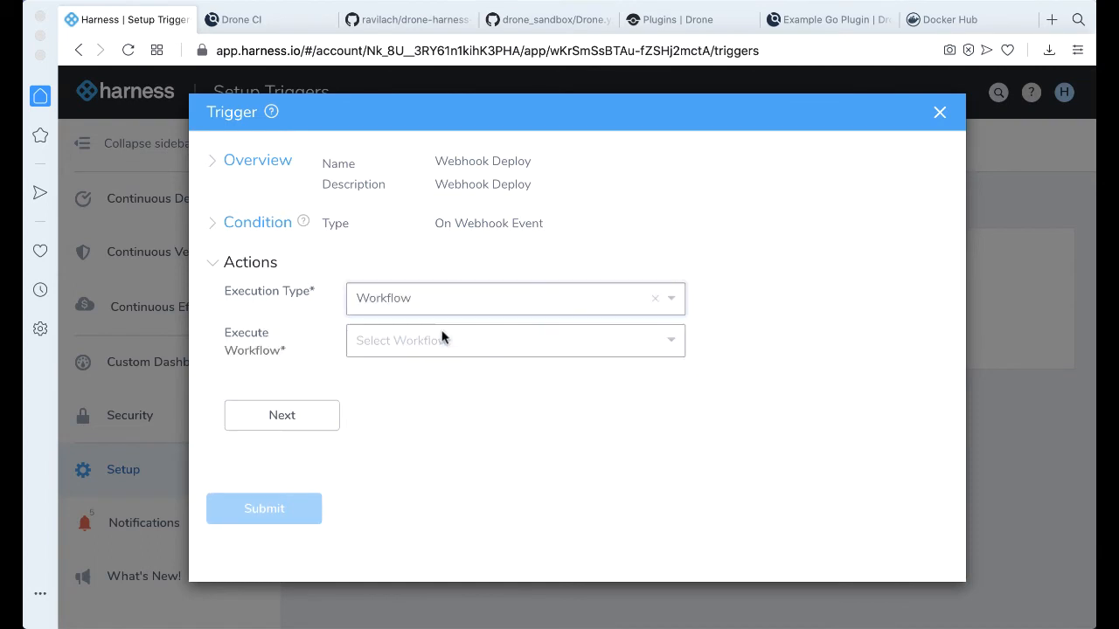
pyautogui.click(514, 340)
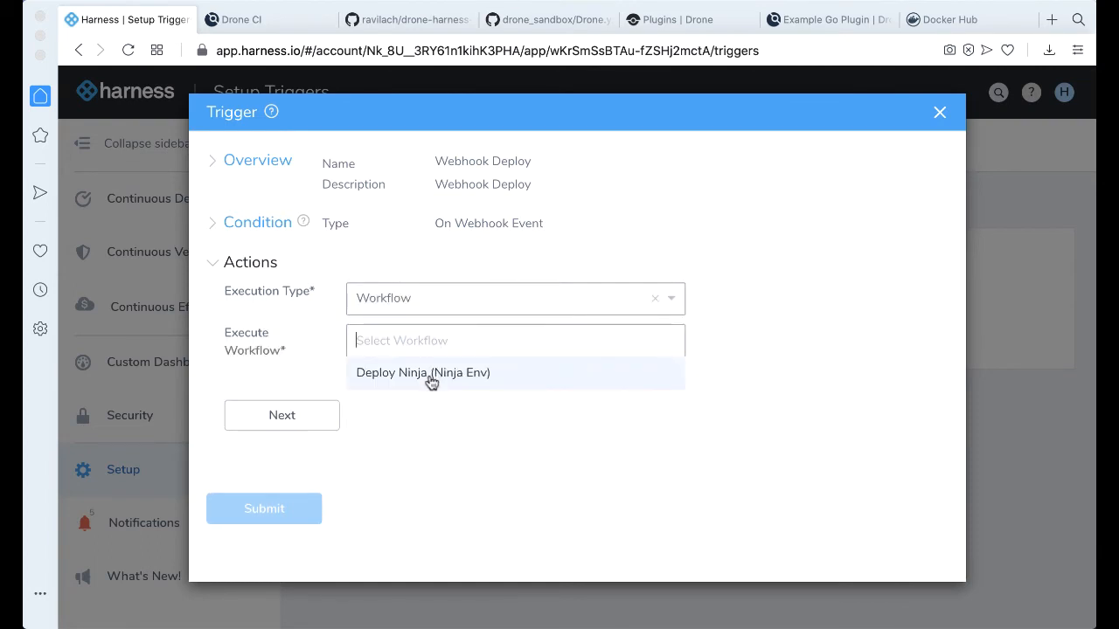
pyautogui.click(423, 372)
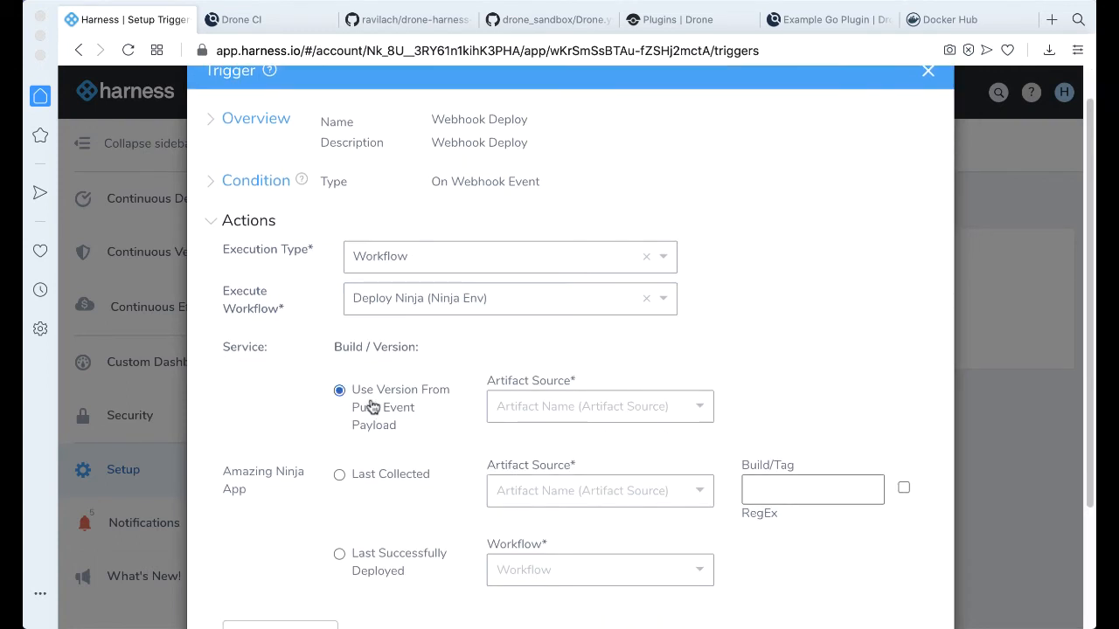
pyautogui.click(600, 407)
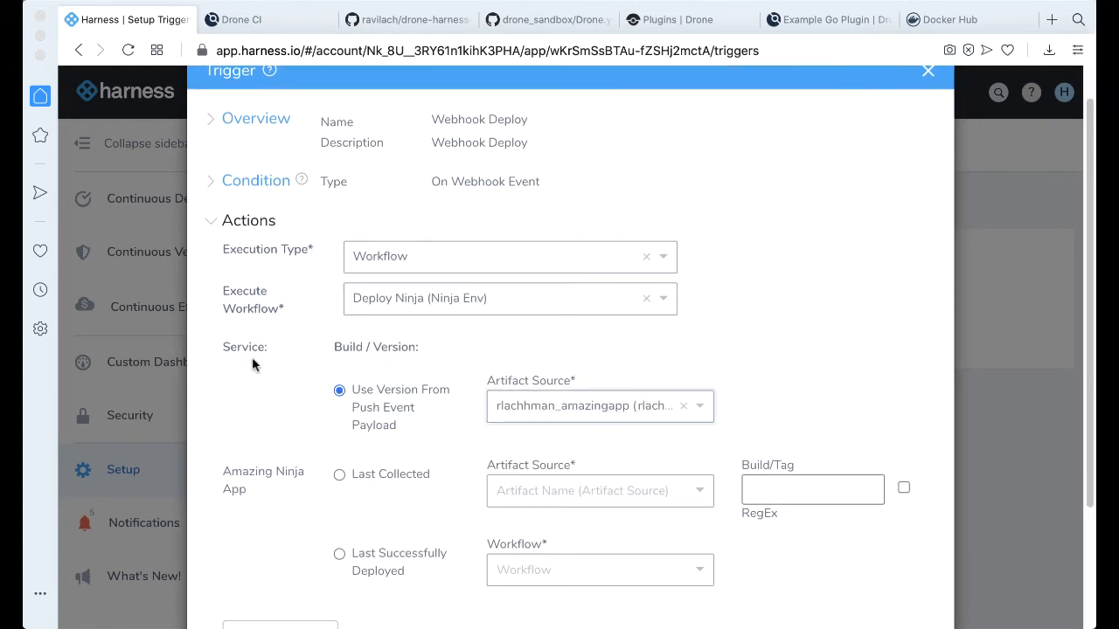
pyautogui.moveTo(551, 342)
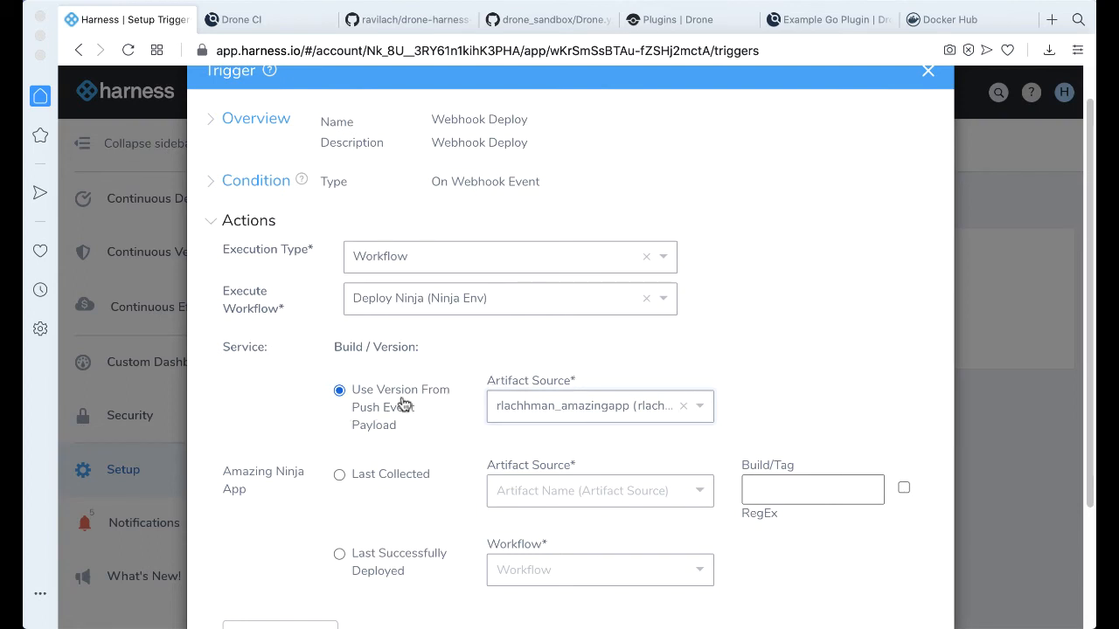
pyautogui.moveTo(634, 384)
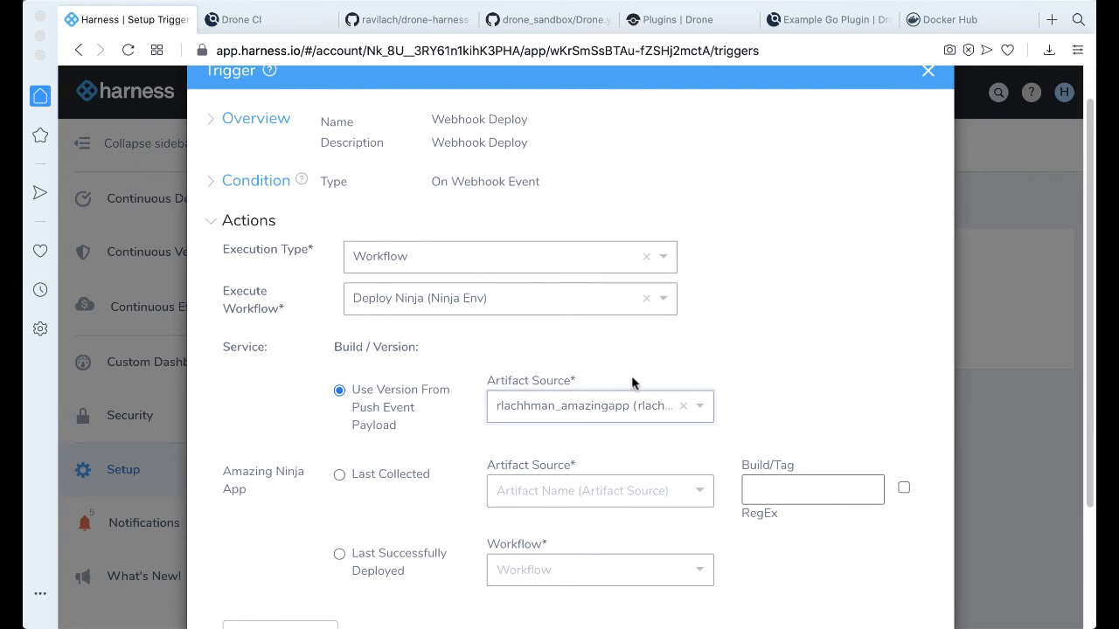
# - Glance at the drone-harness-trigger, Drone.yaml and Drone CI browser tabs
pyautogui.click(409, 19)
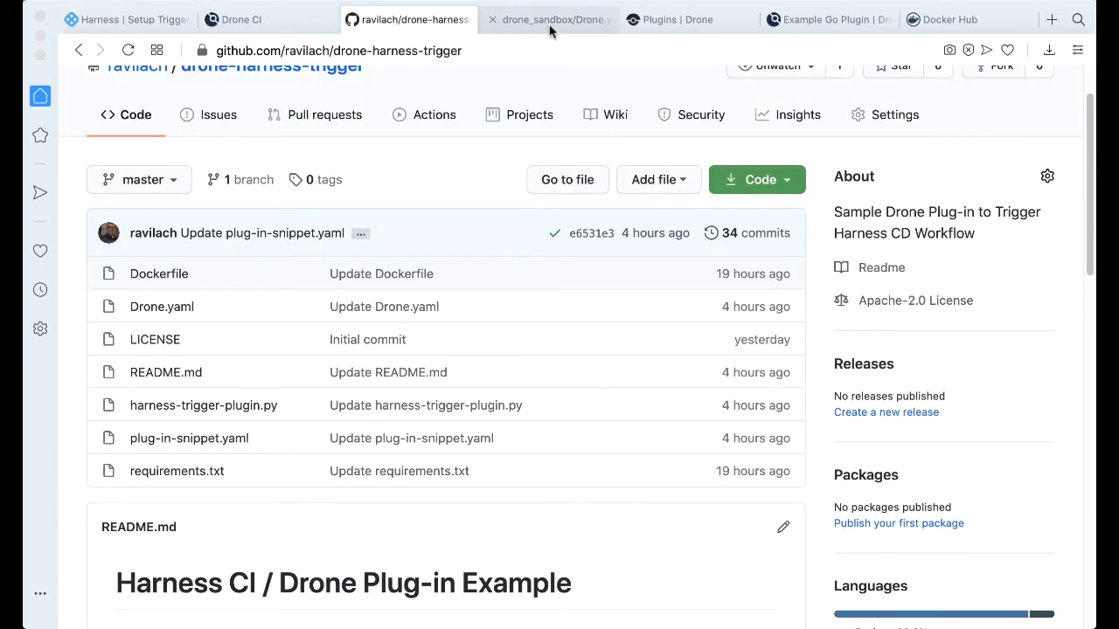
pyautogui.click(557, 19)
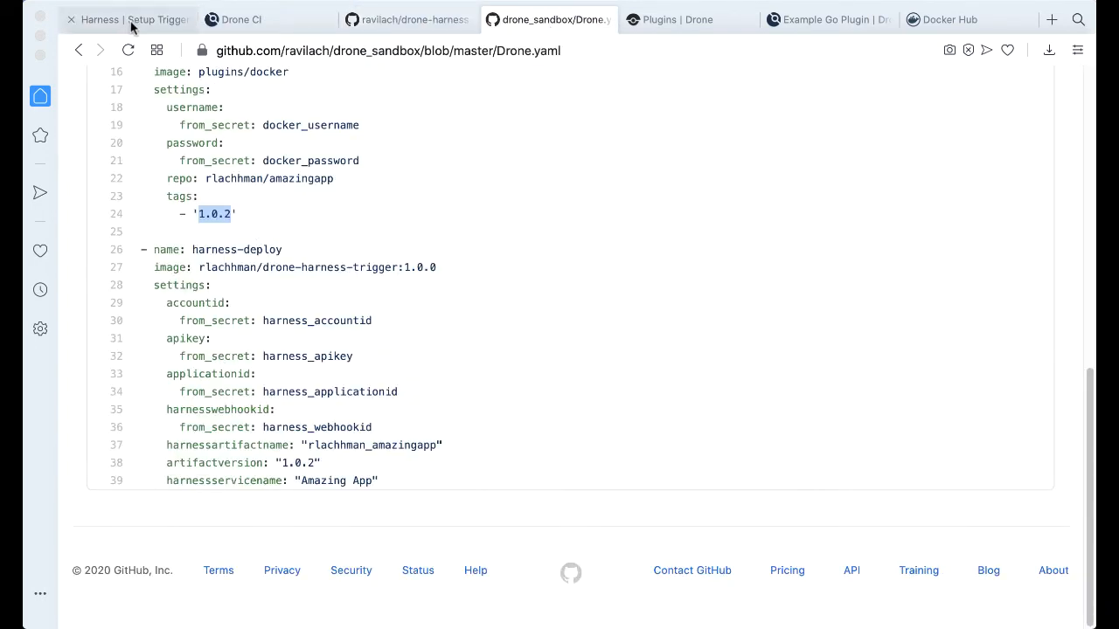
pyautogui.click(244, 20)
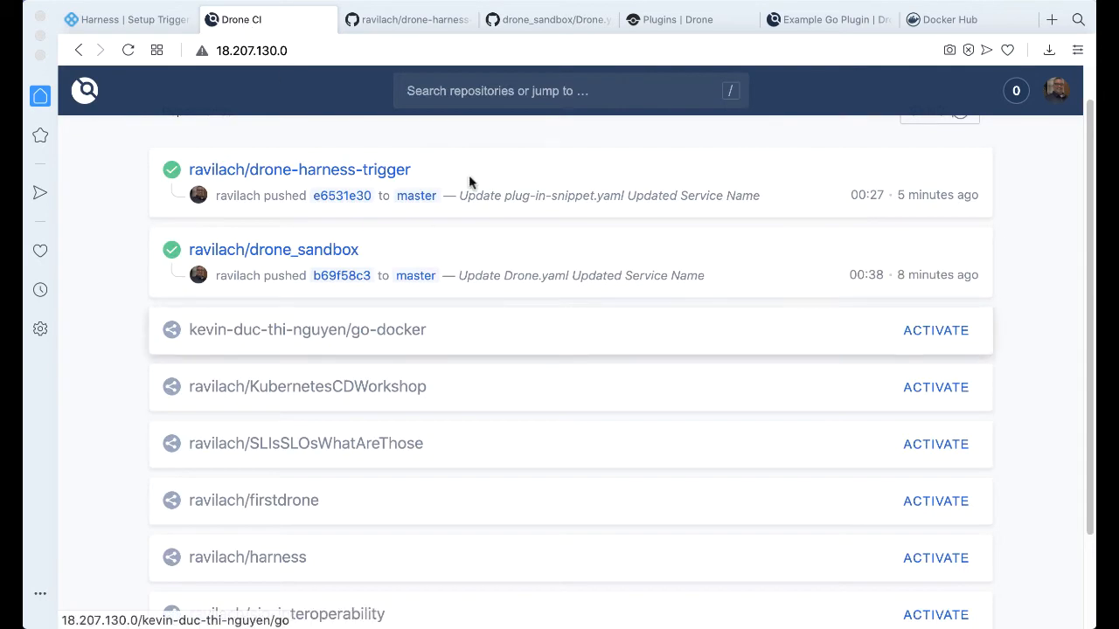
# - Submit the Webhook Deploy trigger from its summary page
pyautogui.click(122, 19)
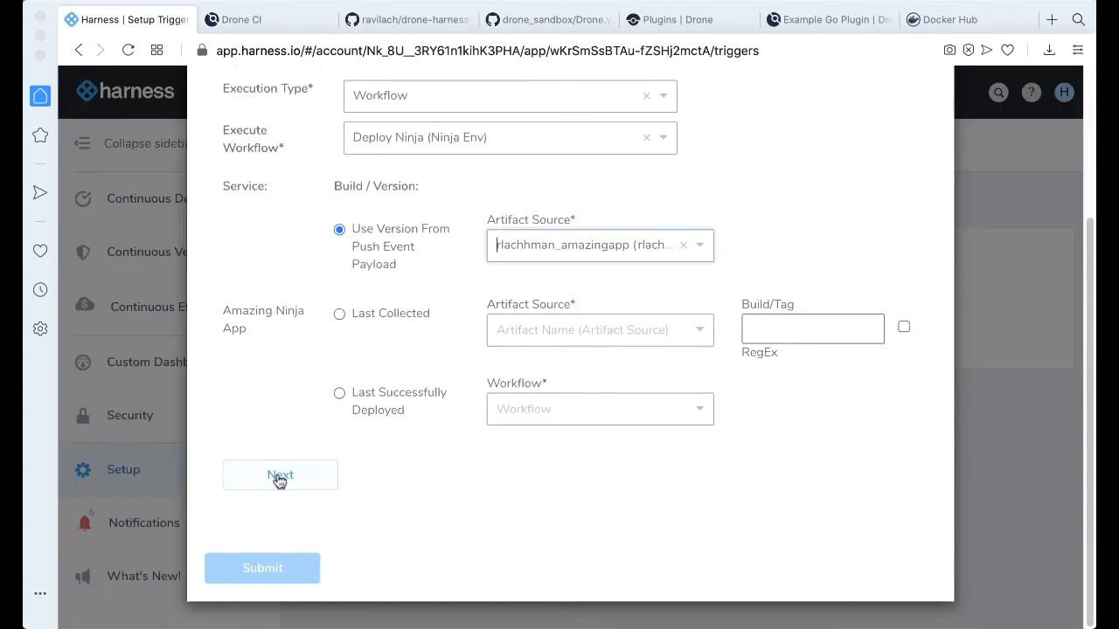
pyautogui.click(279, 475)
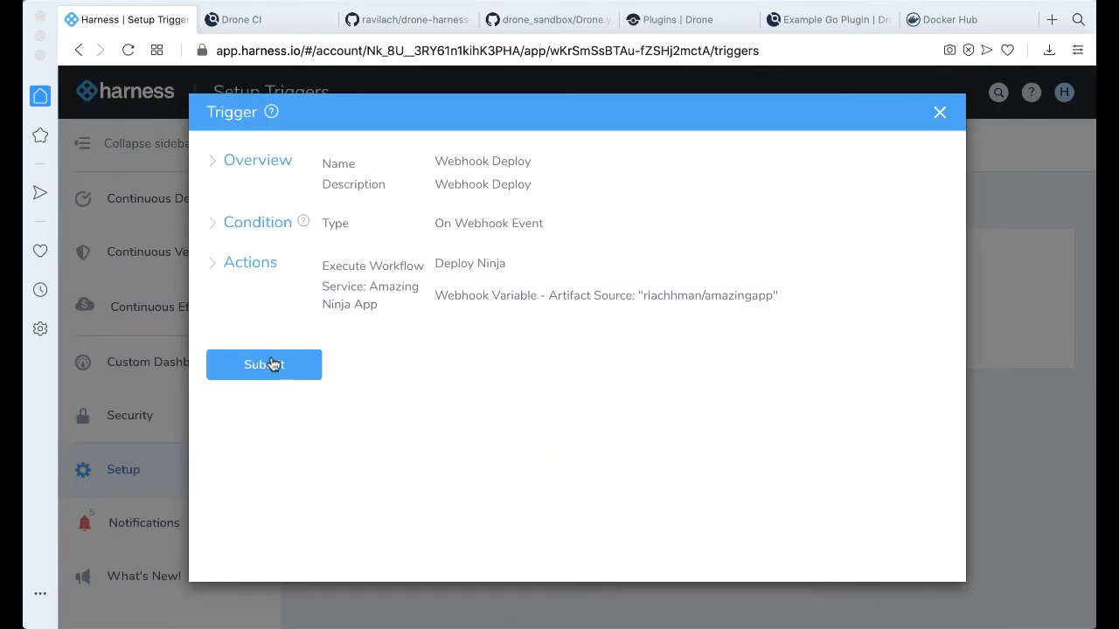
pyautogui.click(264, 364)
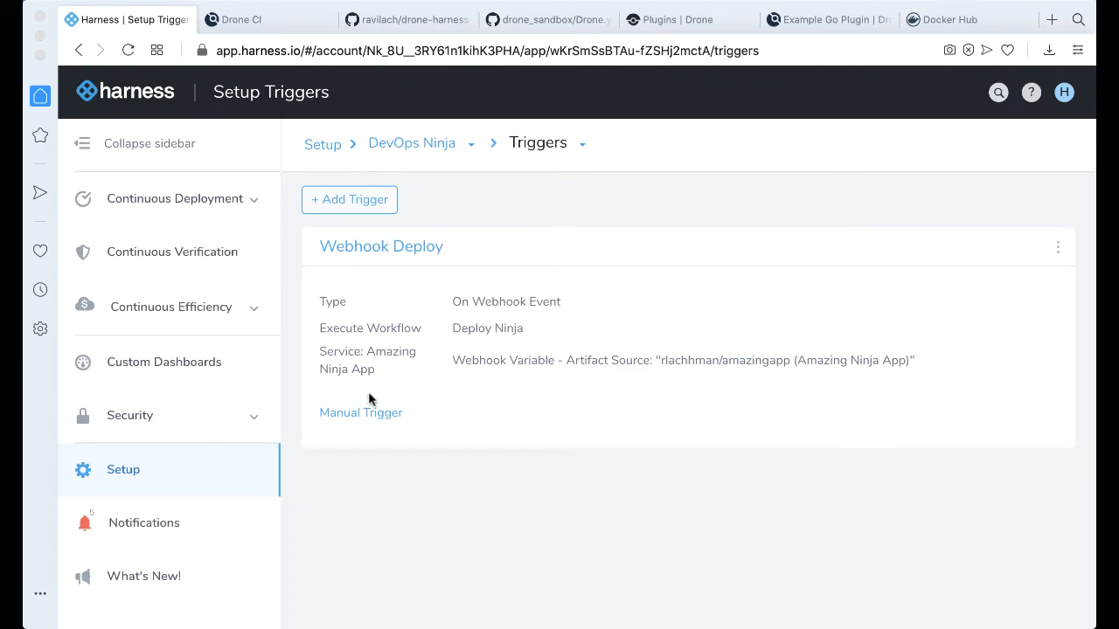
# - Review the trigger's manual webhook URL and payload, then close the details
pyautogui.click(360, 412)
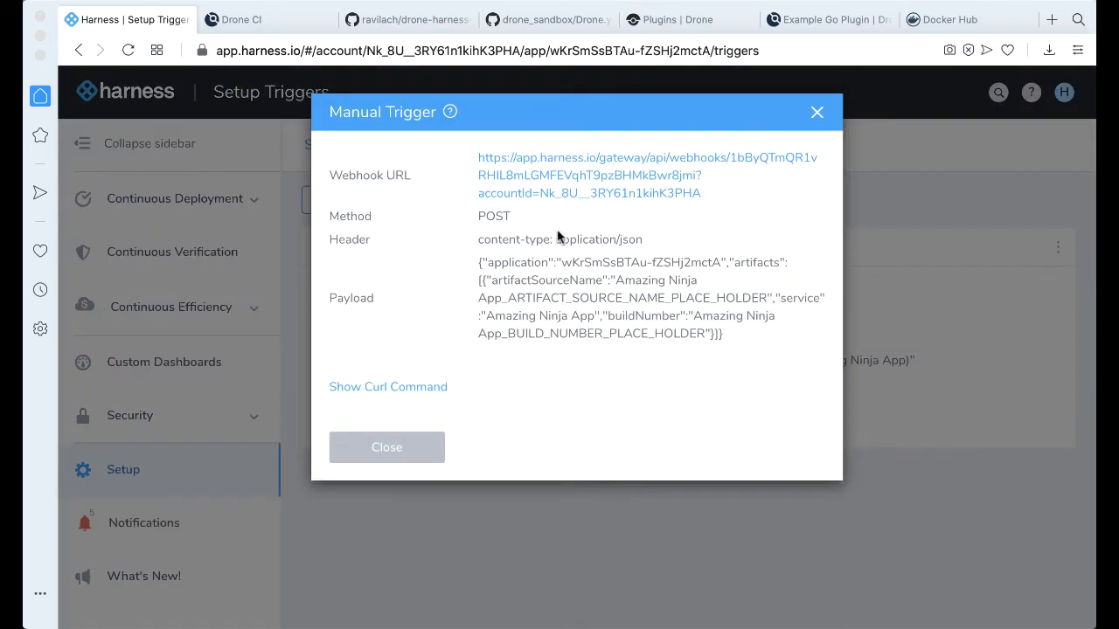
pyautogui.moveTo(587, 262); pyautogui.dragTo(722, 333)
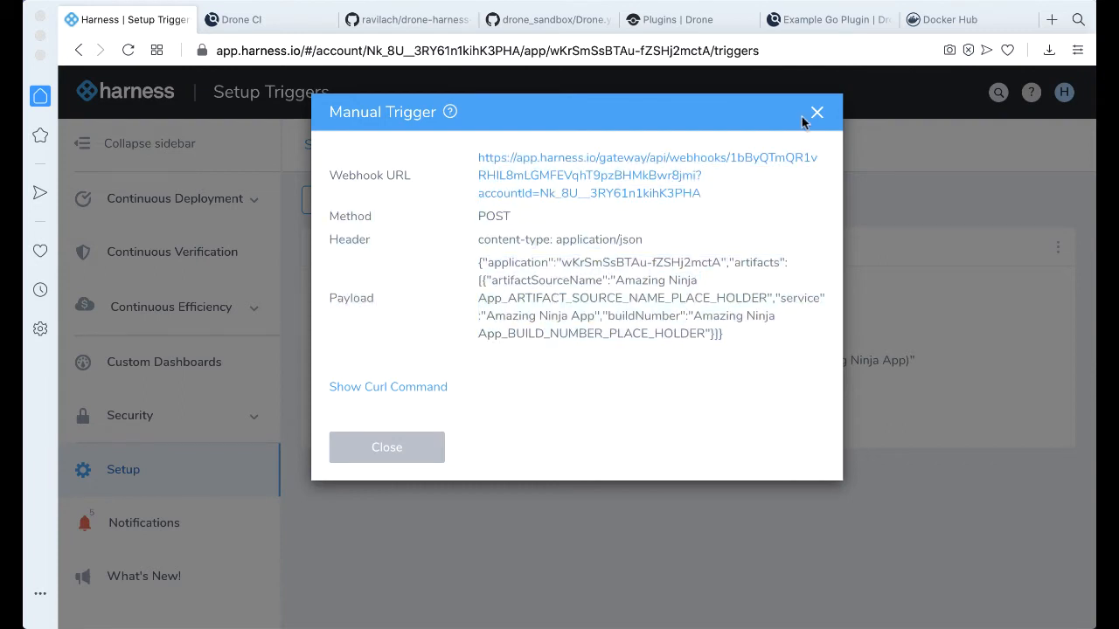
pyautogui.click(816, 112)
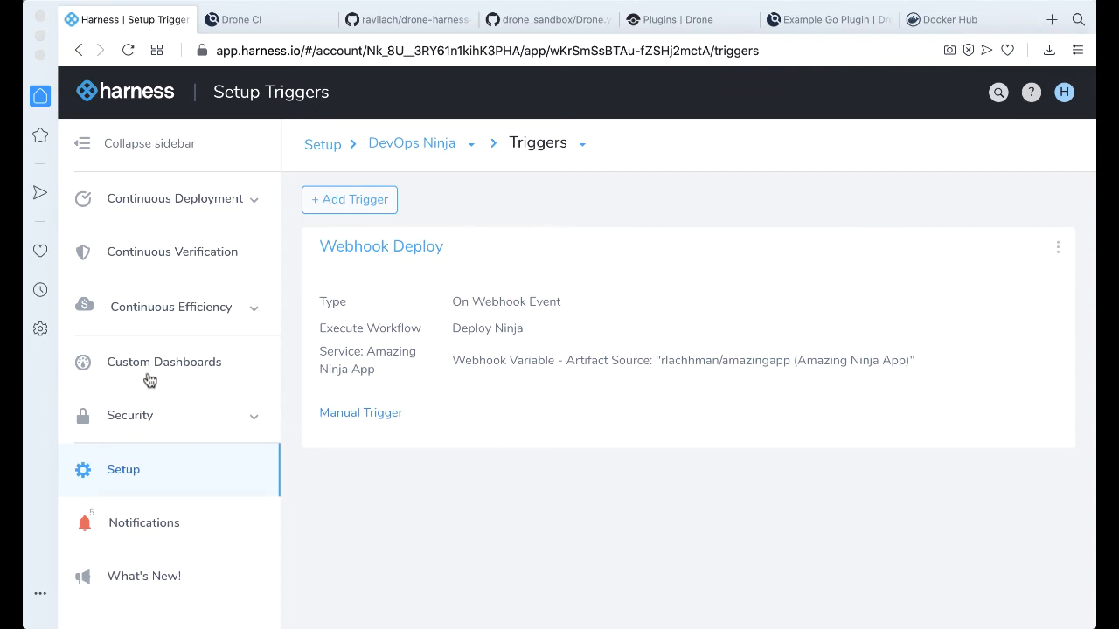
pyautogui.moveTo(358, 273)
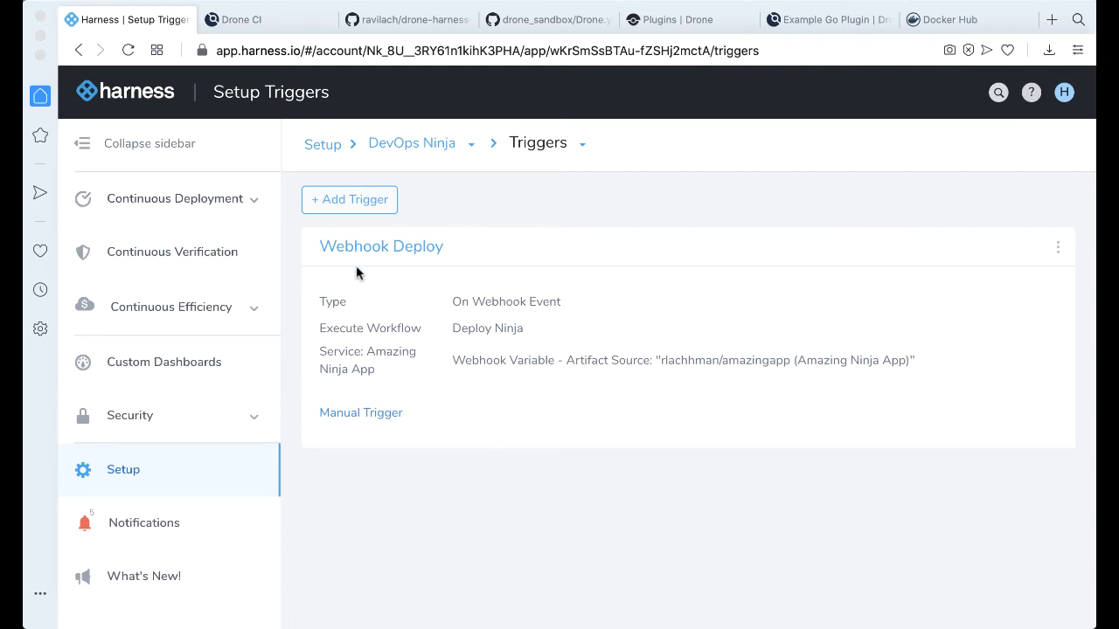
# - Scroll through the drone-harness-trigger repository's file list and README
pyautogui.click(409, 19)
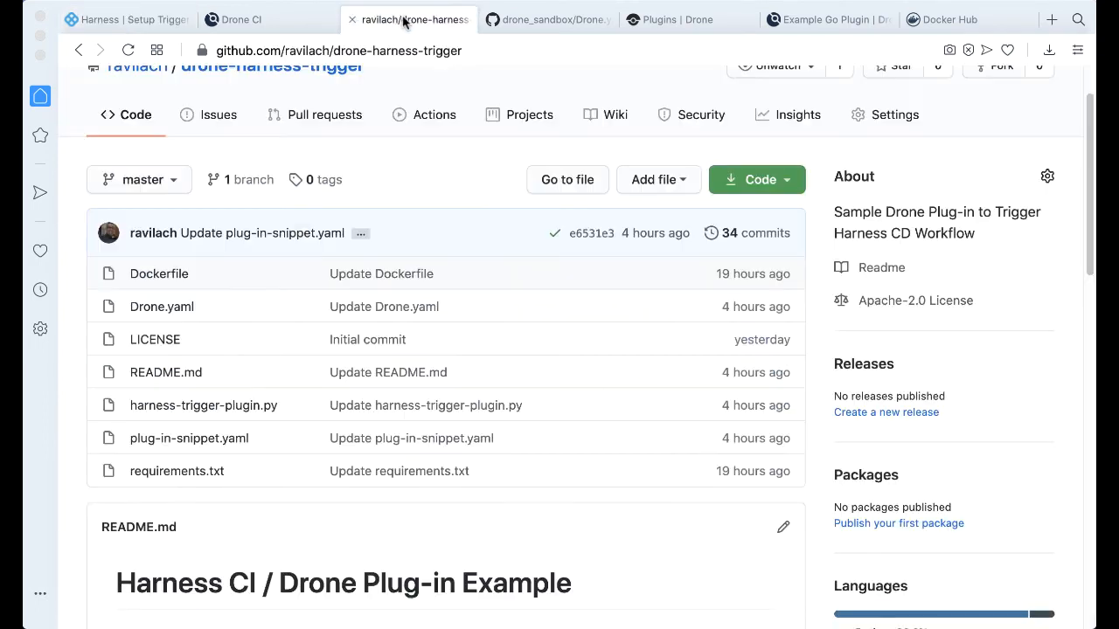
pyautogui.moveTo(367, 339)
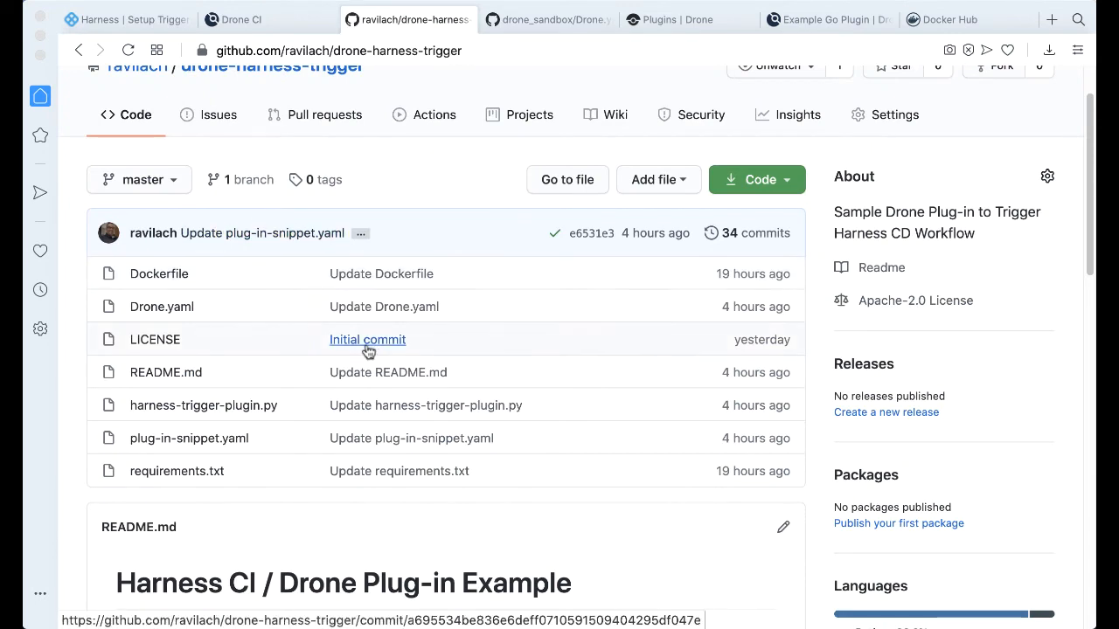
pyautogui.scroll(-3)
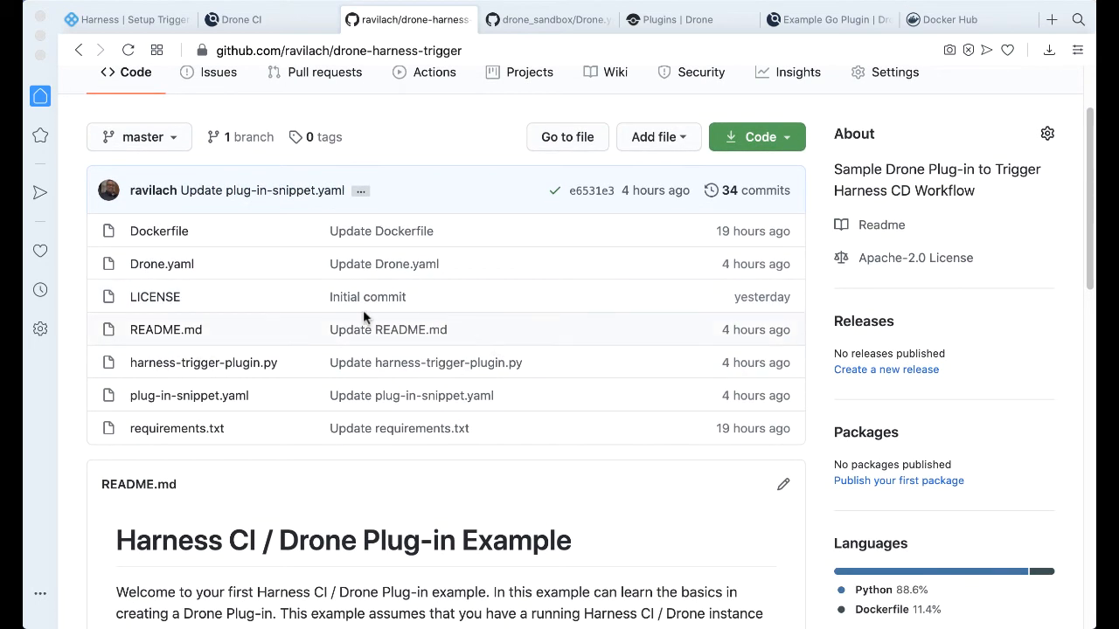
pyautogui.moveTo(488, 384)
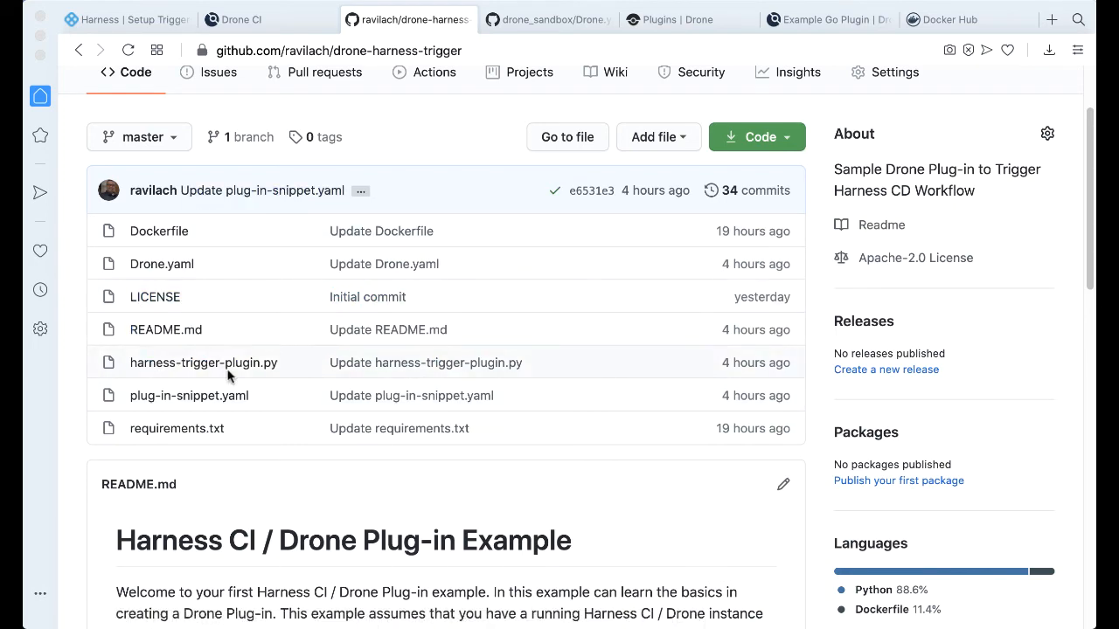
pyautogui.scroll(-3)
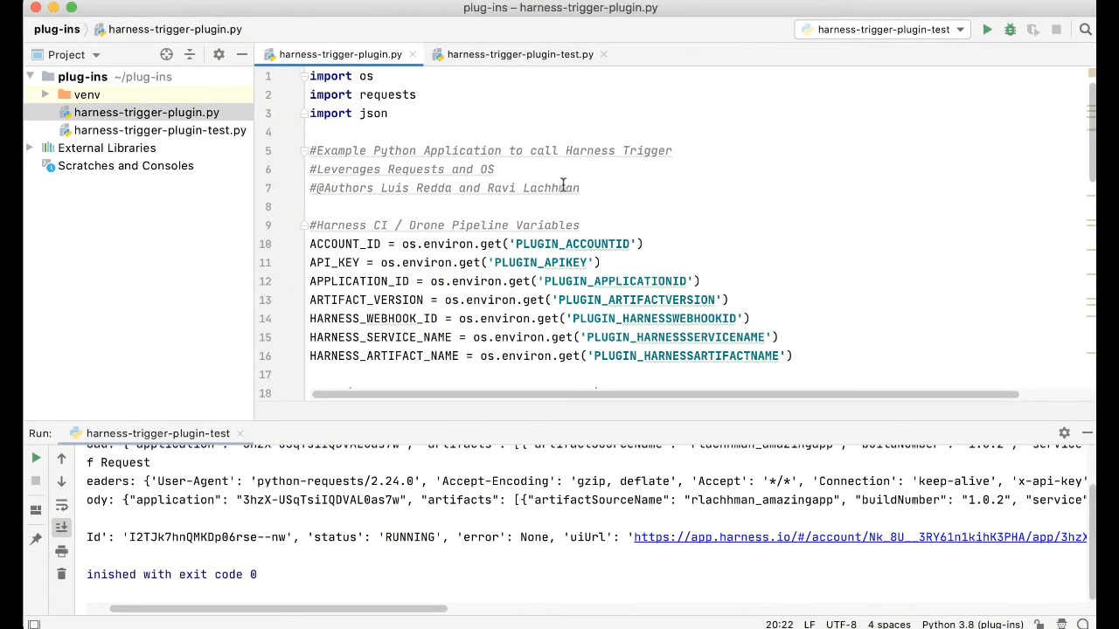
pyautogui.moveTo(744, 223)
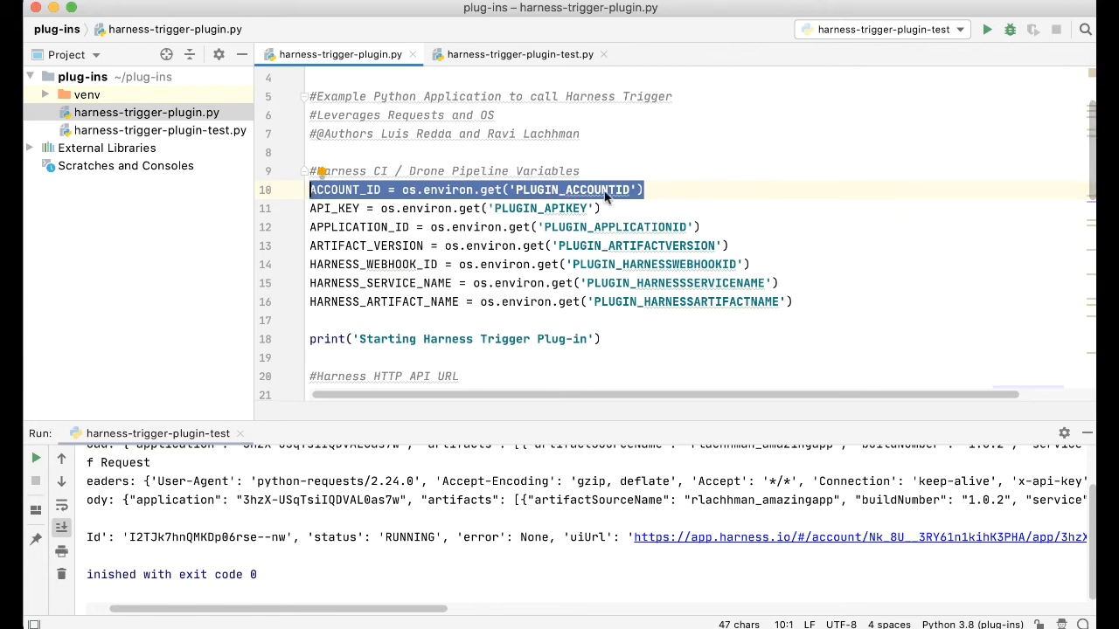
pyautogui.moveTo(638, 220)
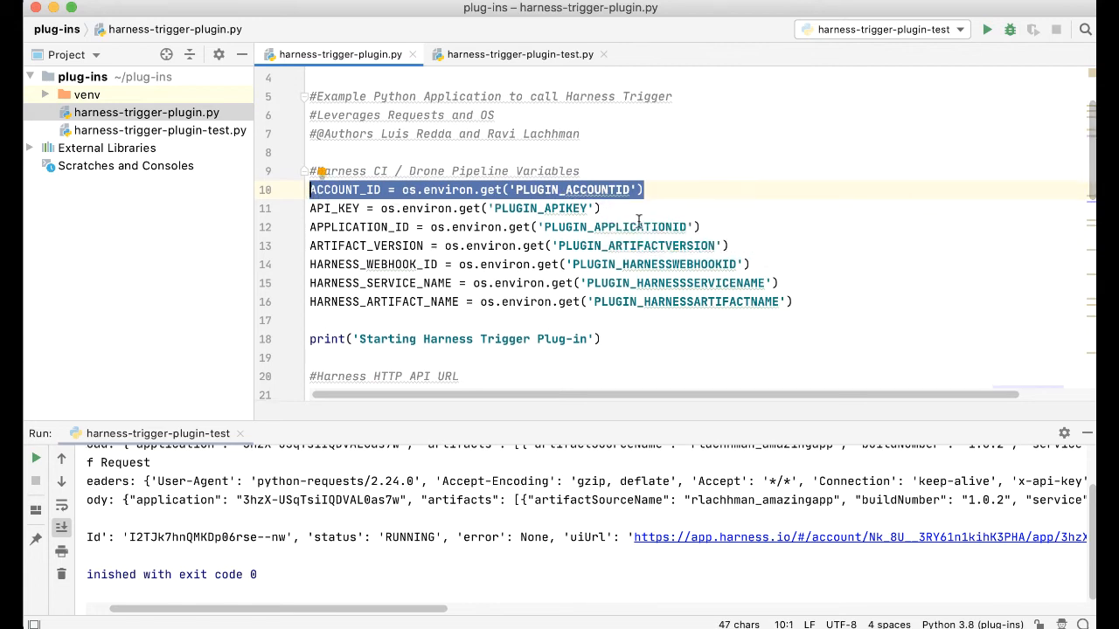
pyautogui.moveTo(813, 206)
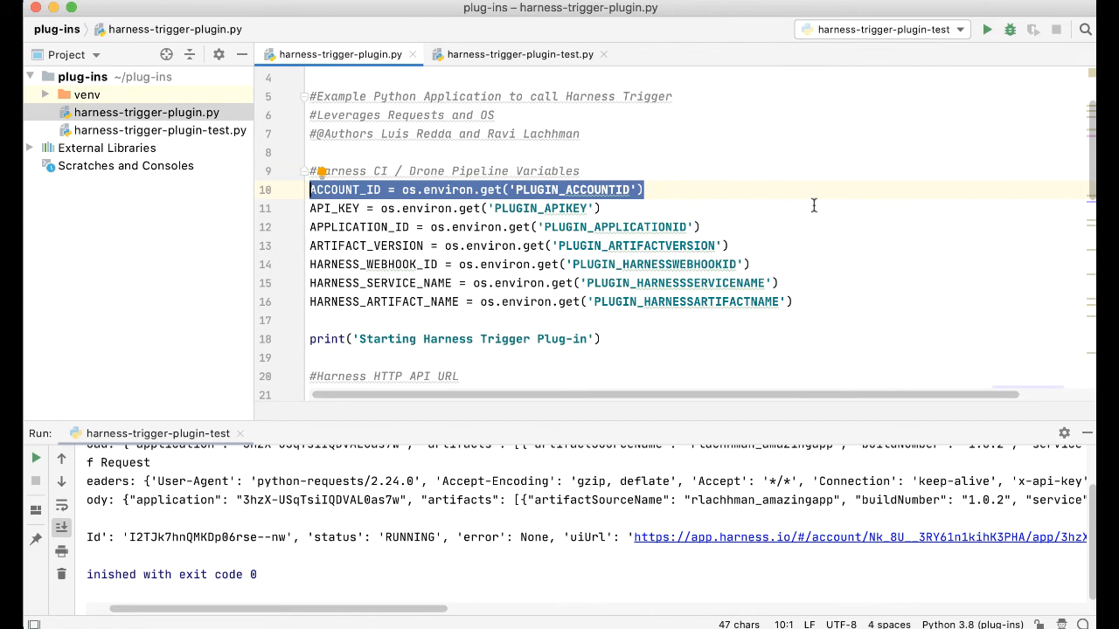
# - Scroll harness-trigger-plugin.py from the PLUGIN_ variables down to the requests.post call
pyautogui.scroll(-3)
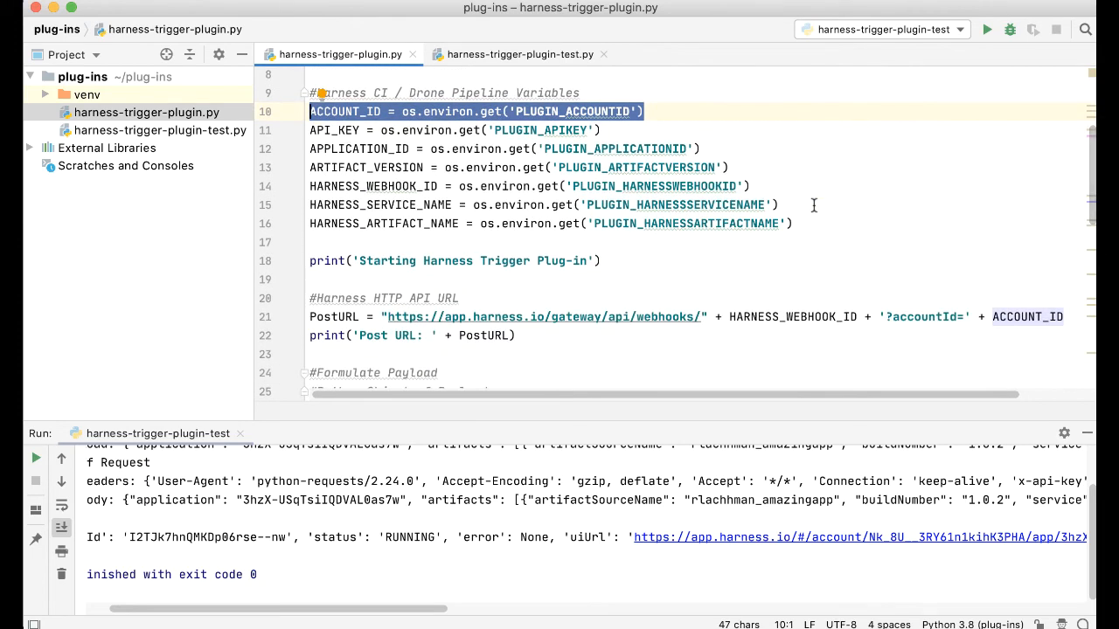
pyautogui.scroll(-3)
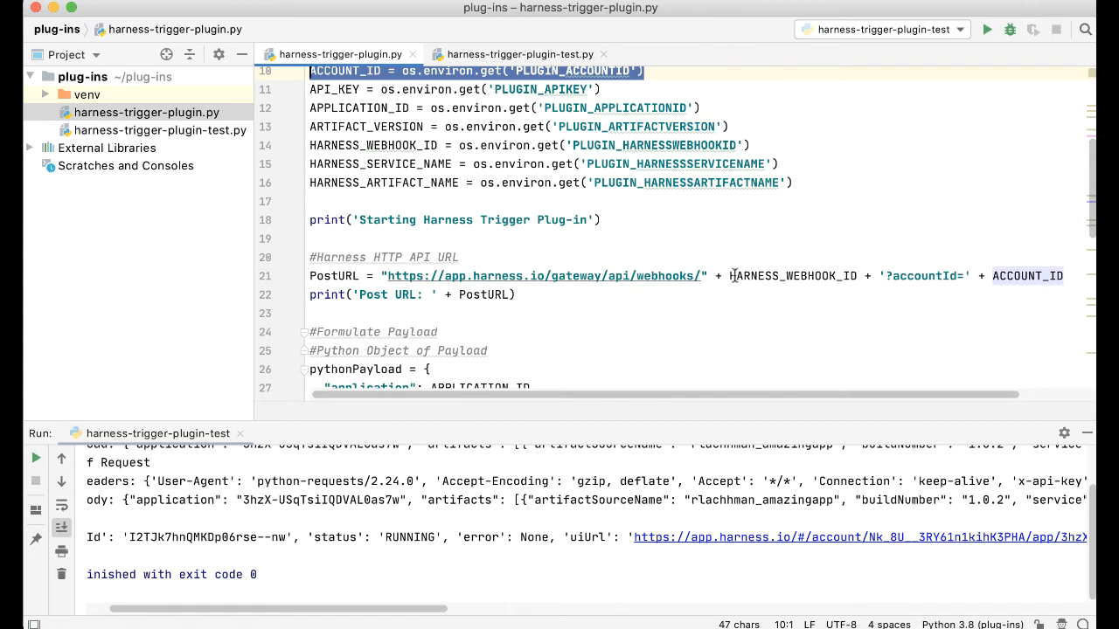
pyautogui.scroll(-3)
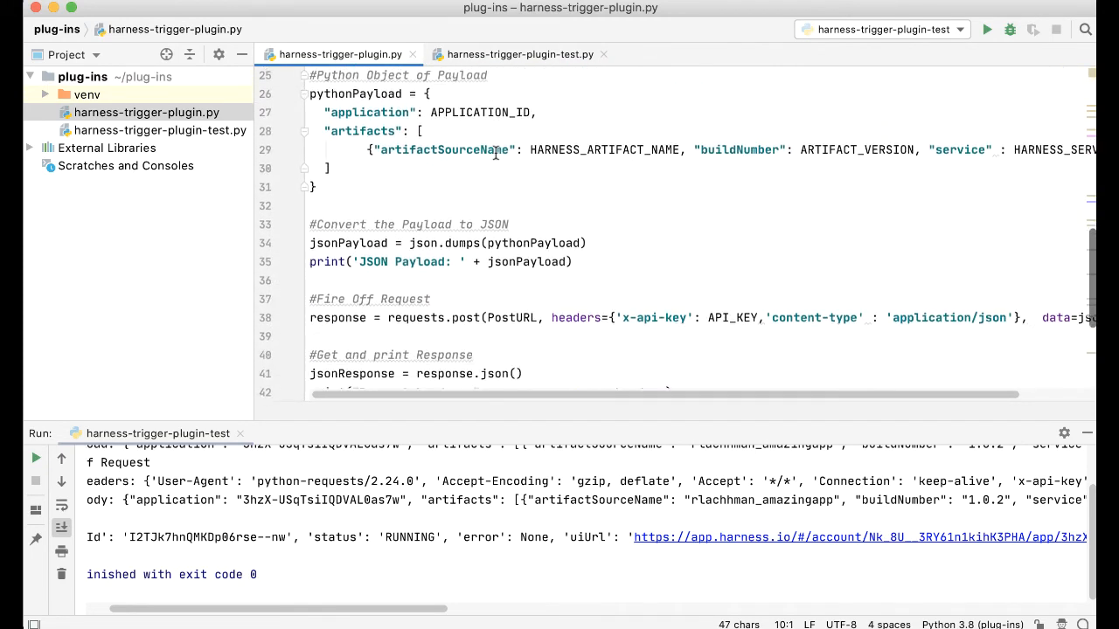
pyautogui.scroll(-3)
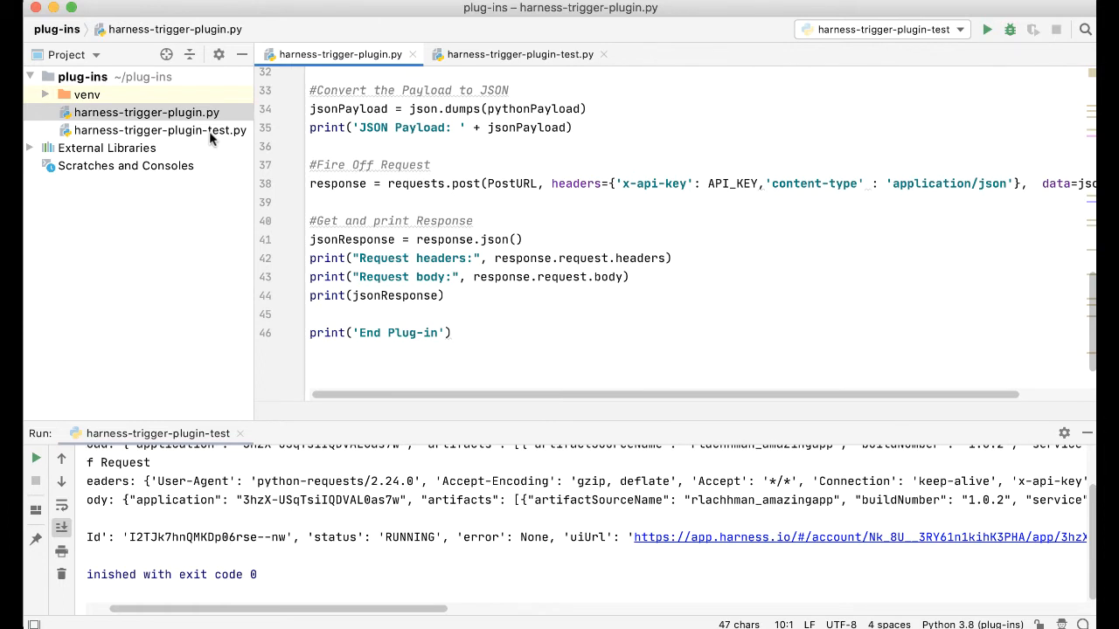
pyautogui.moveTo(210, 129)
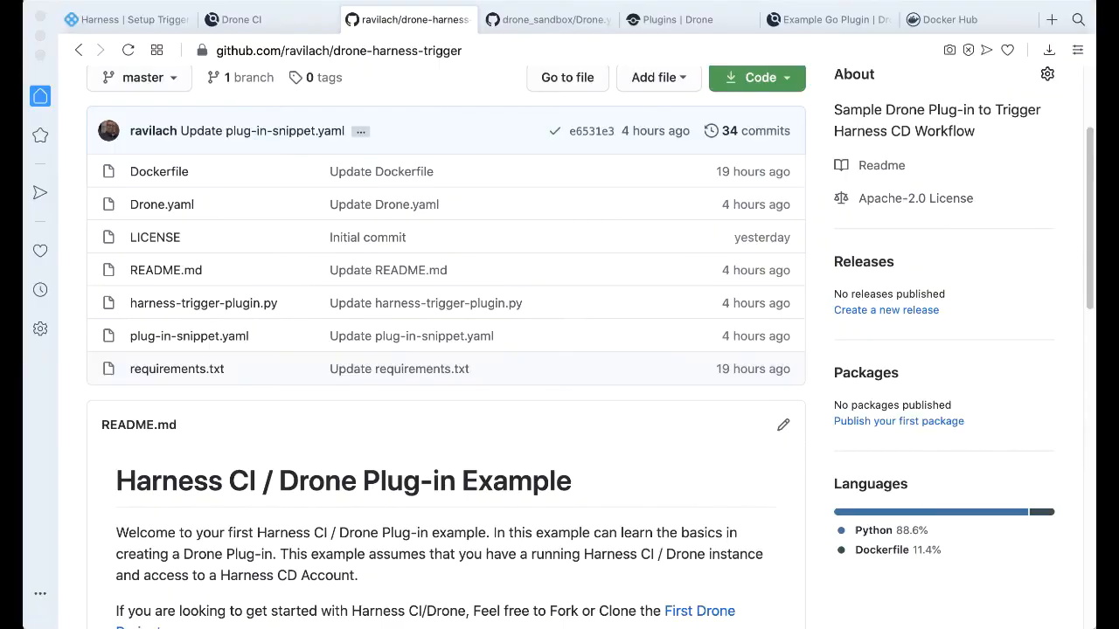
# - Browse the drone-harness-trigger files and Drone CI list, ending on drone_sandbox's Drone.yaml
pyautogui.scroll(-3)
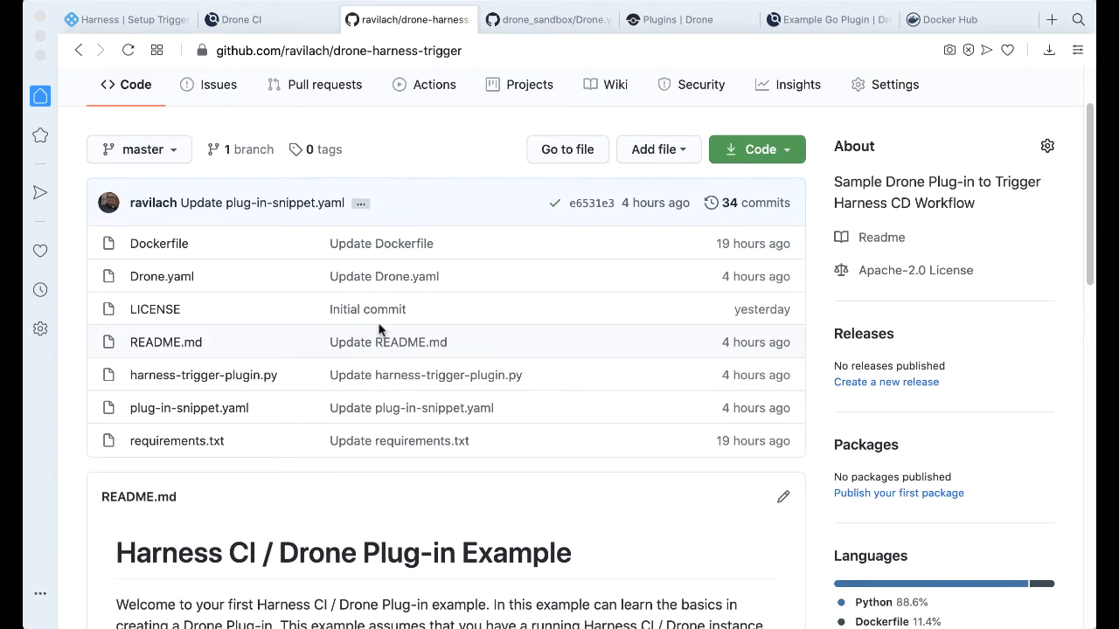
pyautogui.click(243, 20)
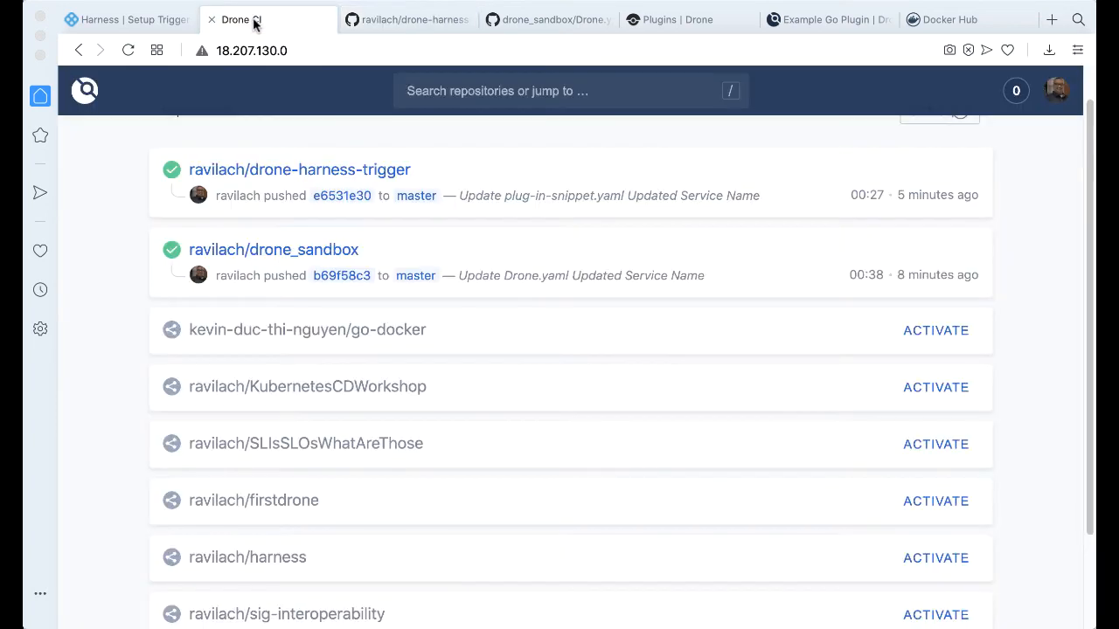
pyautogui.click(549, 18)
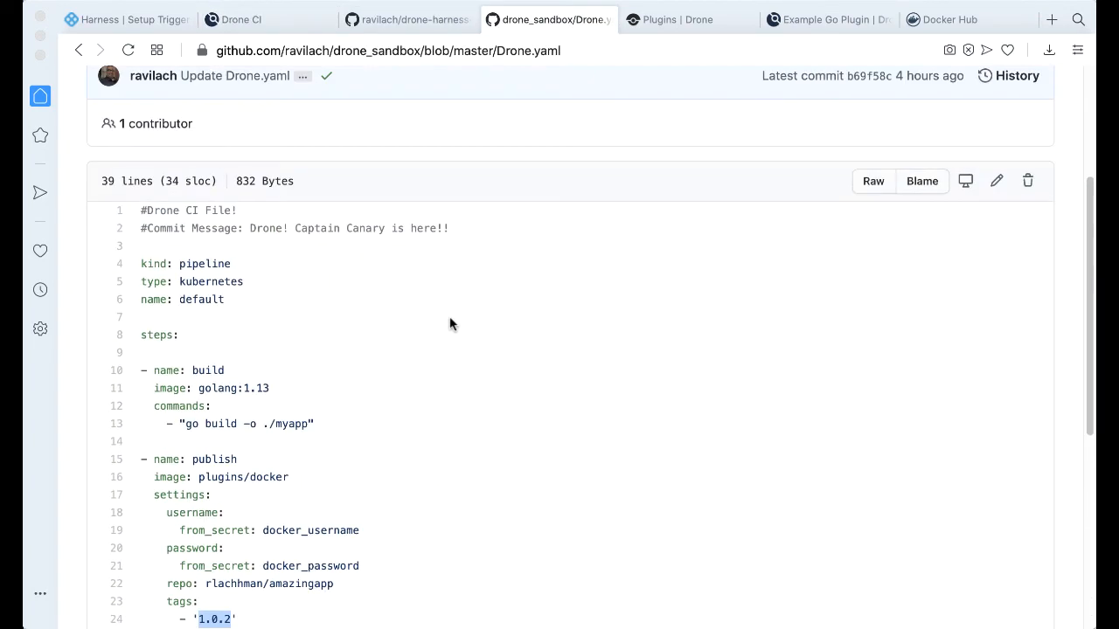
pyautogui.scroll(-3)
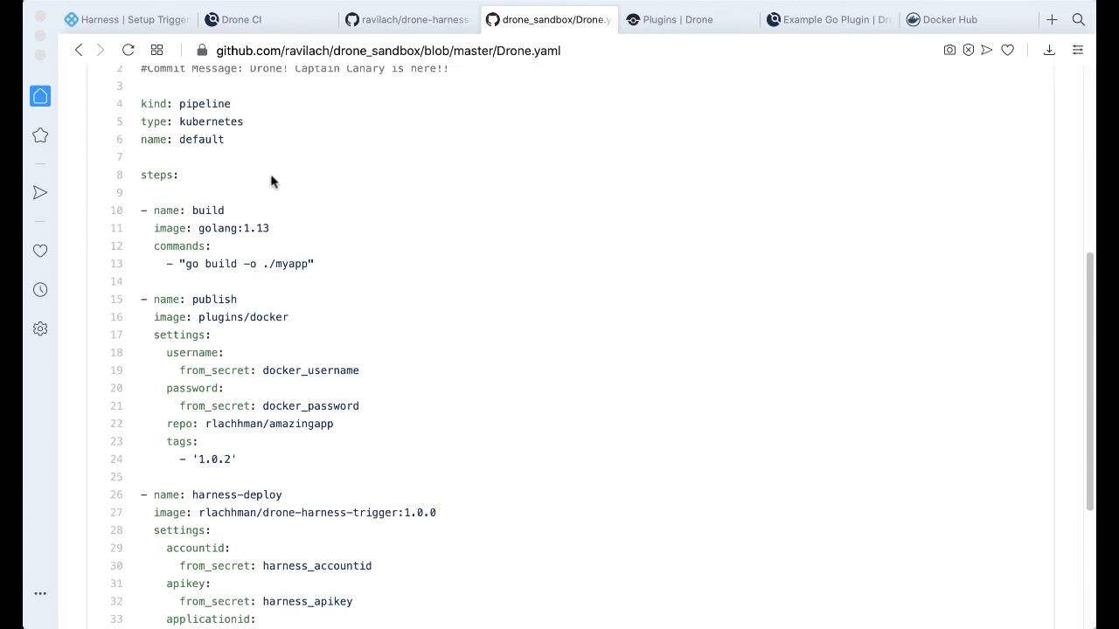
pyautogui.click(415, 19)
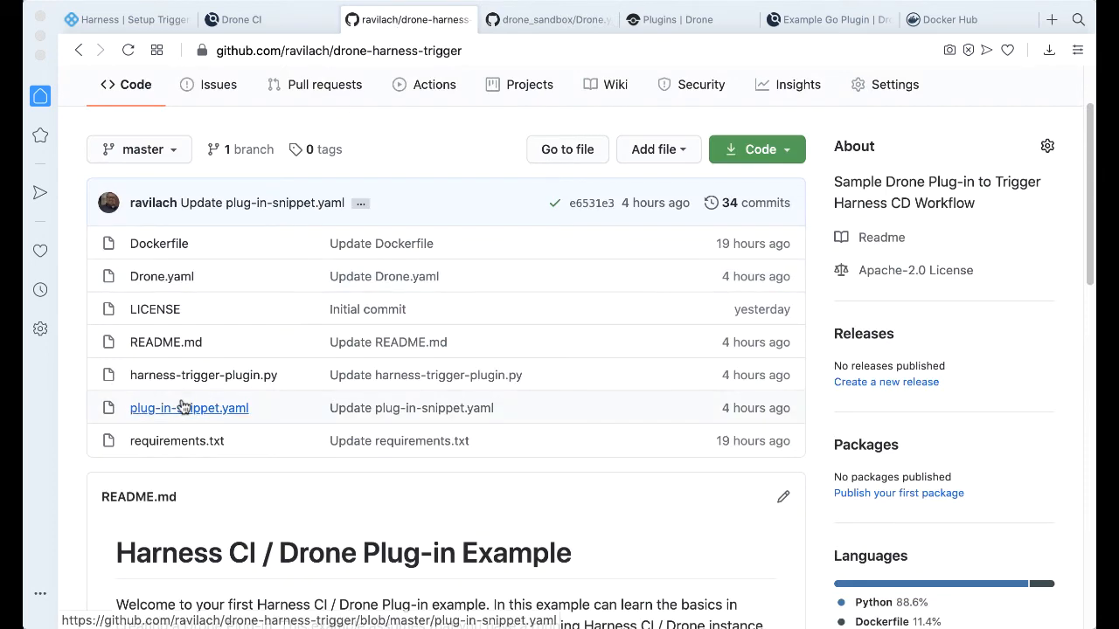
pyautogui.scroll(-3)
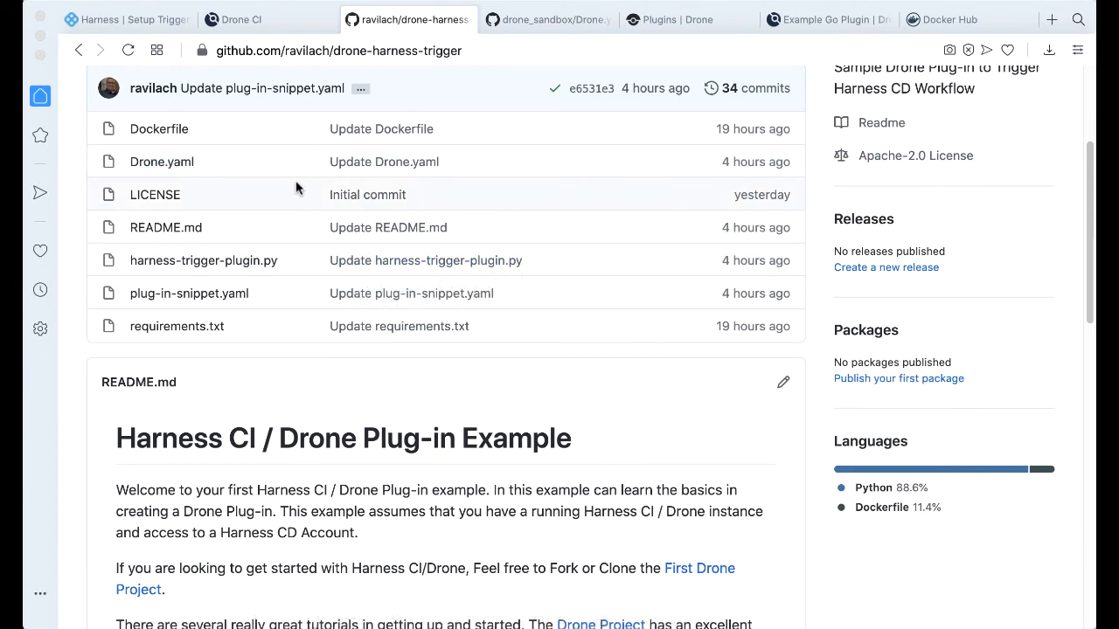
pyautogui.moveTo(533, 174)
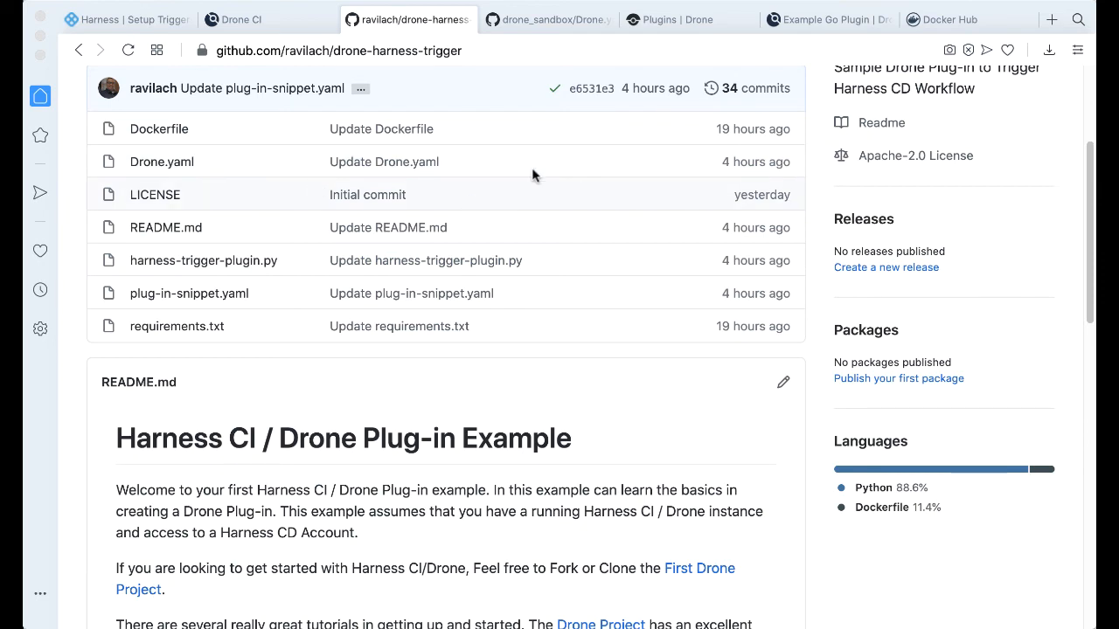
pyautogui.scroll(-3)
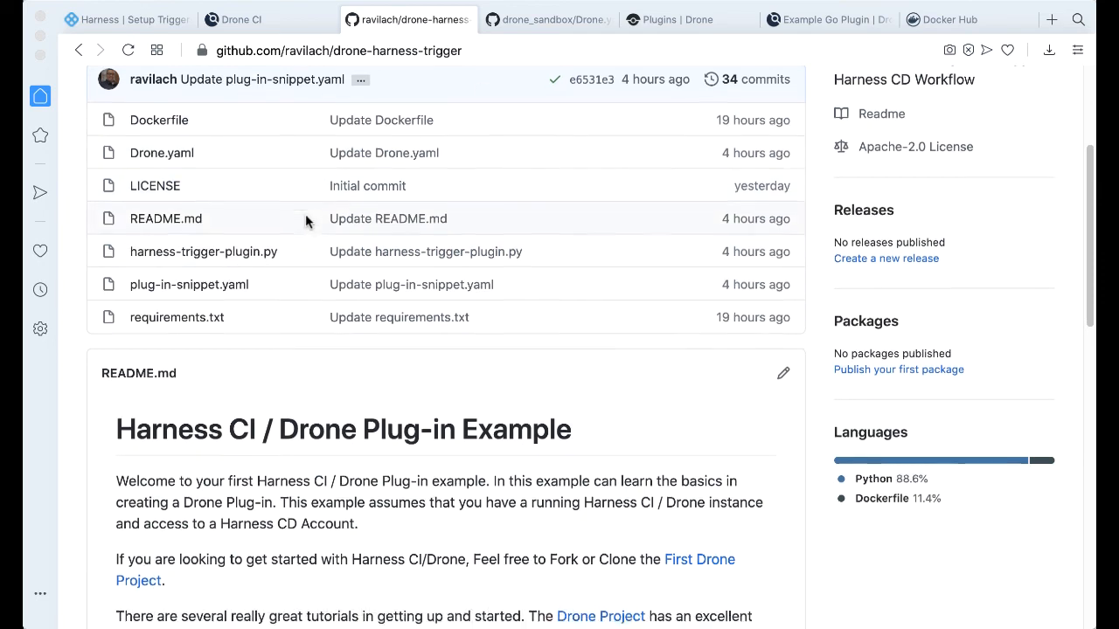
pyautogui.scroll(-3)
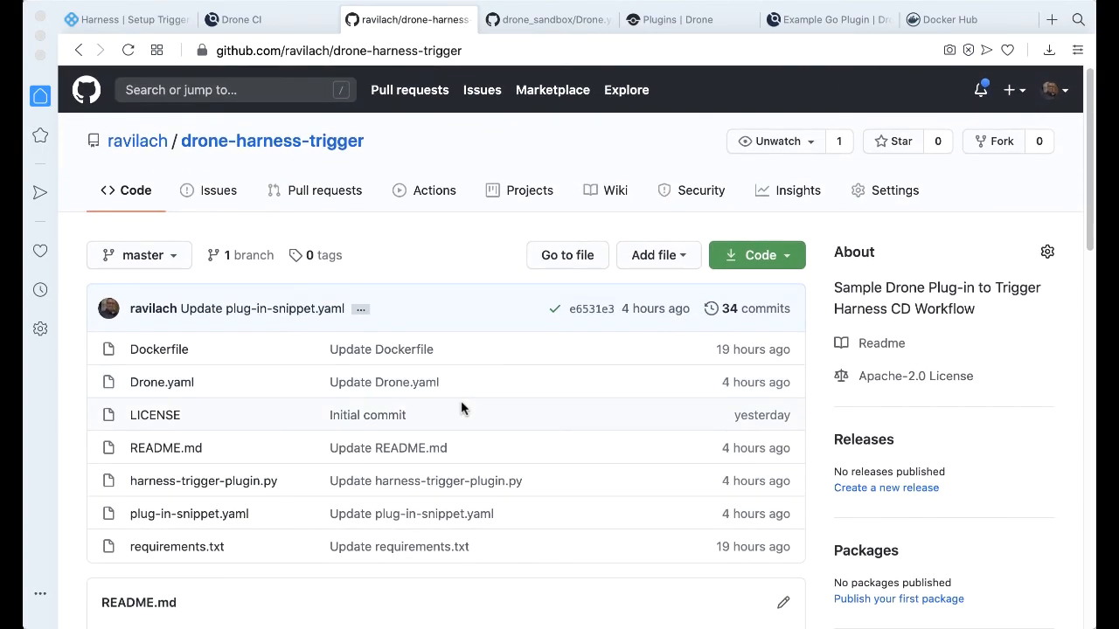
pyautogui.moveTo(232, 320)
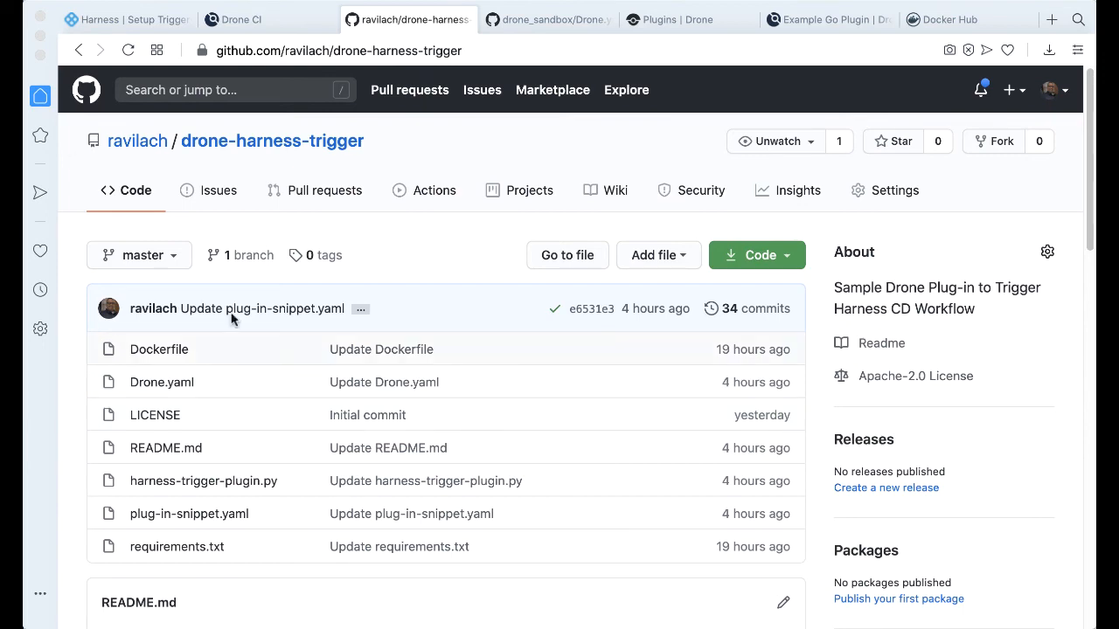
pyautogui.click(242, 20)
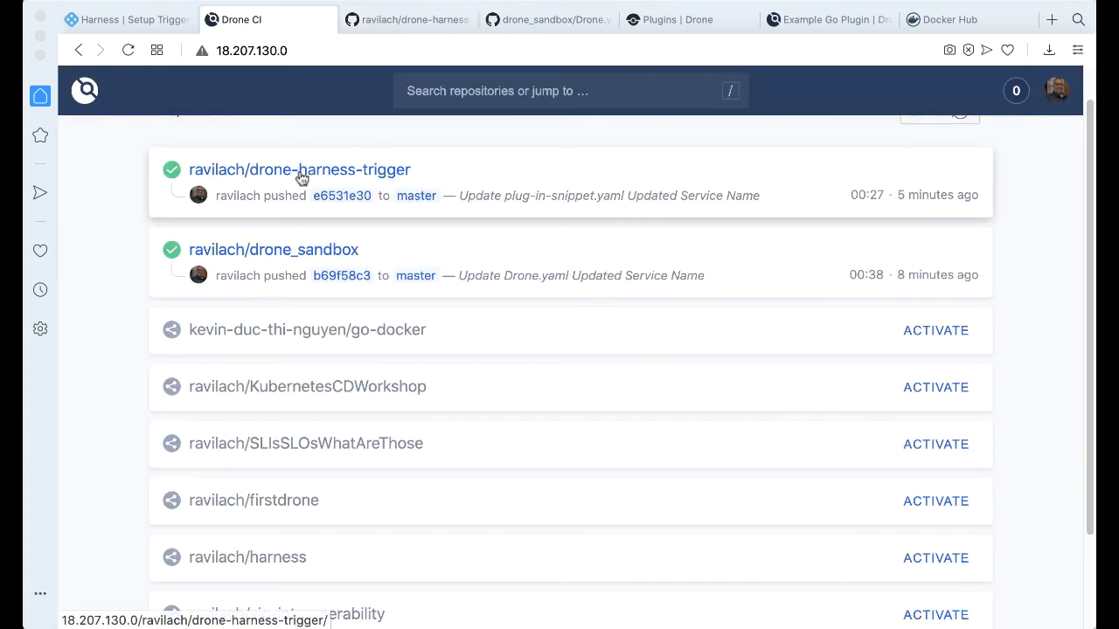
pyautogui.click(544, 19)
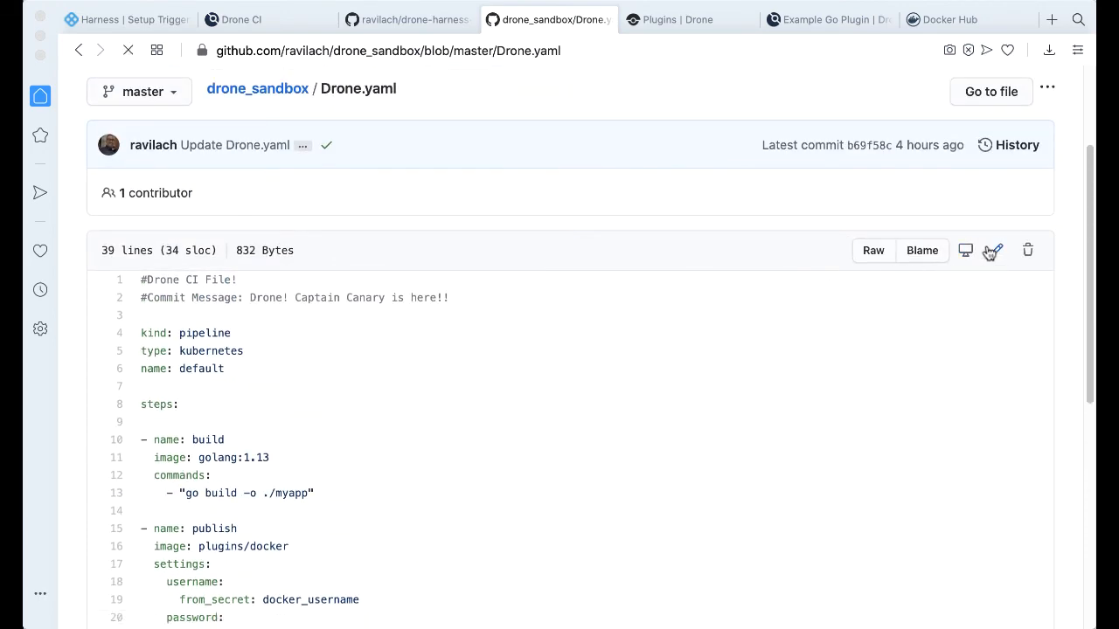
# - Change the Drone.yaml publish tag to 1.0.3 and commit to master as 'Push 1.0.3'
pyautogui.click(993, 250)
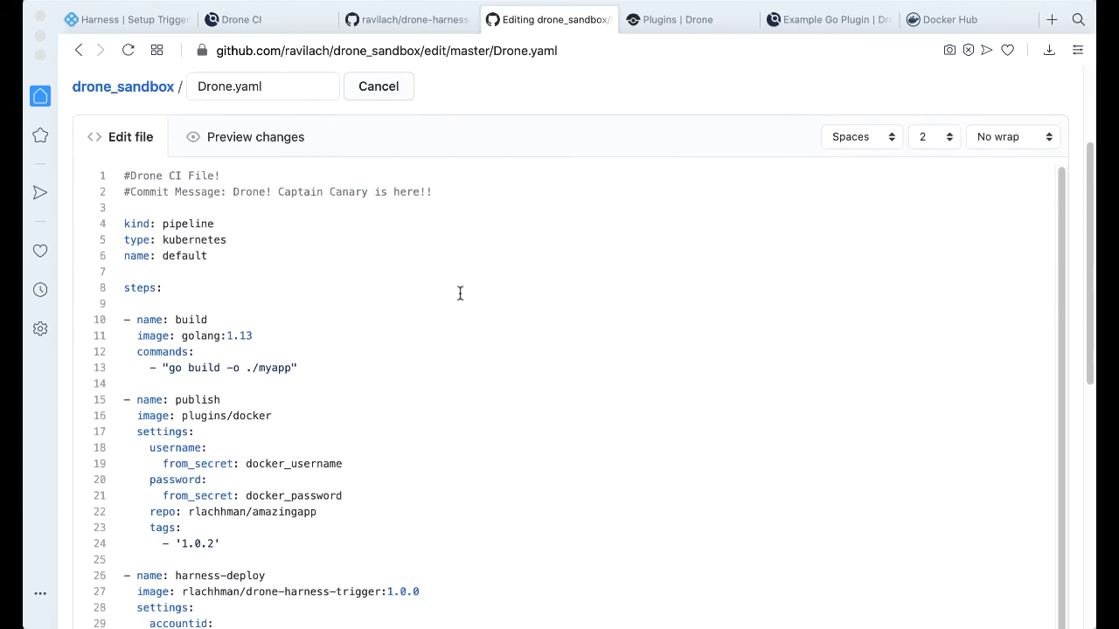
pyautogui.scroll(-3)
pyautogui.write('3')
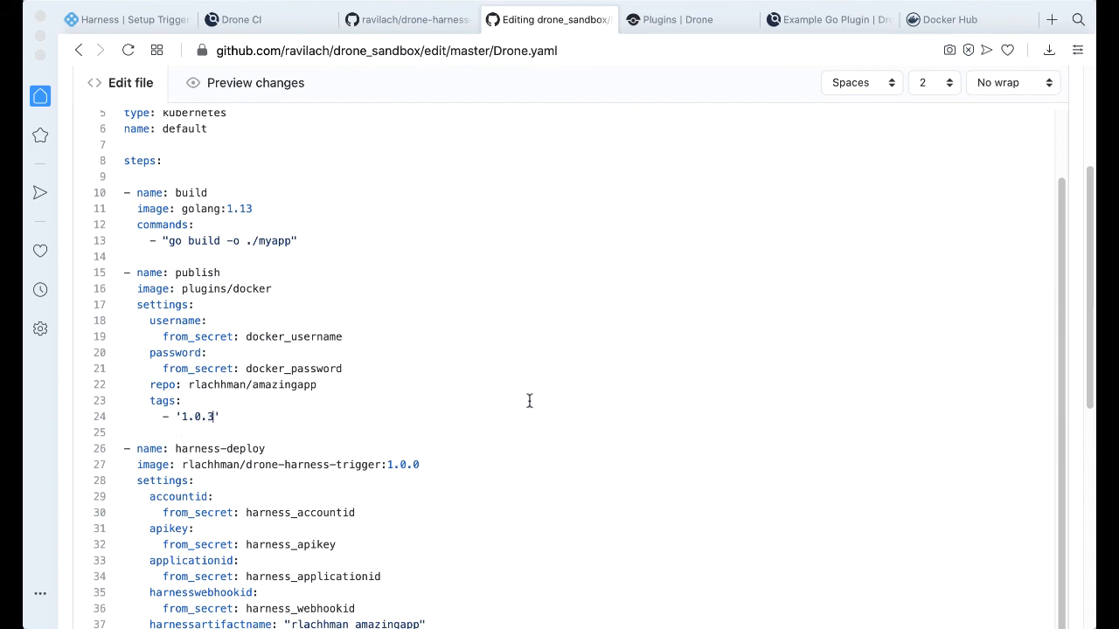
pyautogui.scroll(-3)
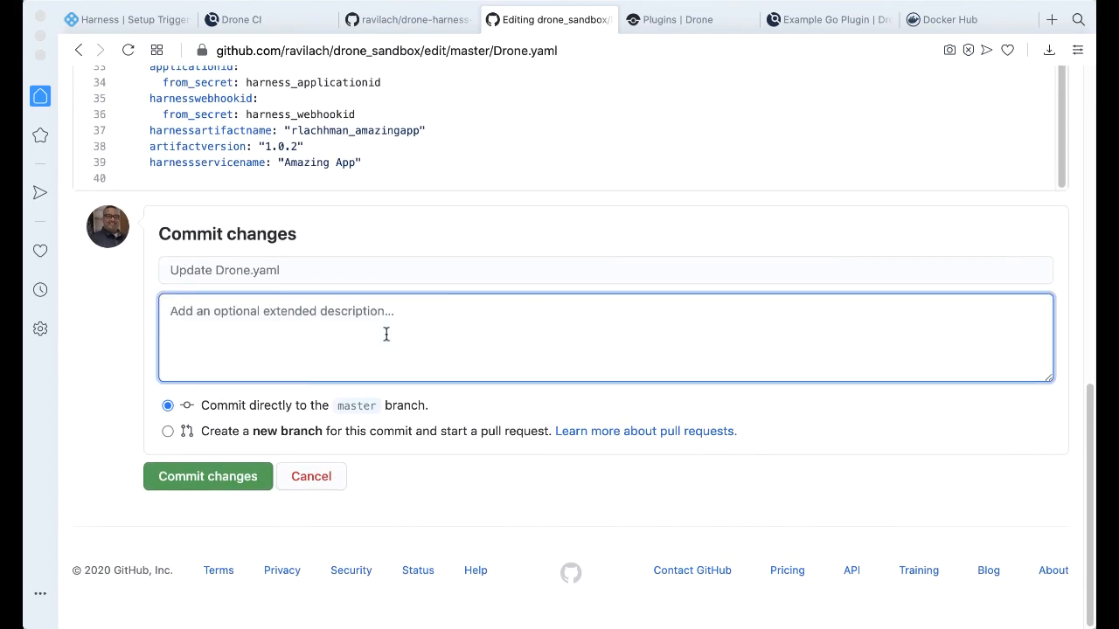
pyautogui.write('Push 1')
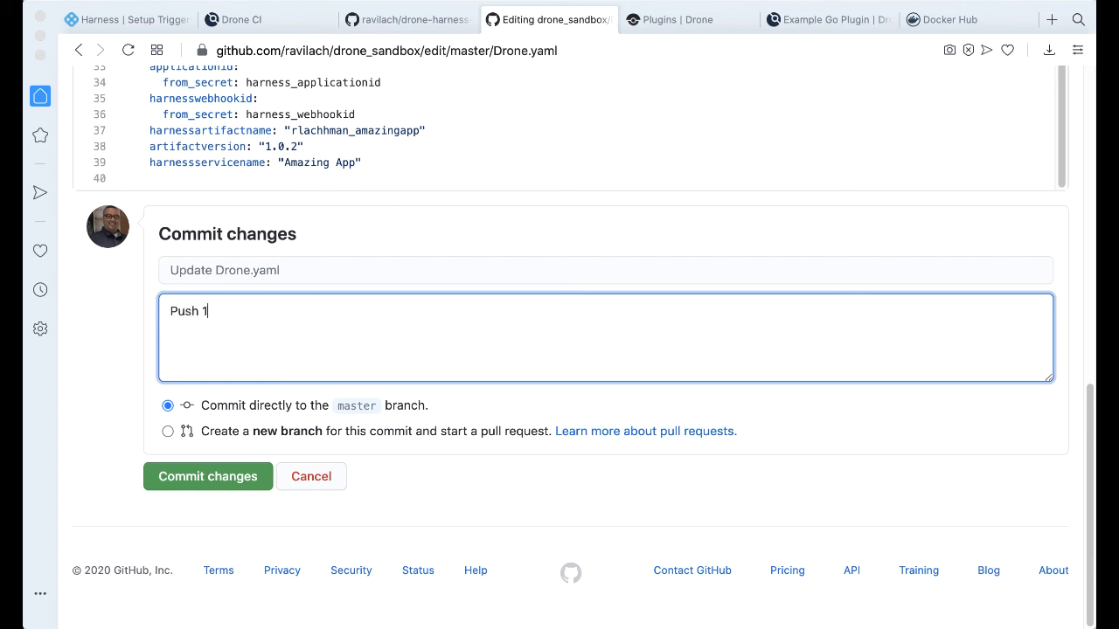
pyautogui.write('.0.3')
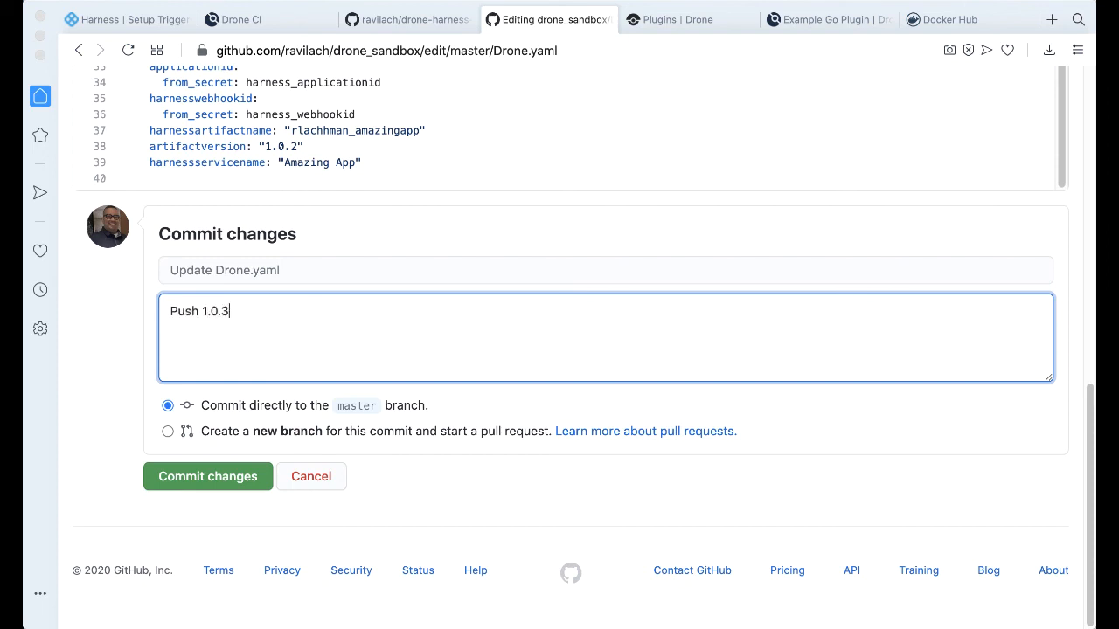
pyautogui.click(208, 477)
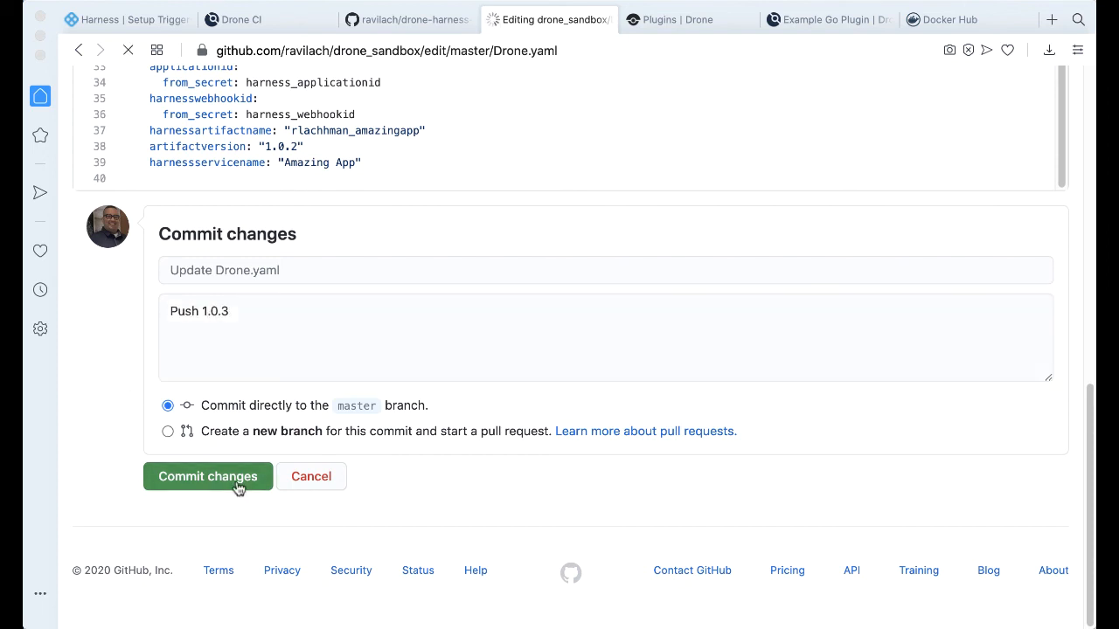
pyautogui.click(208, 476)
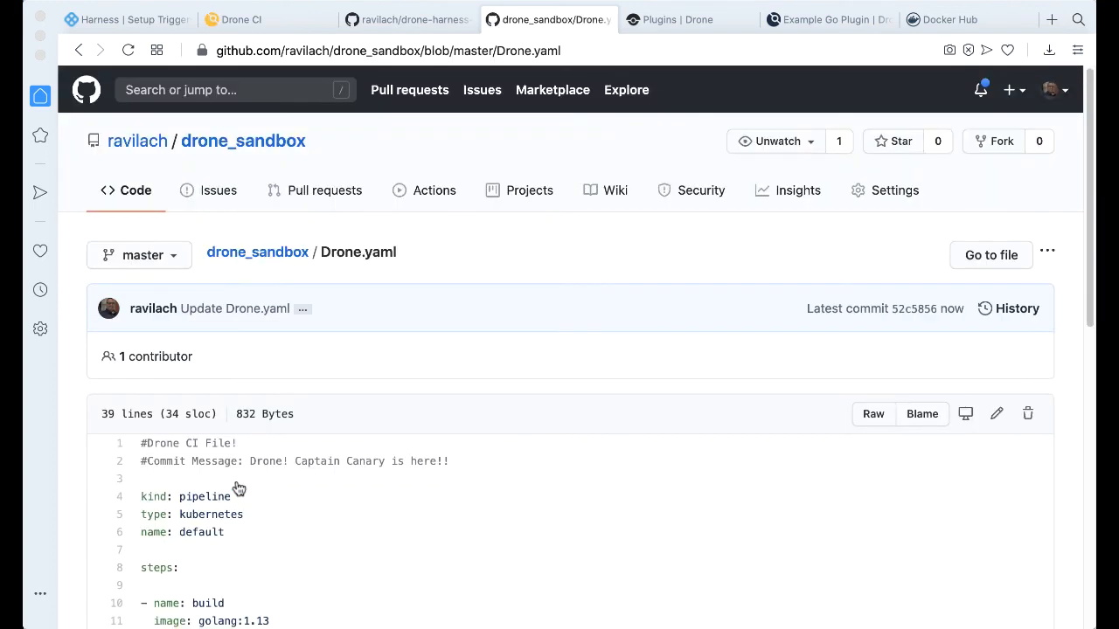
# - Open drone_sandbox build #16 in Drone CI and check the publish and harness-deploy logs
pyautogui.click(251, 19)
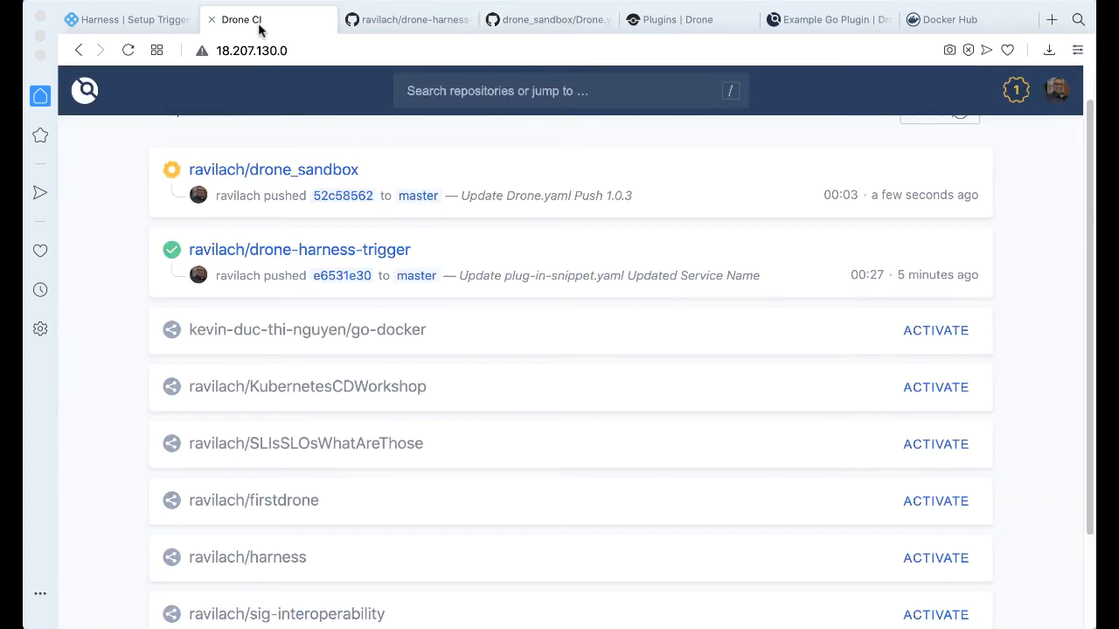
pyautogui.click(273, 170)
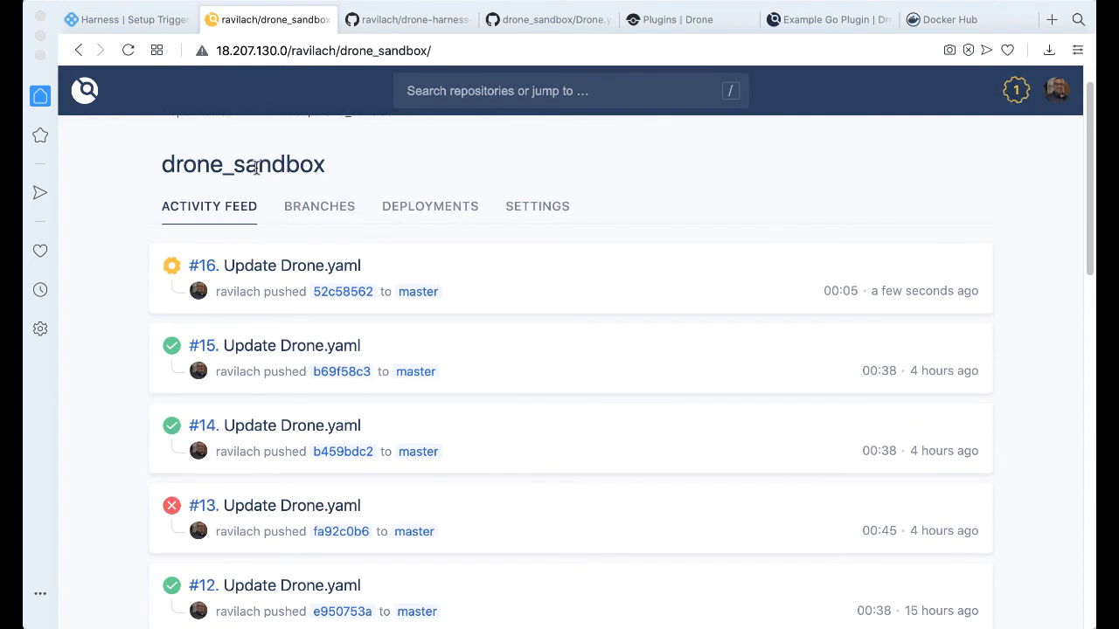
pyautogui.click(291, 265)
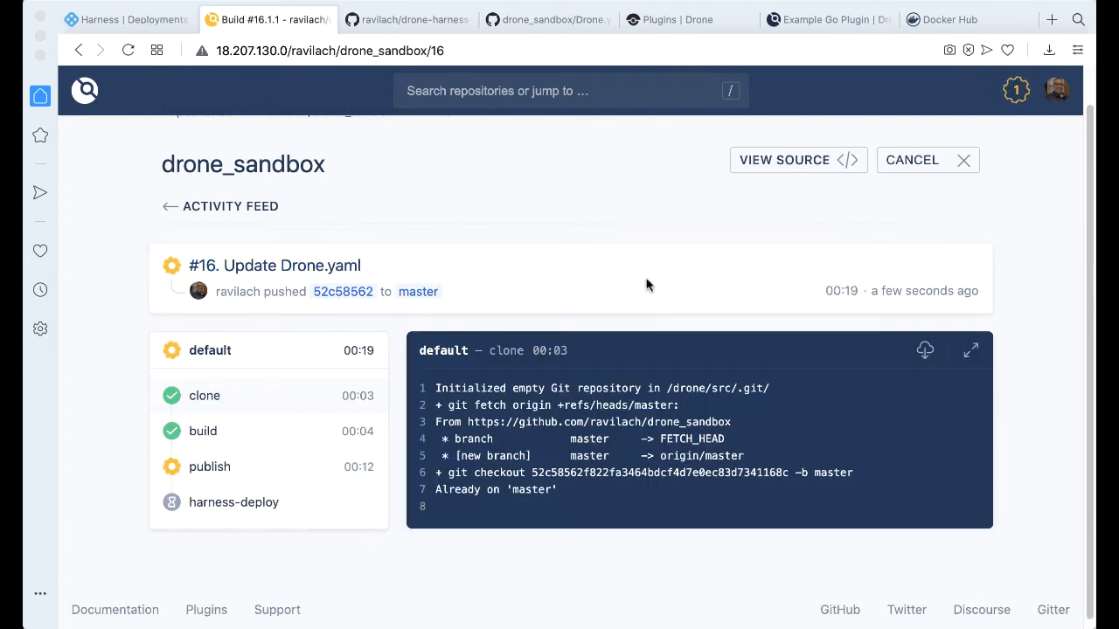
pyautogui.click(209, 467)
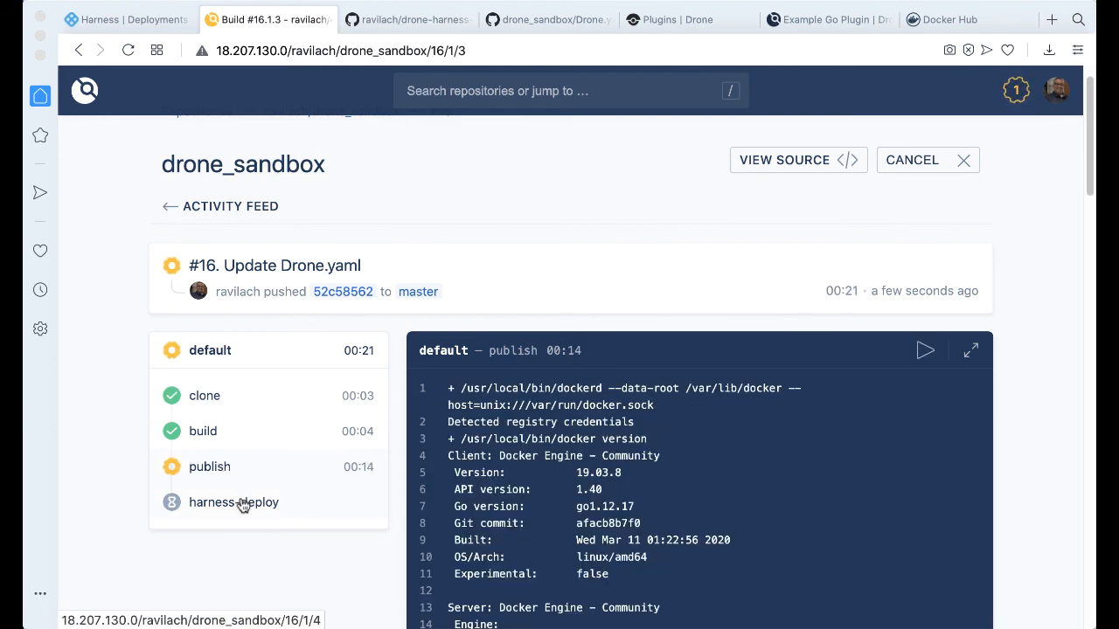
pyautogui.moveTo(245, 504)
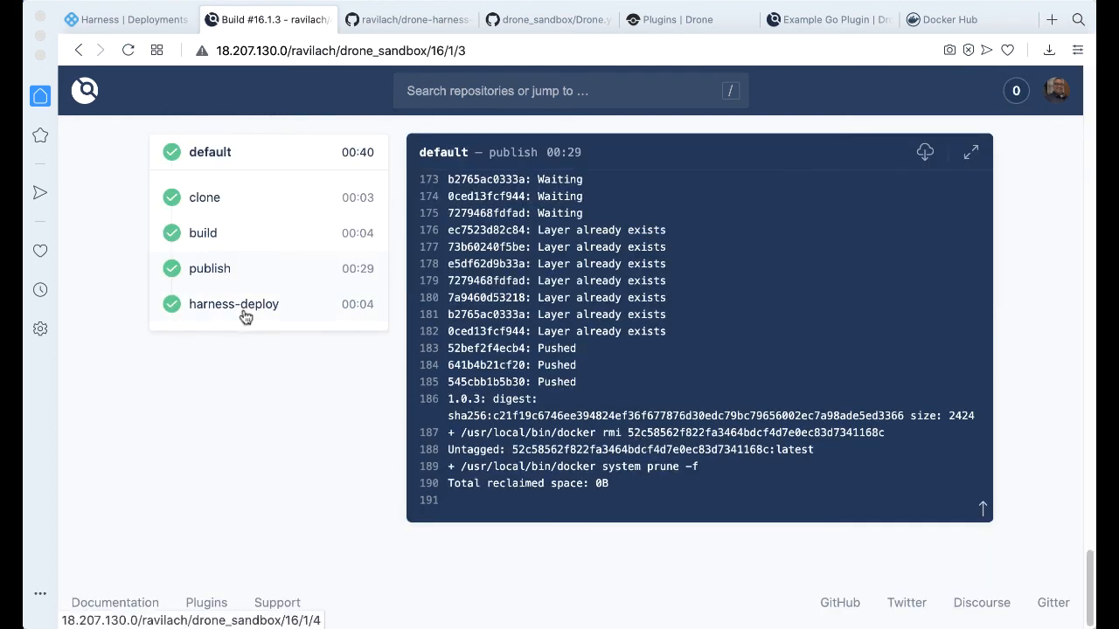
pyautogui.click(233, 304)
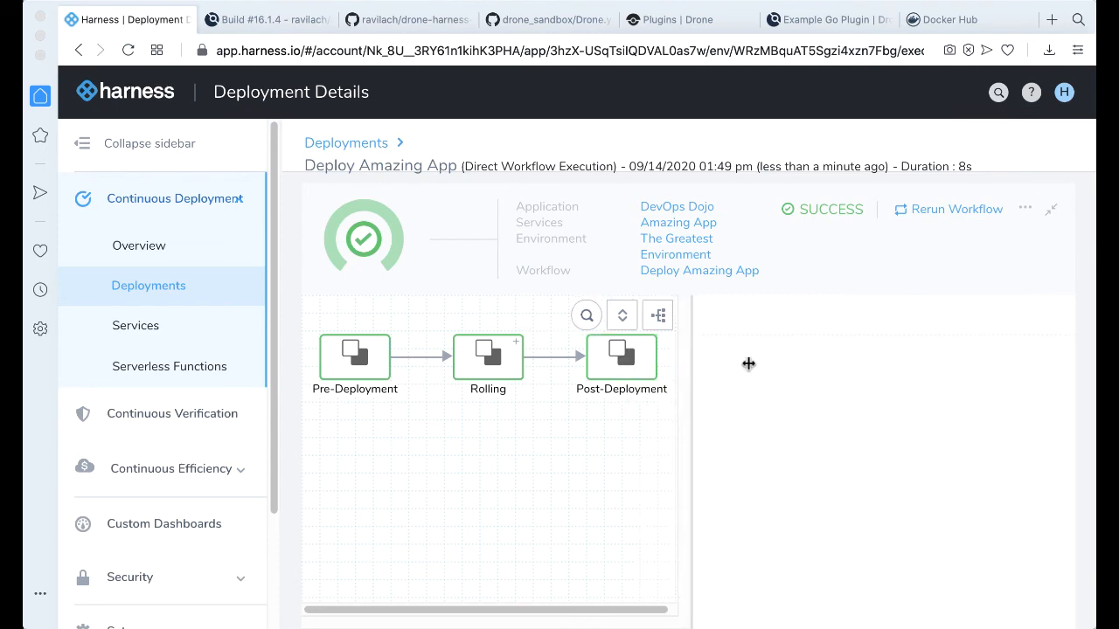
# - Widen the successful Deploy Amazing App execution graph, then go to the Drone plugins registry
pyautogui.moveTo(748, 364); pyautogui.dragTo(627, 355)
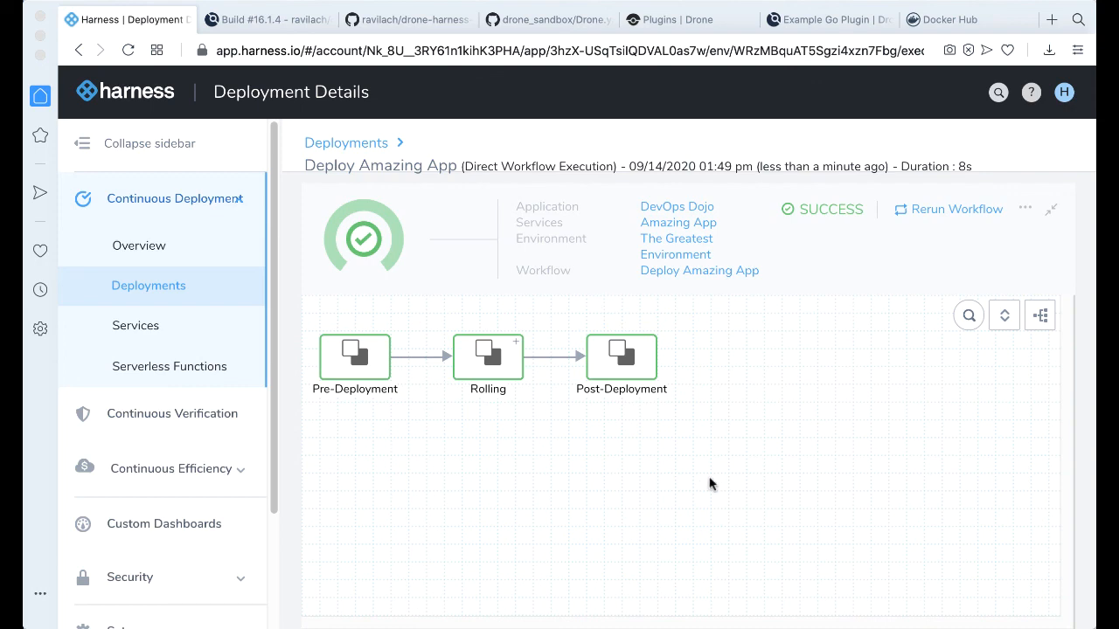
pyautogui.moveTo(283, 360)
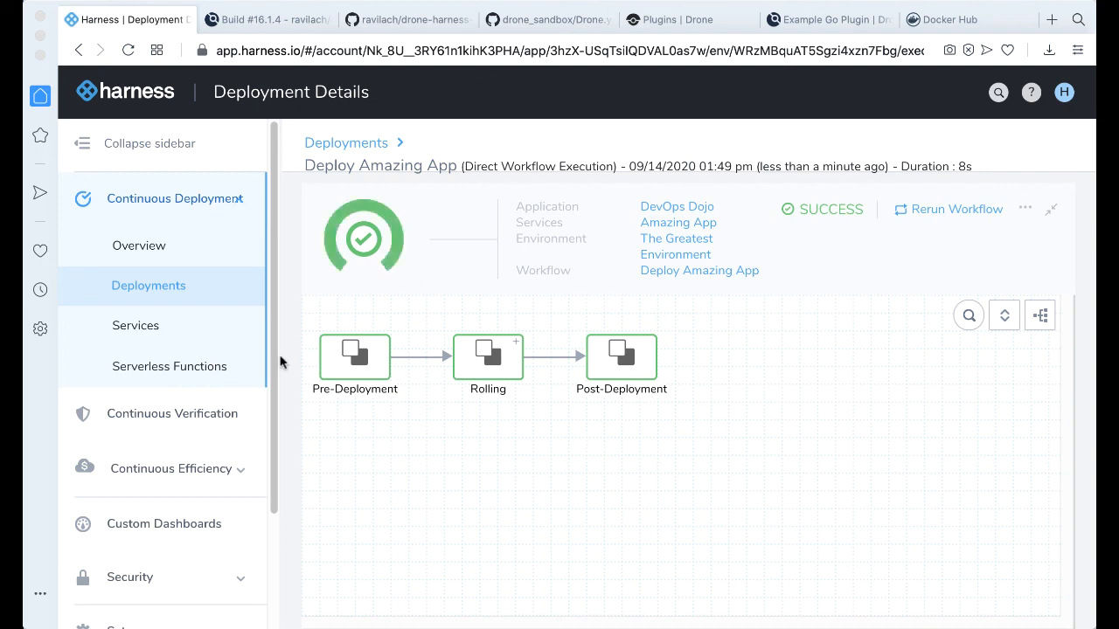
pyautogui.moveTo(708, 382)
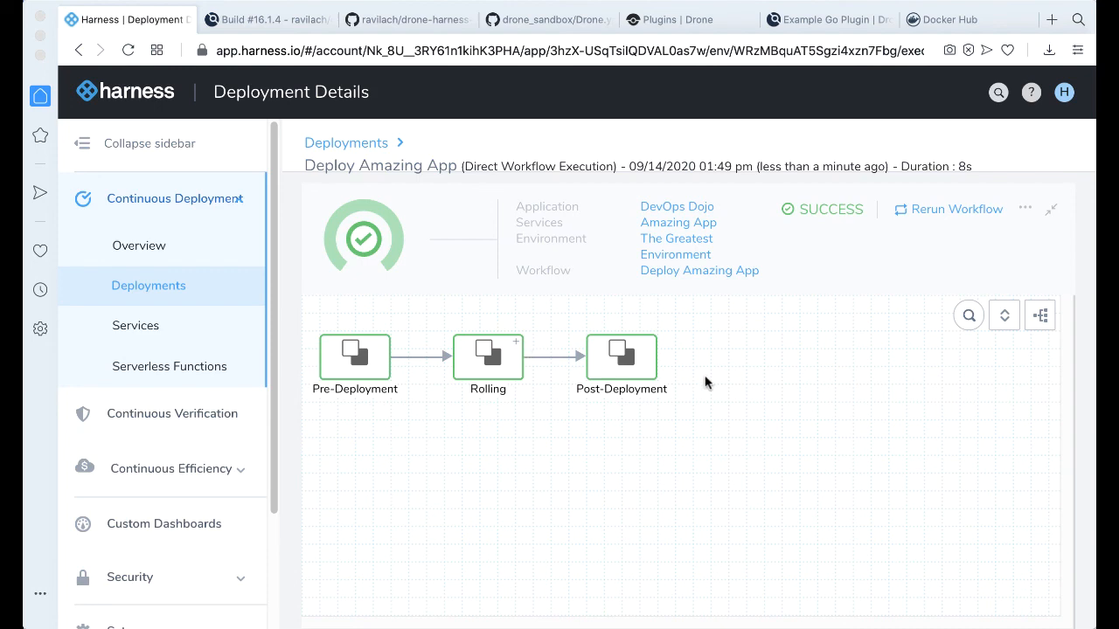
pyautogui.click(678, 20)
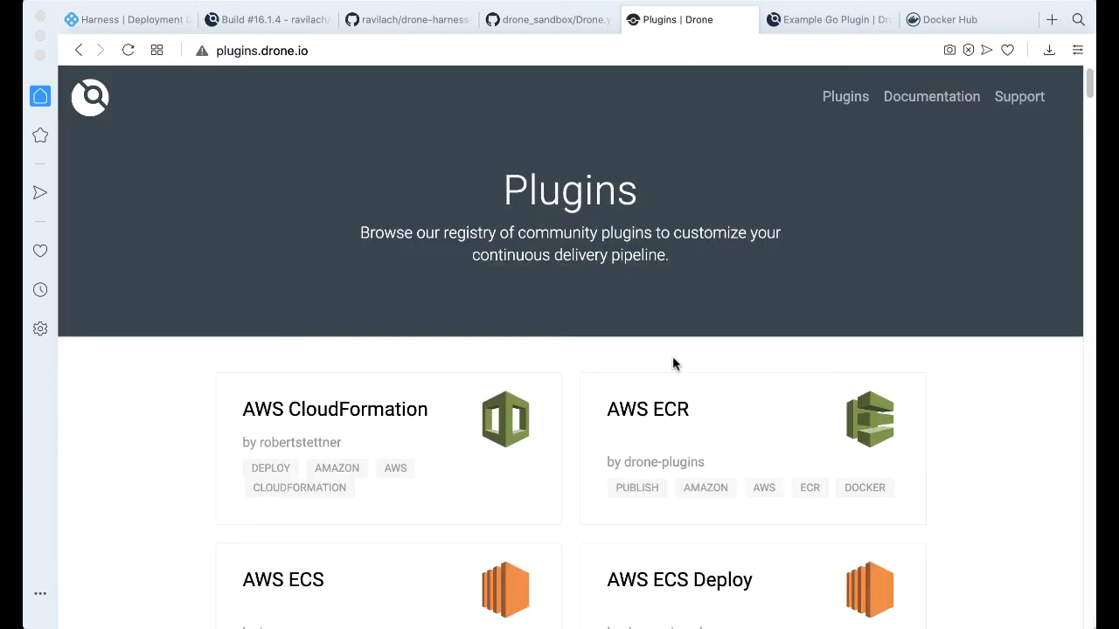